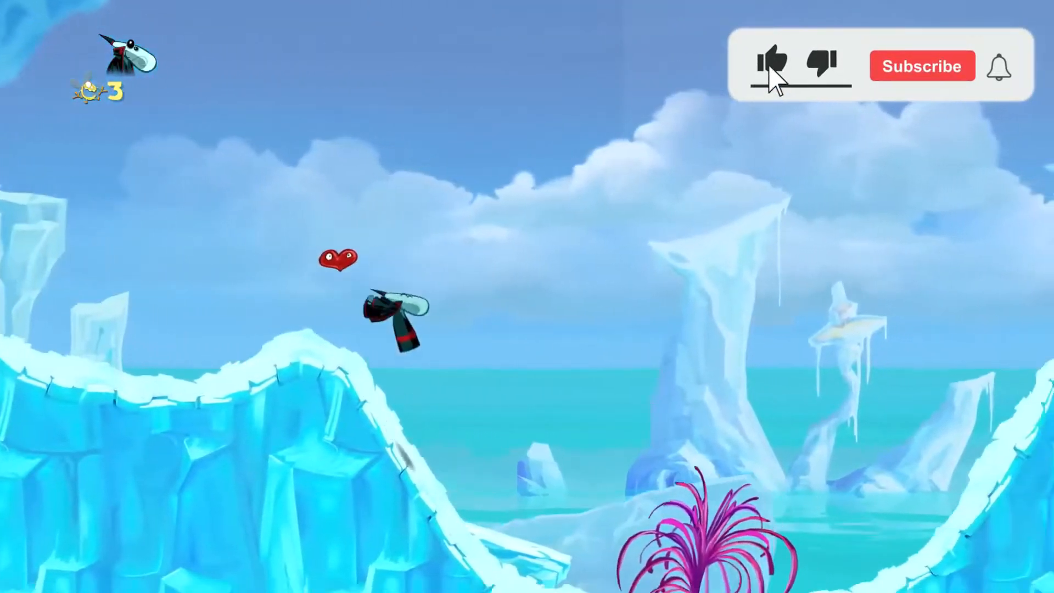
Step: Bring up the Construct 3 start page showing the recent projects list
{"action": "left_click", "coordinate": [770, 66]}
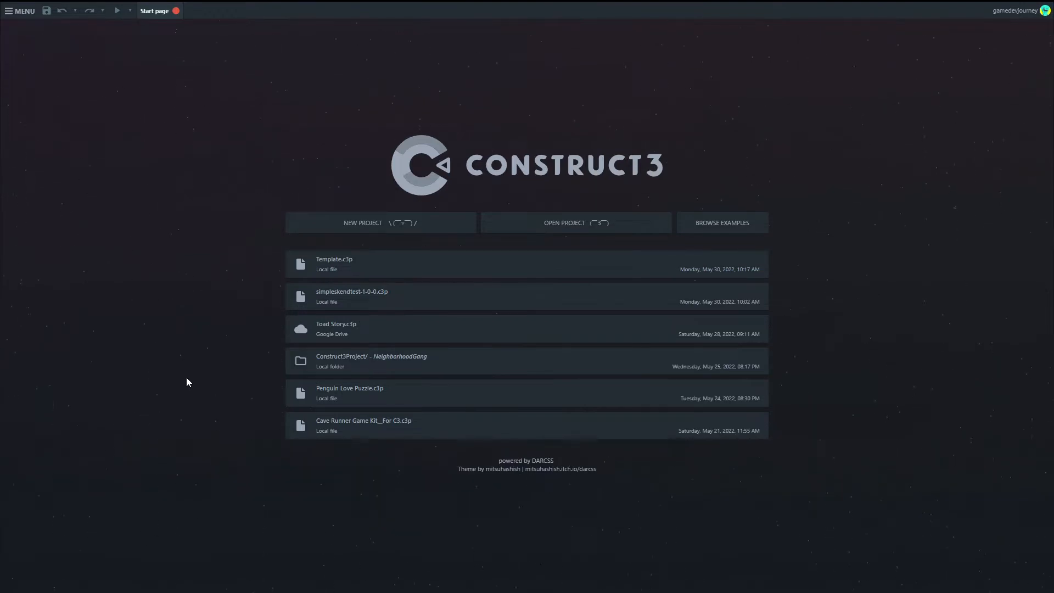
{"action": "mouse_move", "coordinate": [209, 274]}
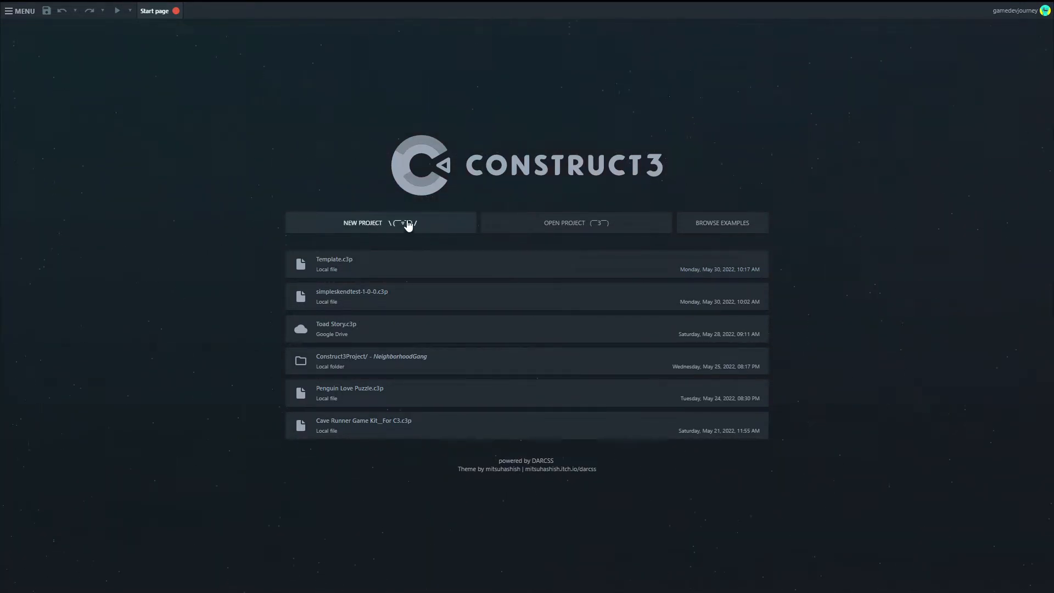
Step: Create the IceIceBaby project with a 320 x 200 viewport
{"action": "left_click", "coordinate": [363, 223]}
{"action": "type", "text": "IceIce"}
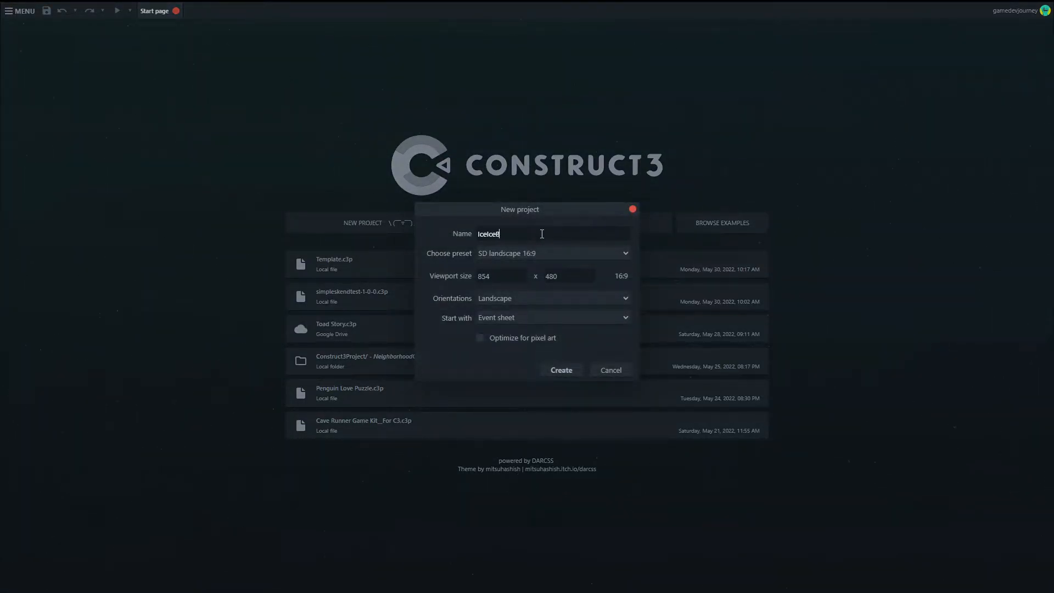
{"action": "type", "text": "Baby"}
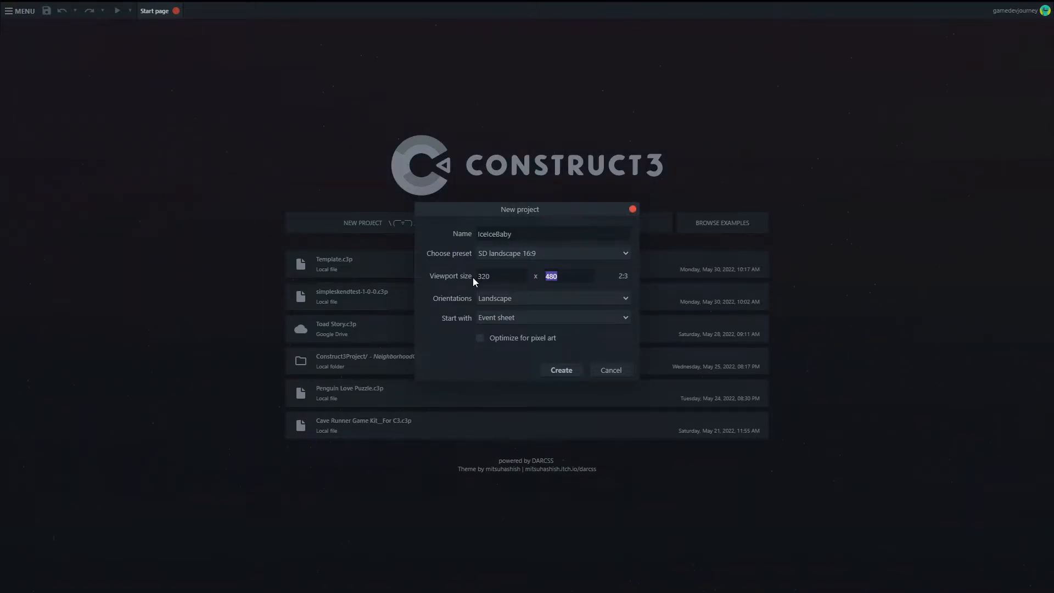
{"action": "type", "text": "200"}
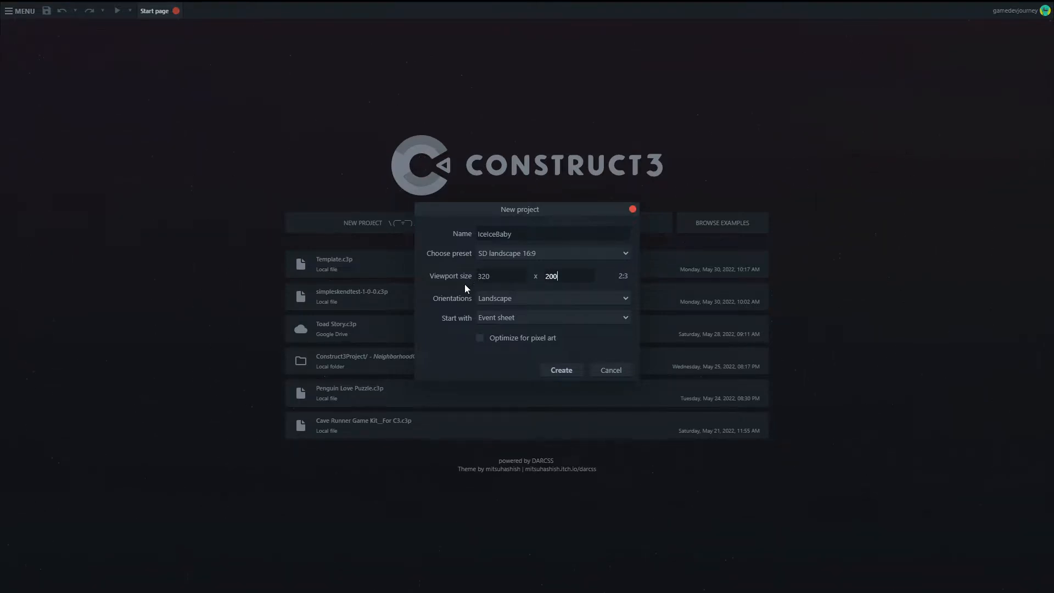
{"action": "left_click", "coordinate": [561, 369]}
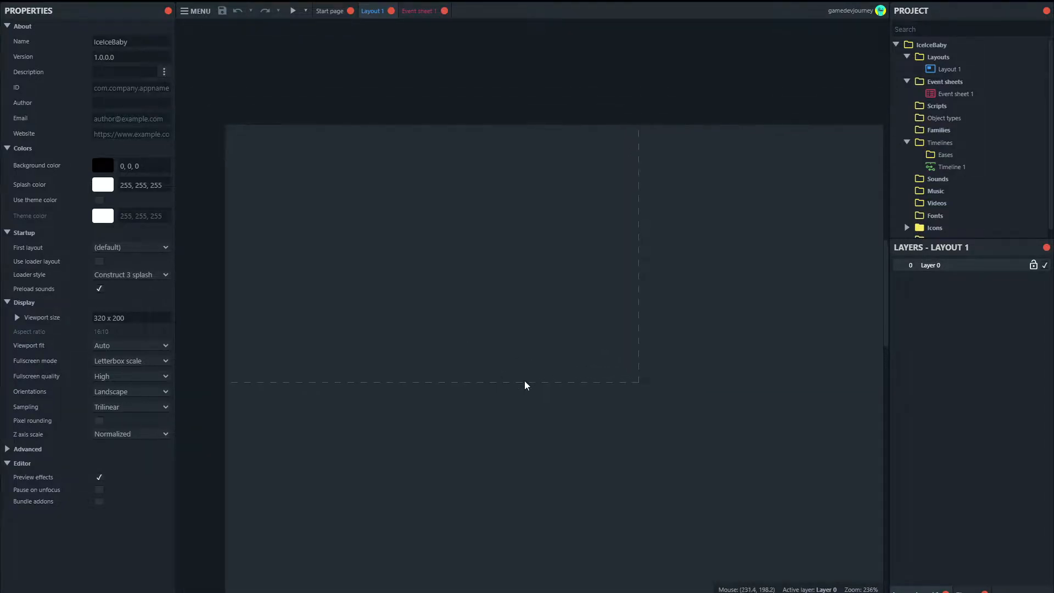
{"action": "mouse_move", "coordinate": [931, 275]}
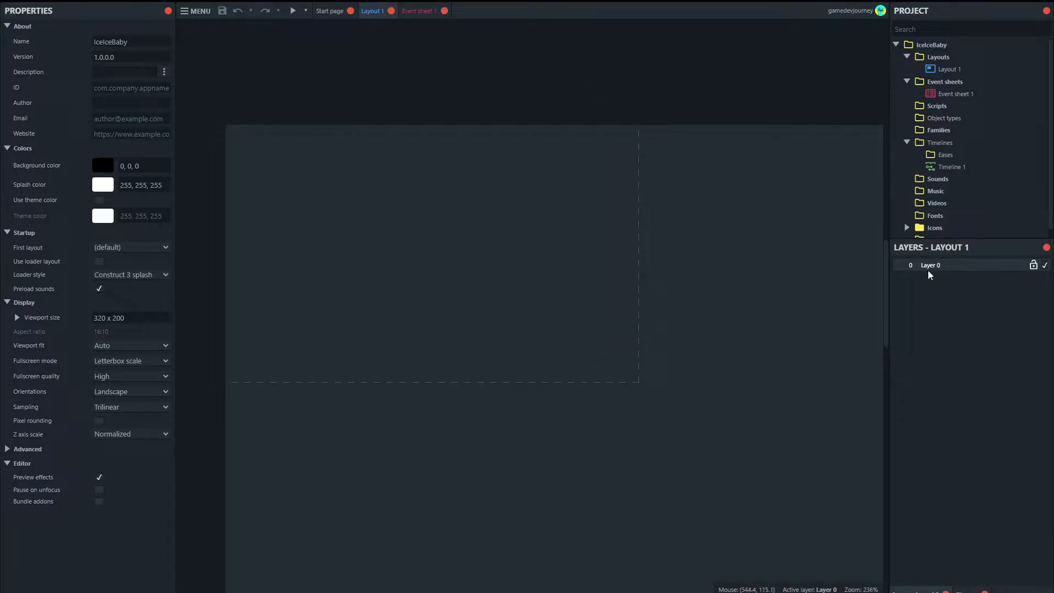
Step: Rename the layout's Layer 0 to level
{"action": "right_click", "coordinate": [931, 264]}
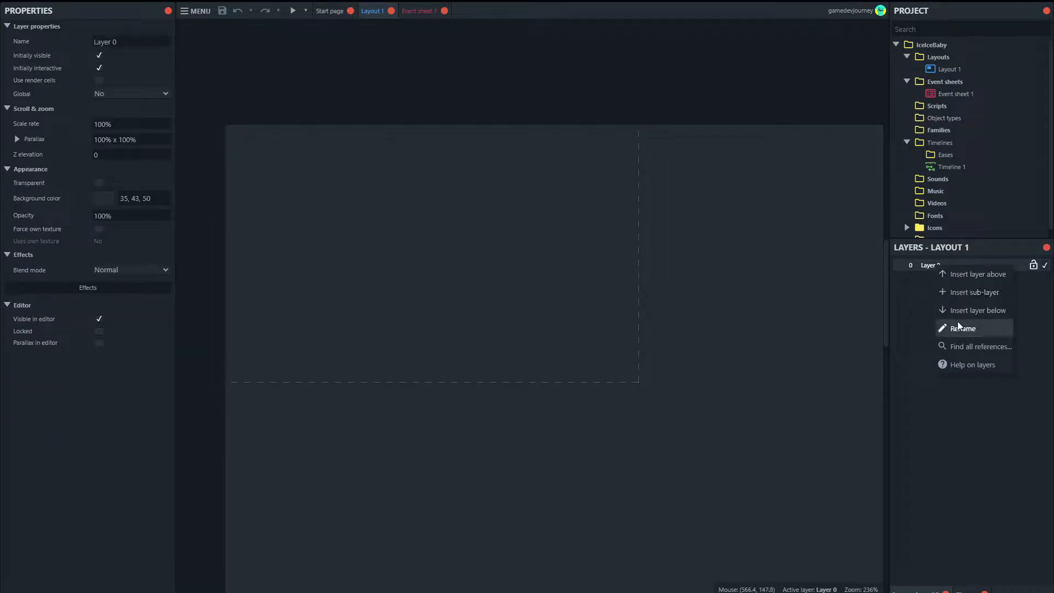
{"action": "left_click", "coordinate": [963, 328]}
{"action": "type", "text": "level"}
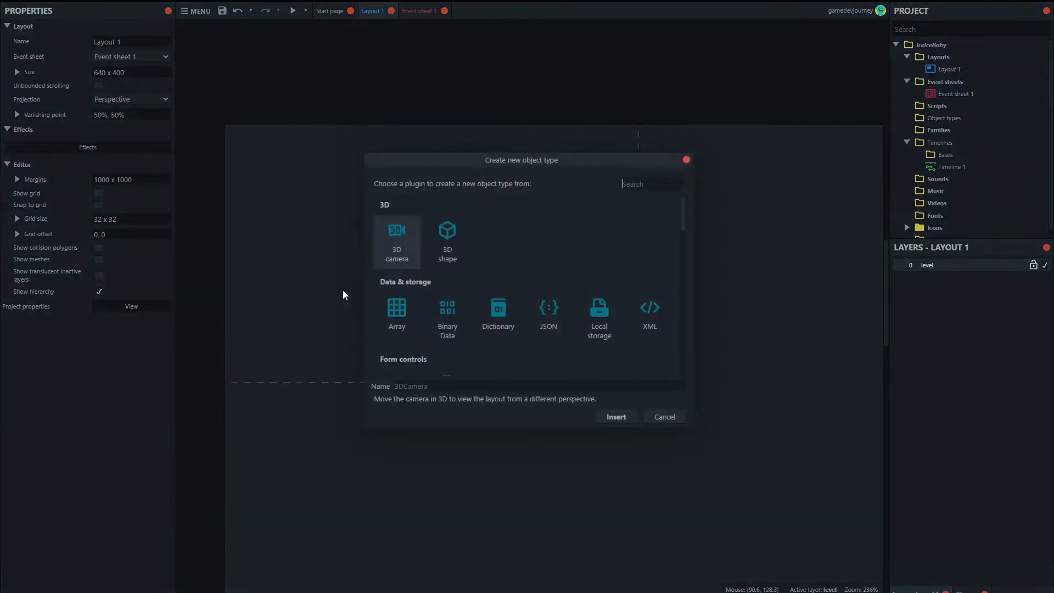
Step: Insert a Tilemap named background and load its dark dungeon tileset image
{"action": "type", "text": "tile"}
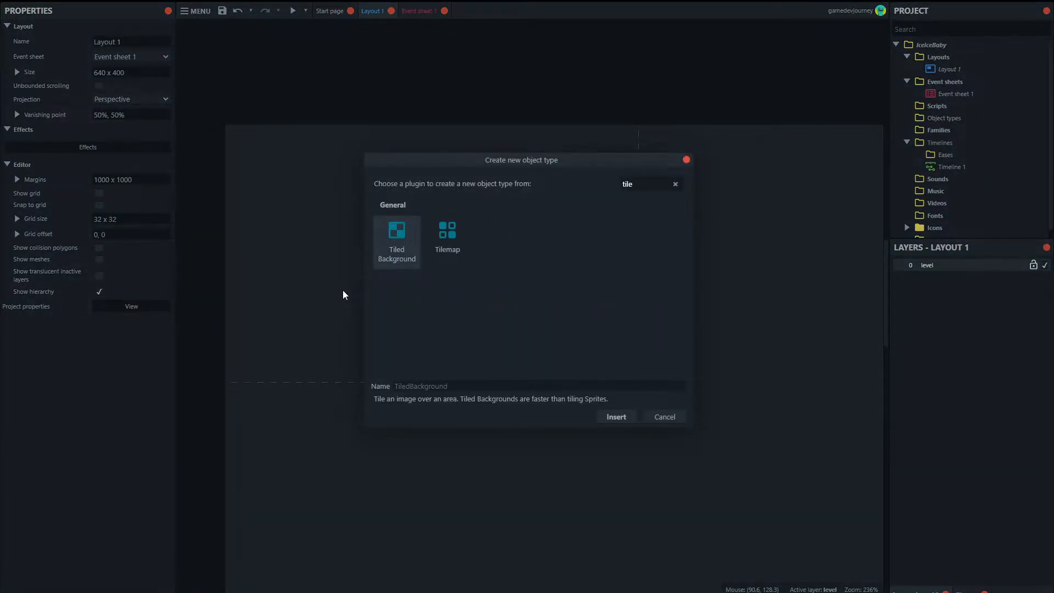
{"action": "left_click", "coordinate": [447, 232]}
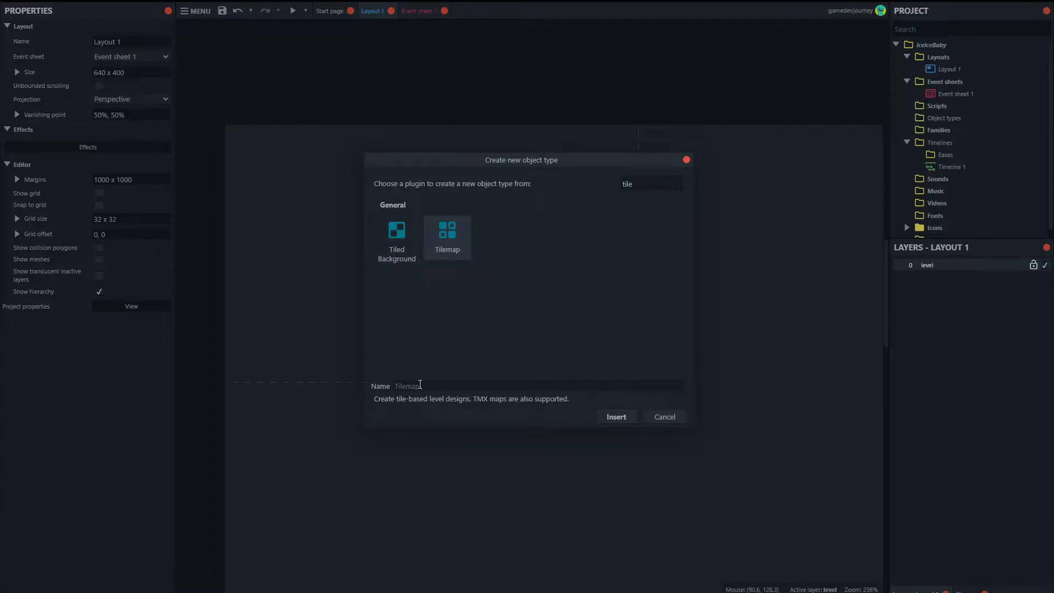
{"action": "type", "text": "background"}
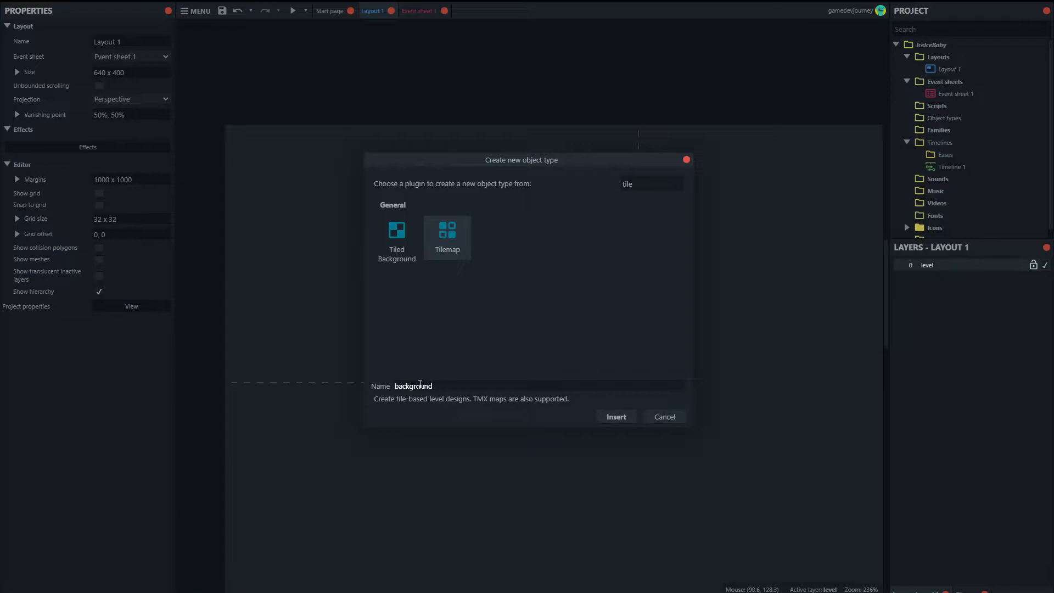
{"action": "left_click", "coordinate": [615, 416]}
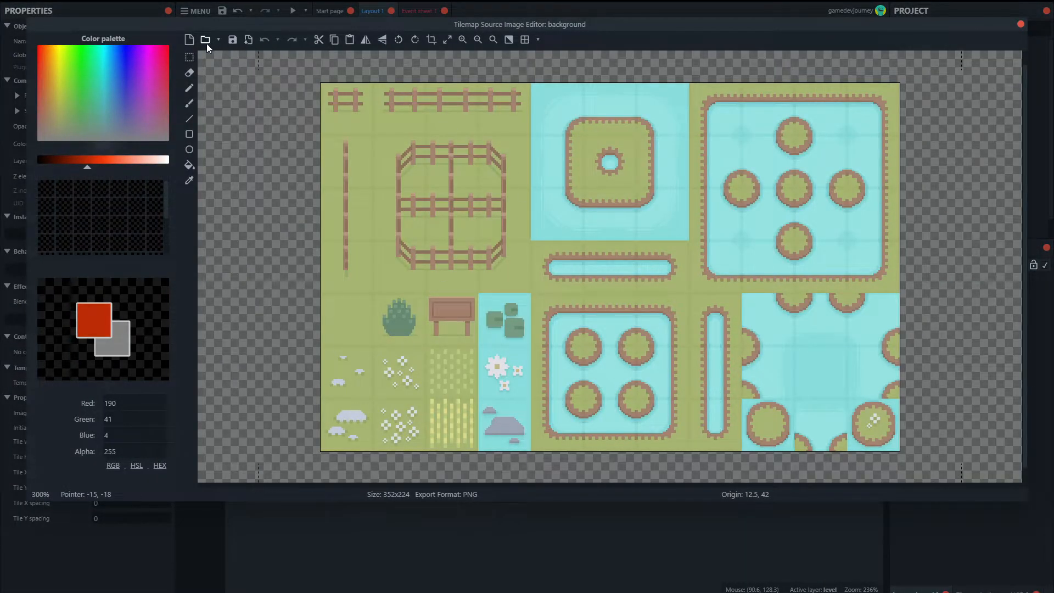
{"action": "left_click", "coordinate": [206, 39]}
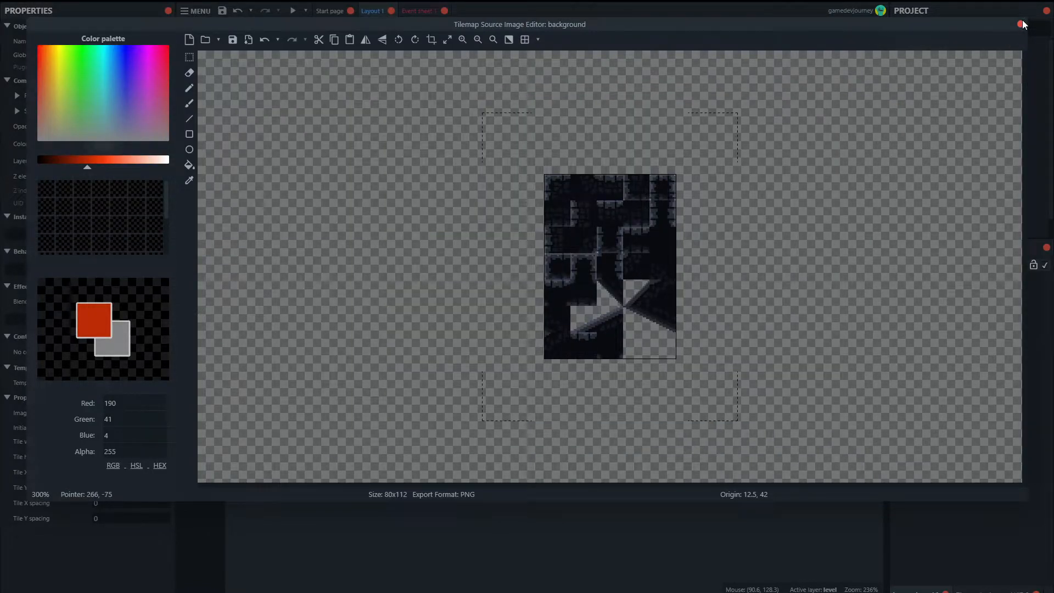
{"action": "left_click", "coordinate": [1021, 25]}
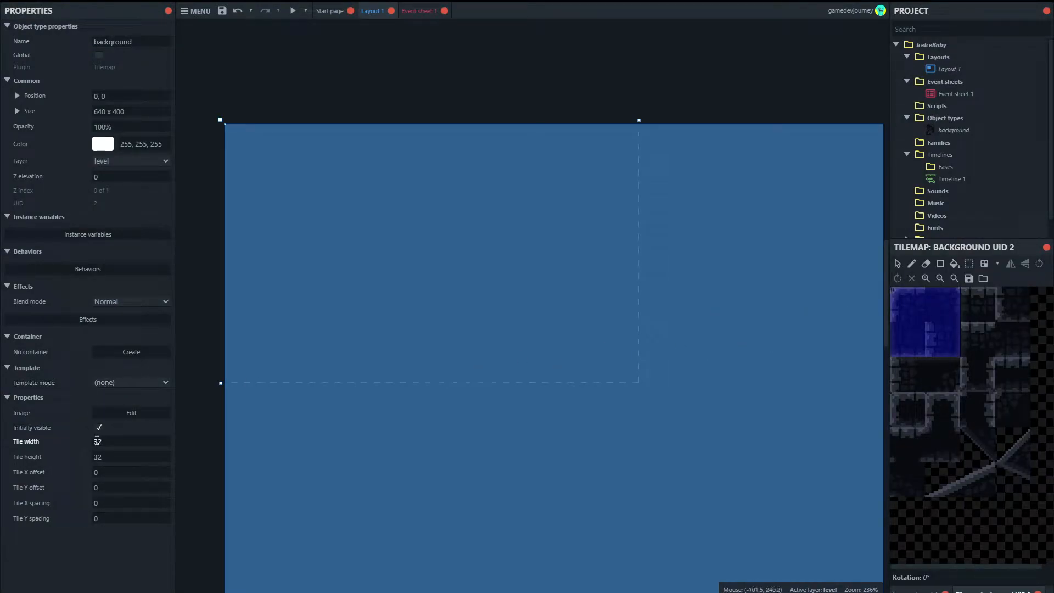
Step: Set the background tilemap to 16 x 16 tiles and paint a floor row along the bottom
{"action": "type", "text": "16"}
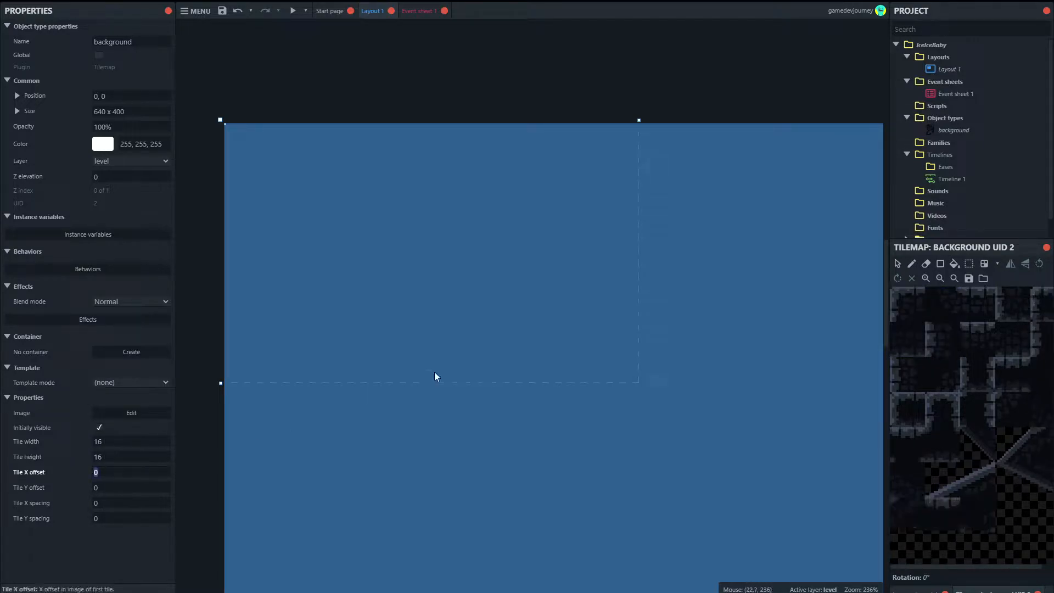
{"action": "left_click", "coordinate": [908, 304]}
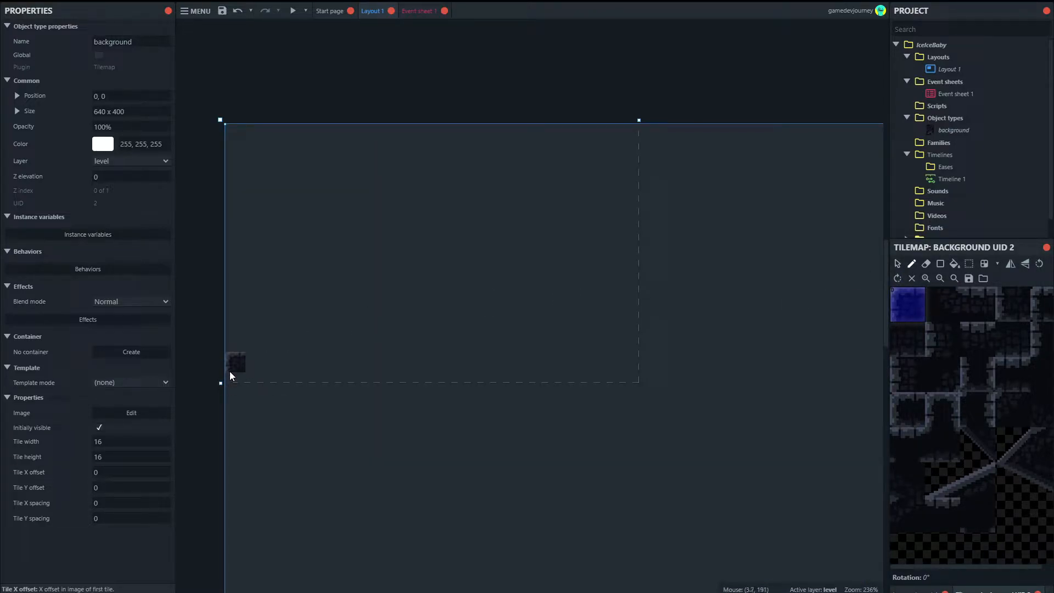
{"action": "left_click_drag", "start_coordinate": [234, 360], "coordinate": [321, 384]}
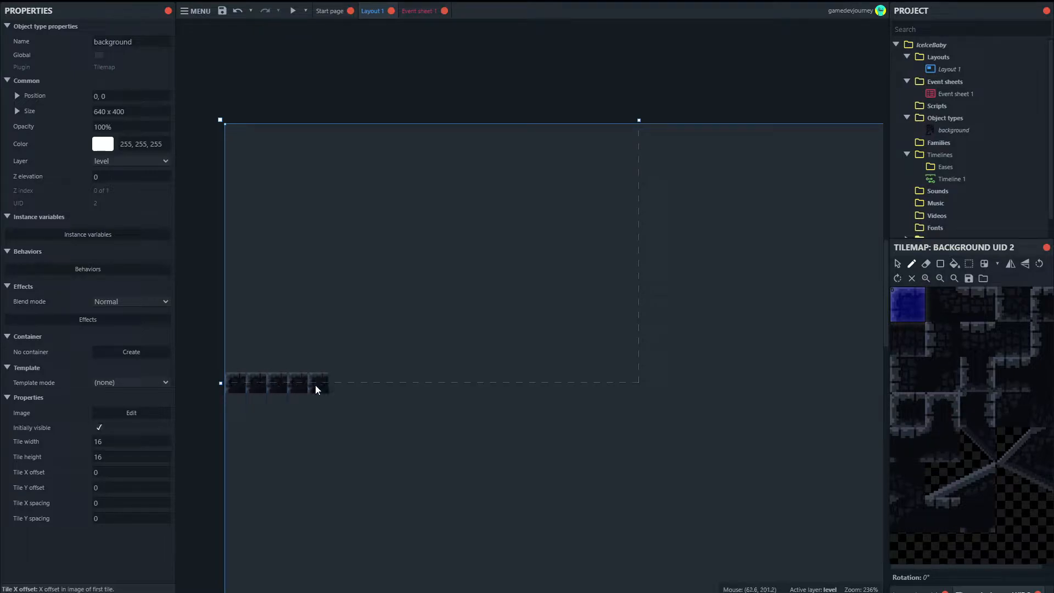
{"action": "left_click_drag", "start_coordinate": [316, 387], "coordinate": [631, 385]}
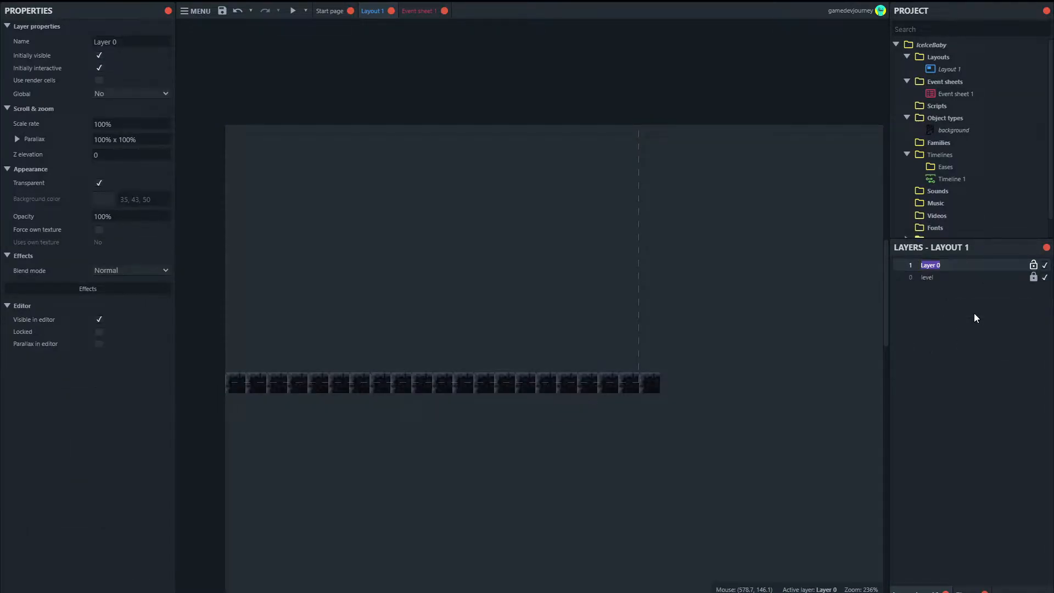
Step: Add a layer named Solids above level without inserting a sprite
{"action": "type", "text": "Solids"}
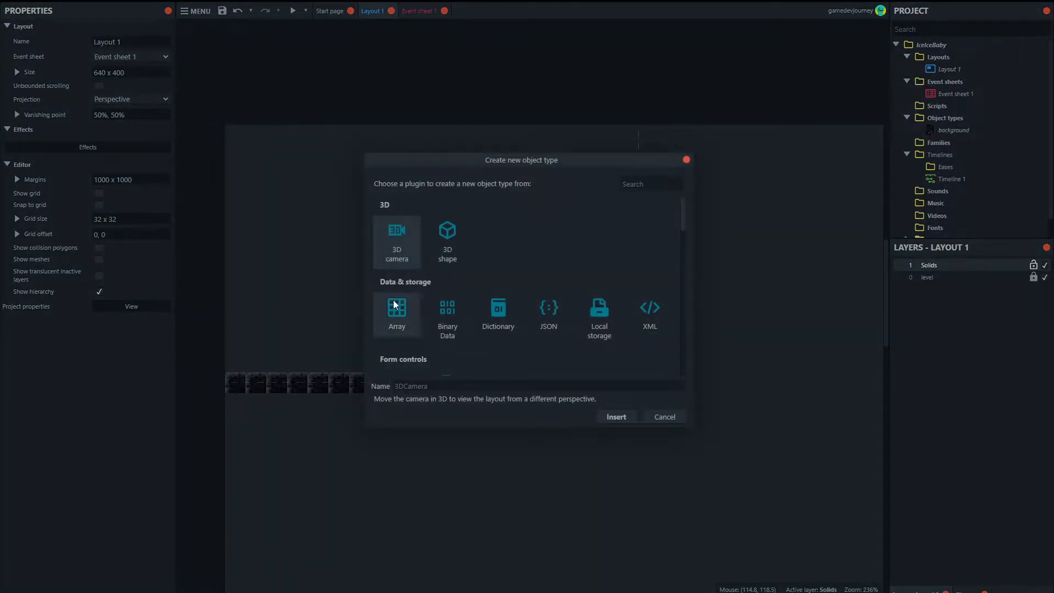
{"action": "type", "text": "spr"}
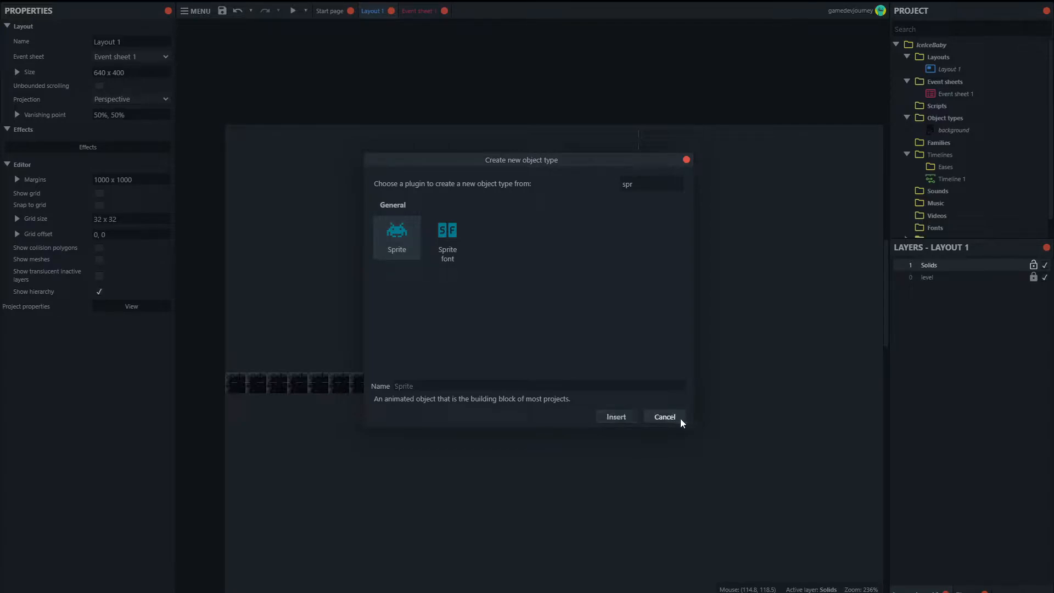
{"action": "left_click", "coordinate": [664, 416]}
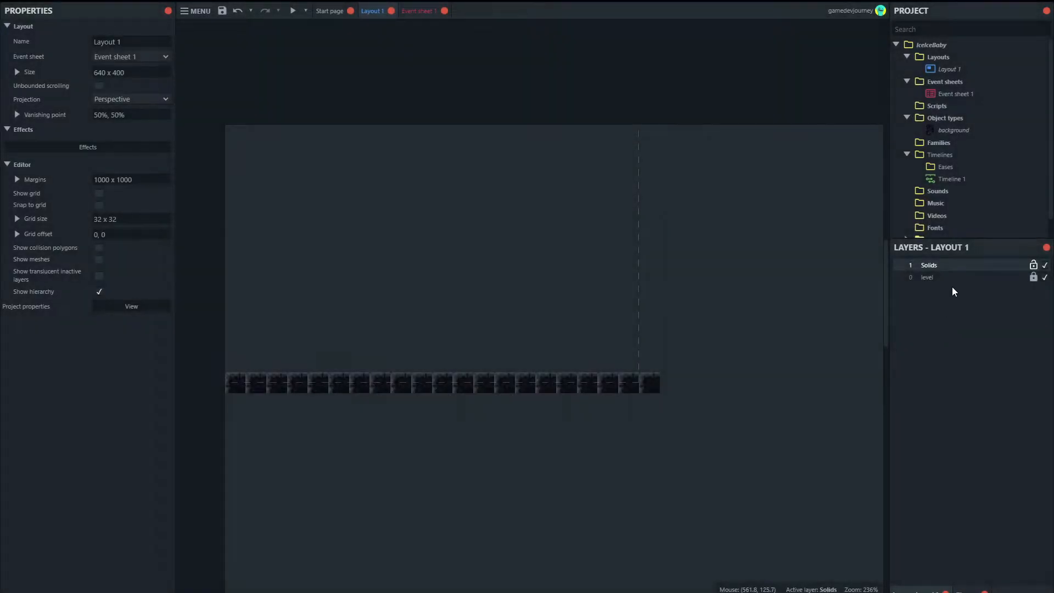
Step: Rename the top layer to player, then select the level layer's background tilemap
{"action": "left_click", "coordinate": [928, 276]}
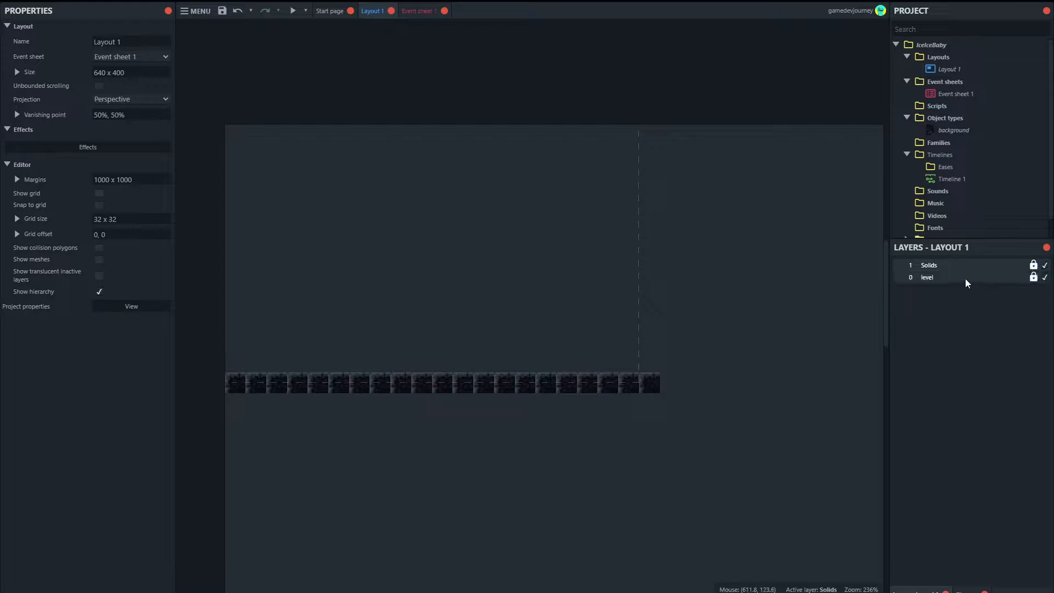
{"action": "right_click", "coordinate": [929, 265]}
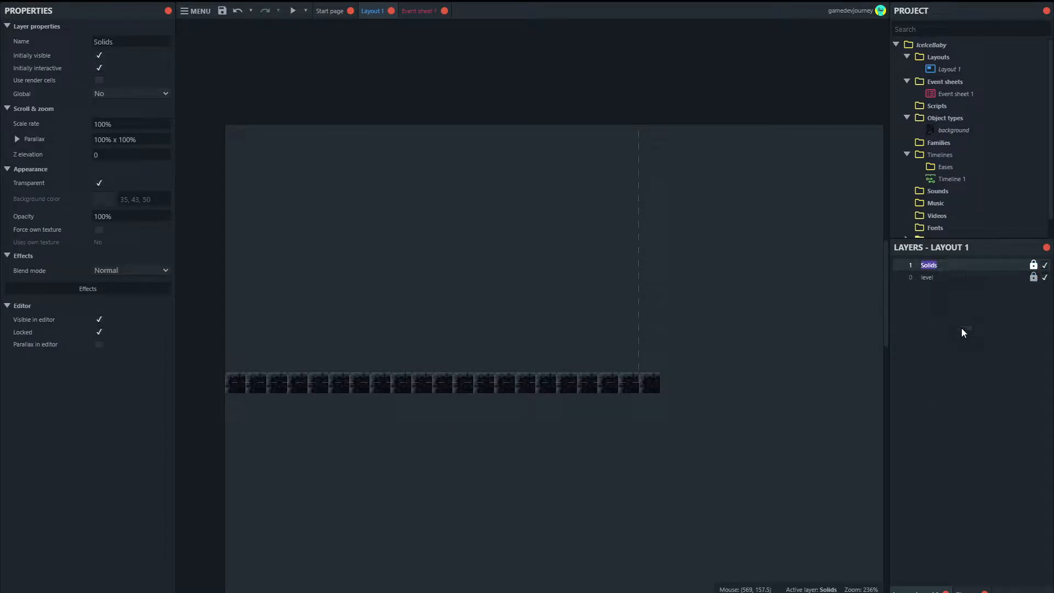
{"action": "left_click", "coordinate": [930, 264]}
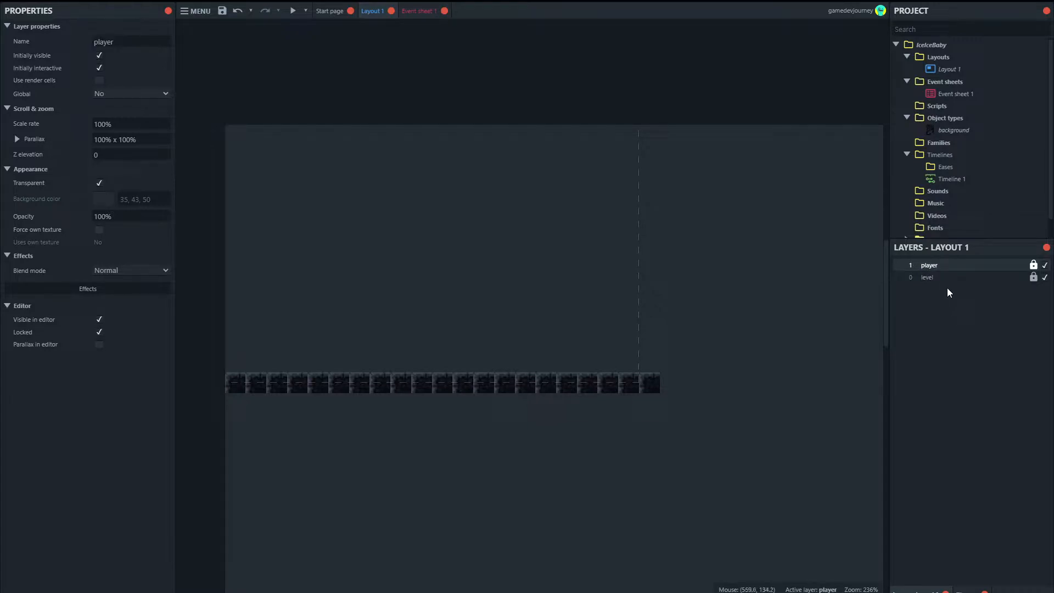
{"action": "left_click", "coordinate": [928, 277]}
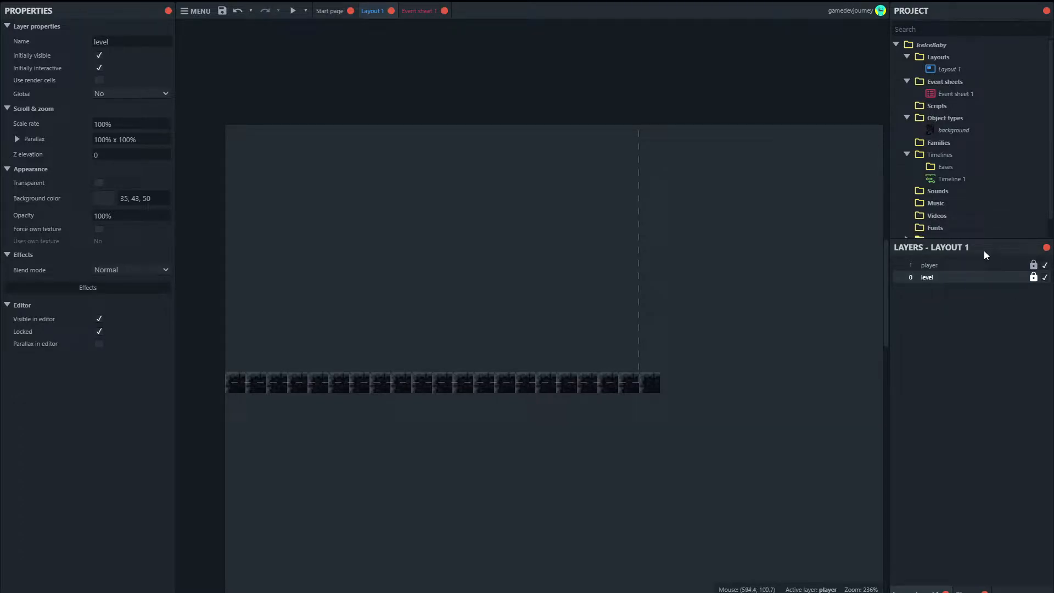
{"action": "left_click", "coordinate": [417, 383]}
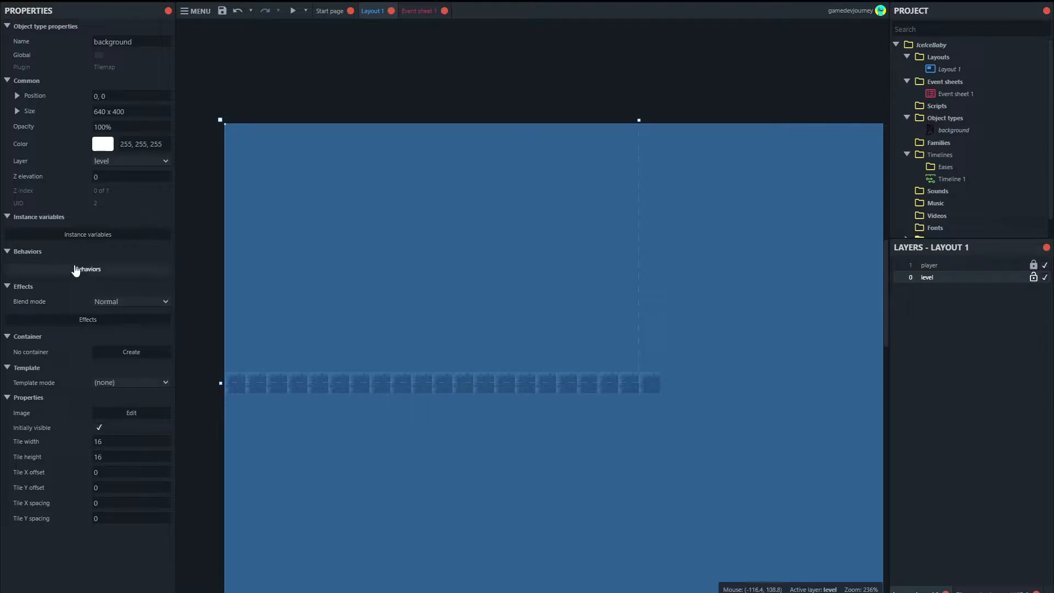
Step: Give the background tilemap the Solid behavior and make player the working layer
{"action": "left_click", "coordinate": [87, 270]}
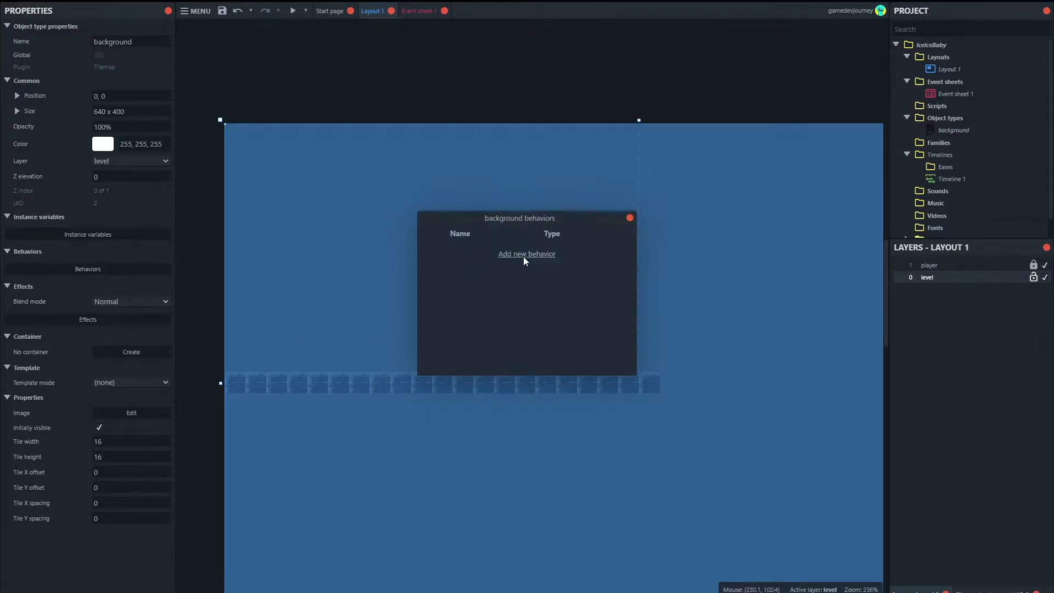
{"action": "left_click", "coordinate": [526, 254]}
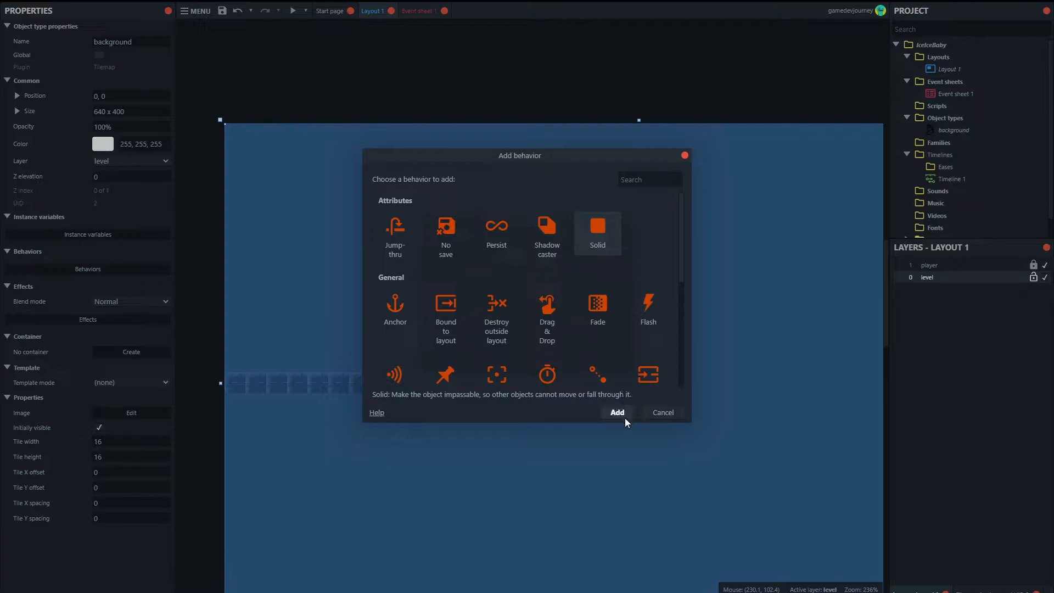
{"action": "left_click", "coordinate": [616, 412]}
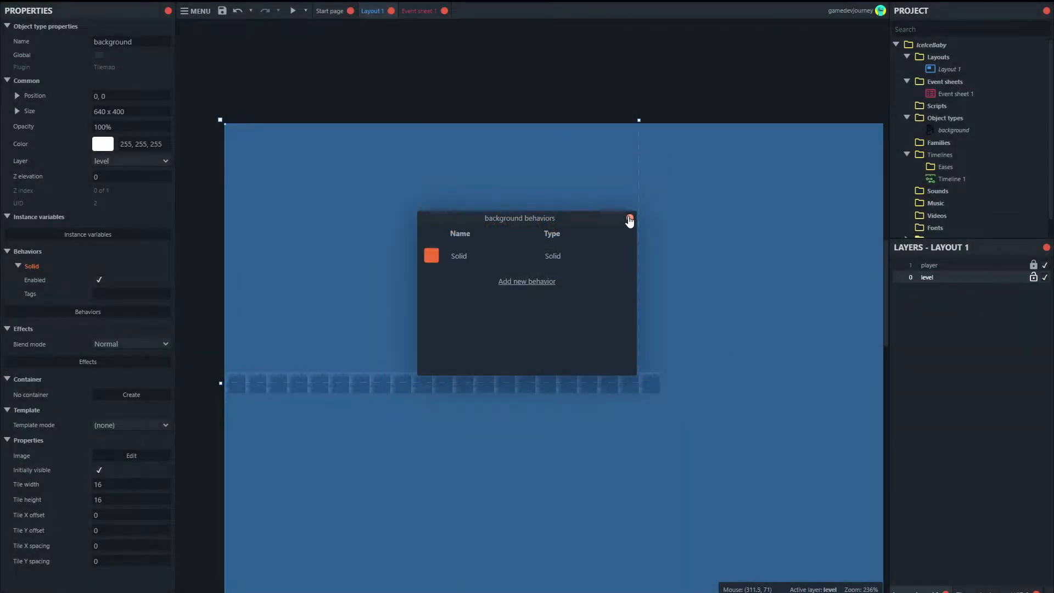
{"action": "left_click", "coordinate": [629, 219]}
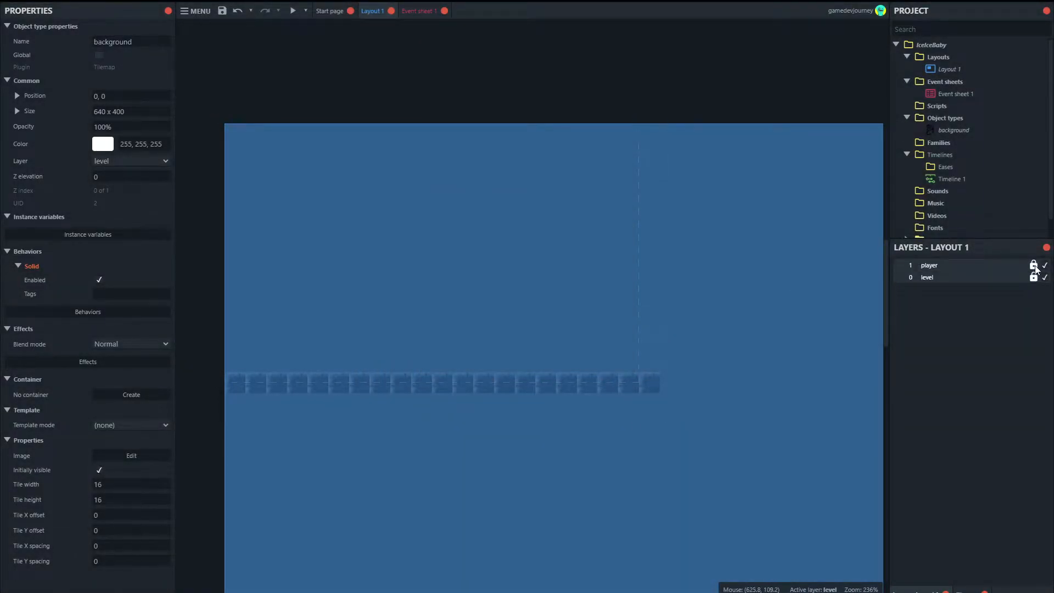
{"action": "left_click", "coordinate": [930, 264]}
{"action": "type", "text": "spr"}
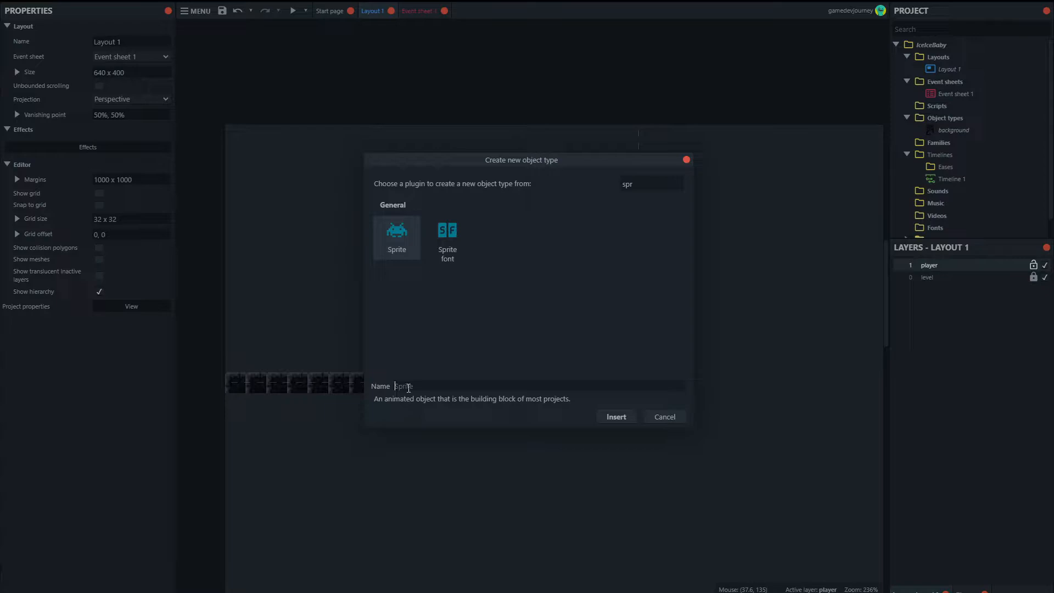
Step: Insert a Sprite object named Player
{"action": "type", "text": "PlayerCo"}
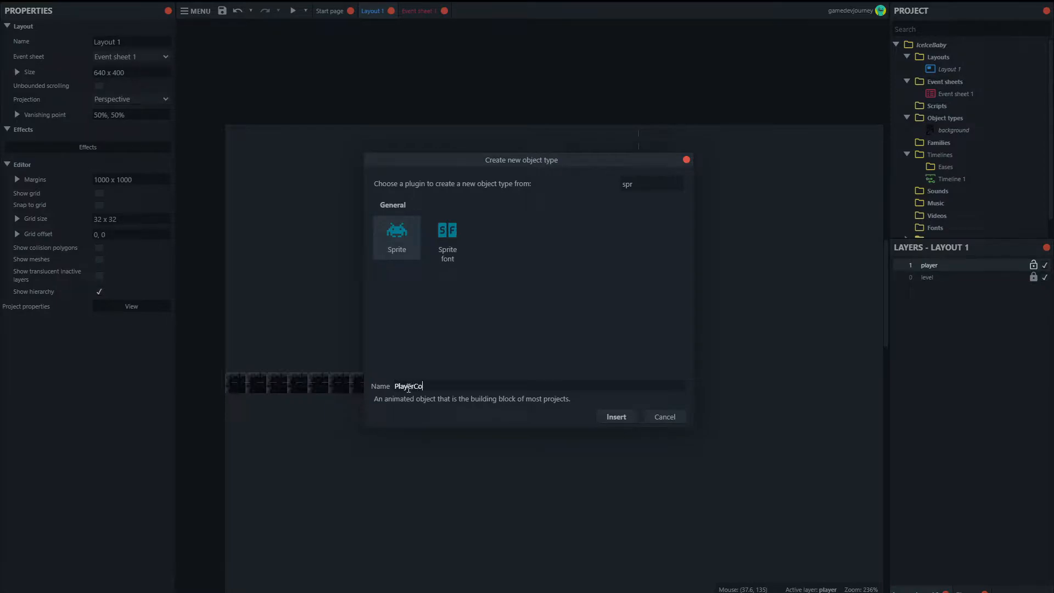
{"action": "key", "text": "BackSpace"}
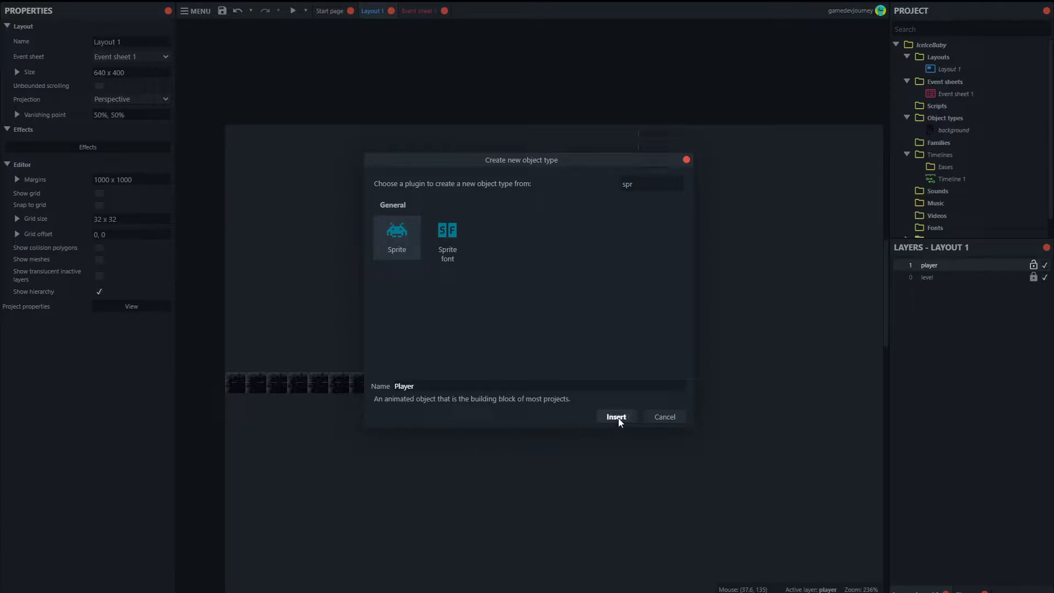
{"action": "left_click", "coordinate": [615, 417]}
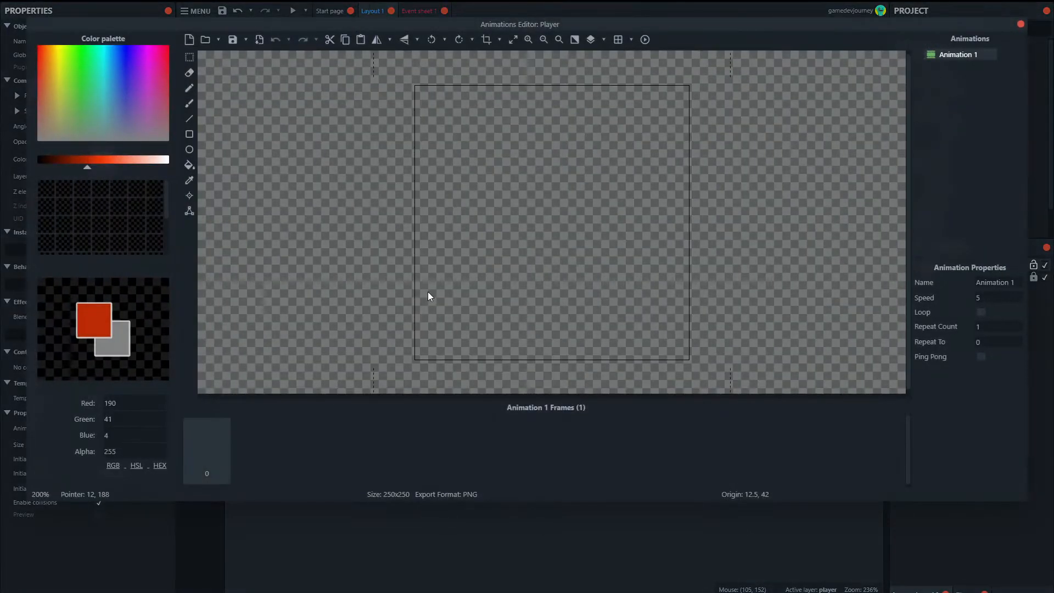
{"action": "mouse_move", "coordinate": [190, 168]}
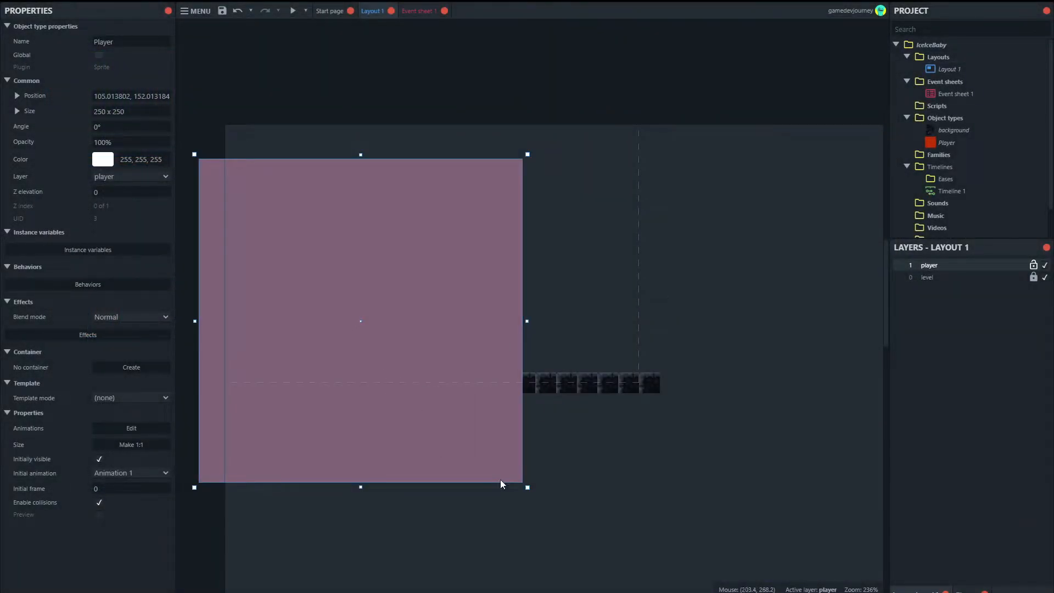
Step: Shrink the Player sprite to a tiny box and place it on the left floor tiles
{"action": "left_click_drag", "start_coordinate": [527, 487], "coordinate": [240, 210]}
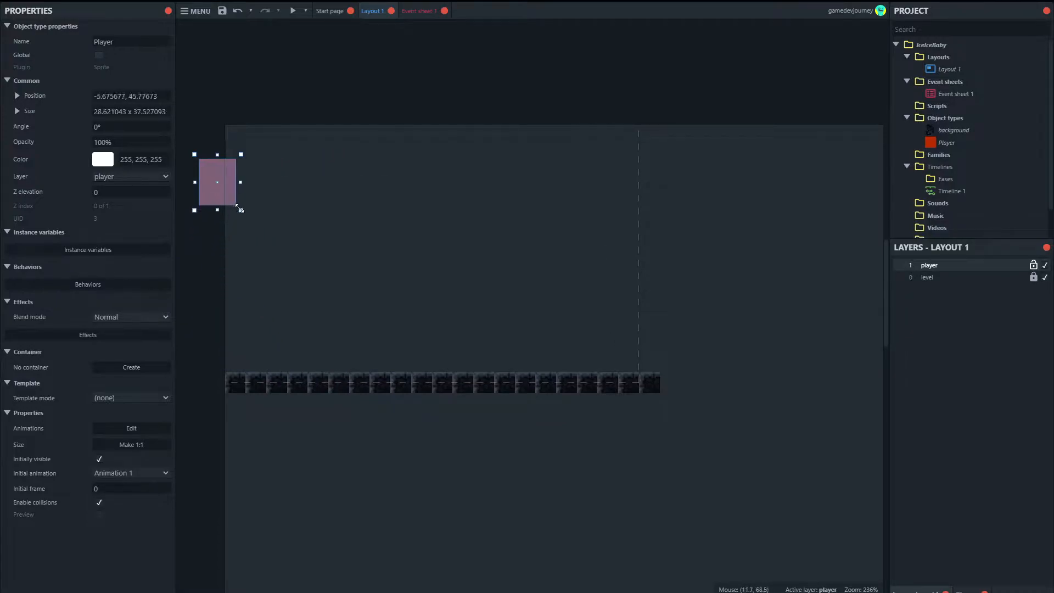
{"action": "left_click_drag", "start_coordinate": [240, 209], "coordinate": [216, 178]}
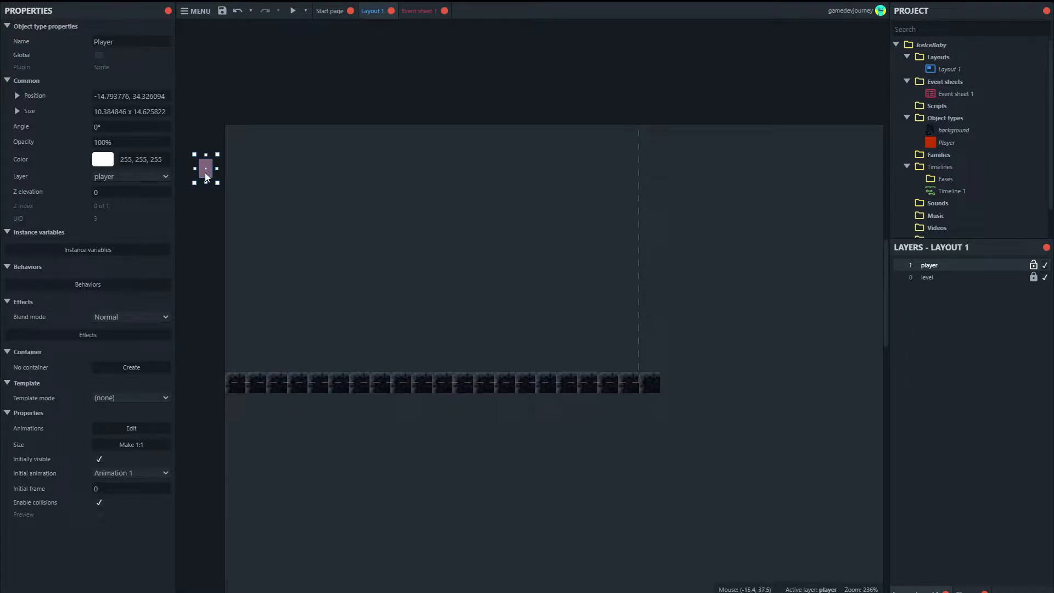
{"action": "left_click_drag", "start_coordinate": [205, 167], "coordinate": [244, 350]}
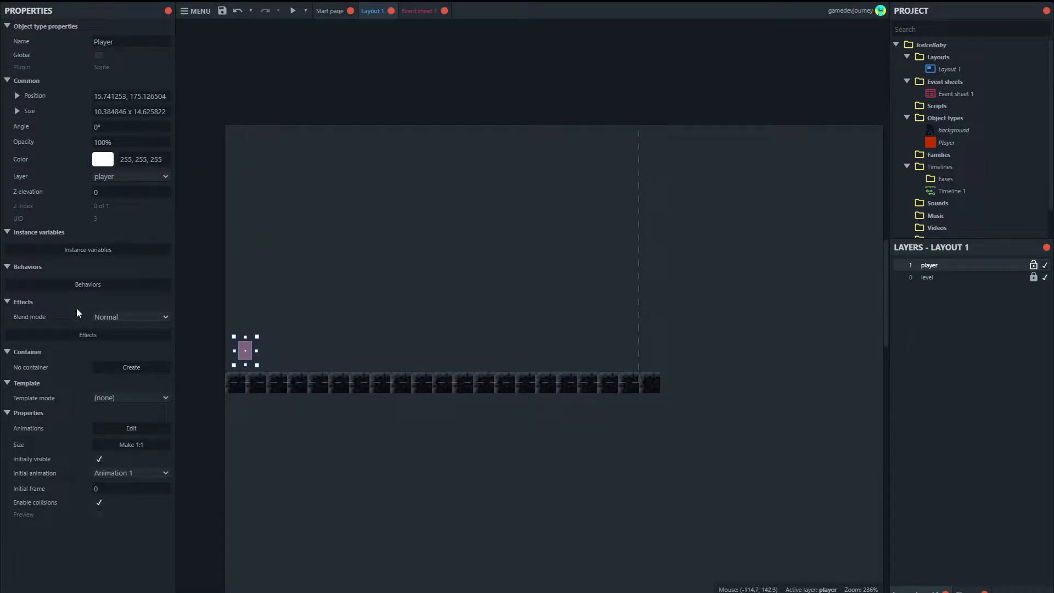
Step: Add the Platform behavior to Player and close the test preview
{"action": "left_click", "coordinate": [87, 284]}
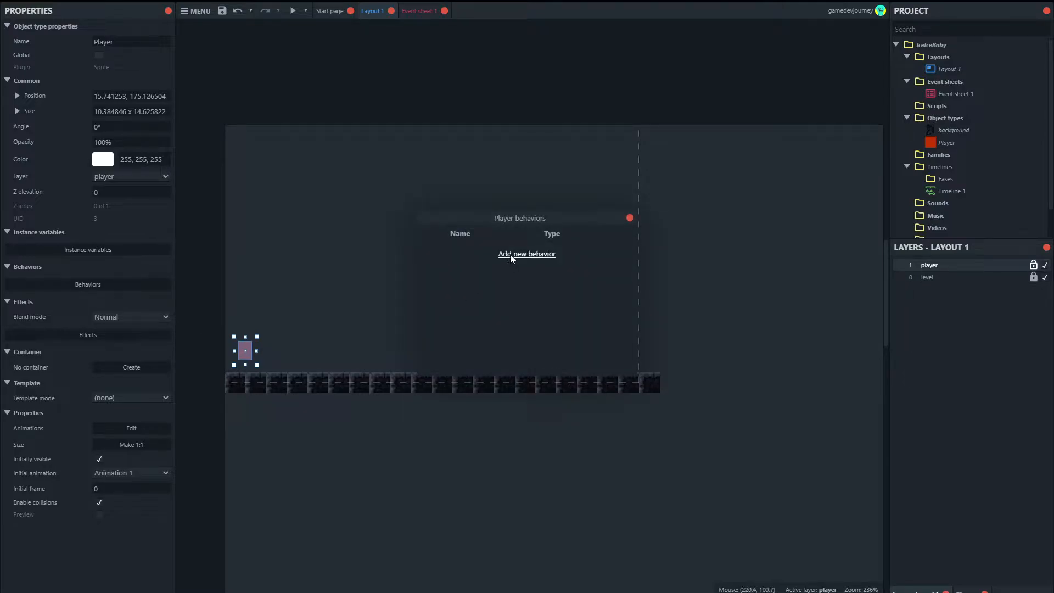
{"action": "left_click", "coordinate": [526, 253]}
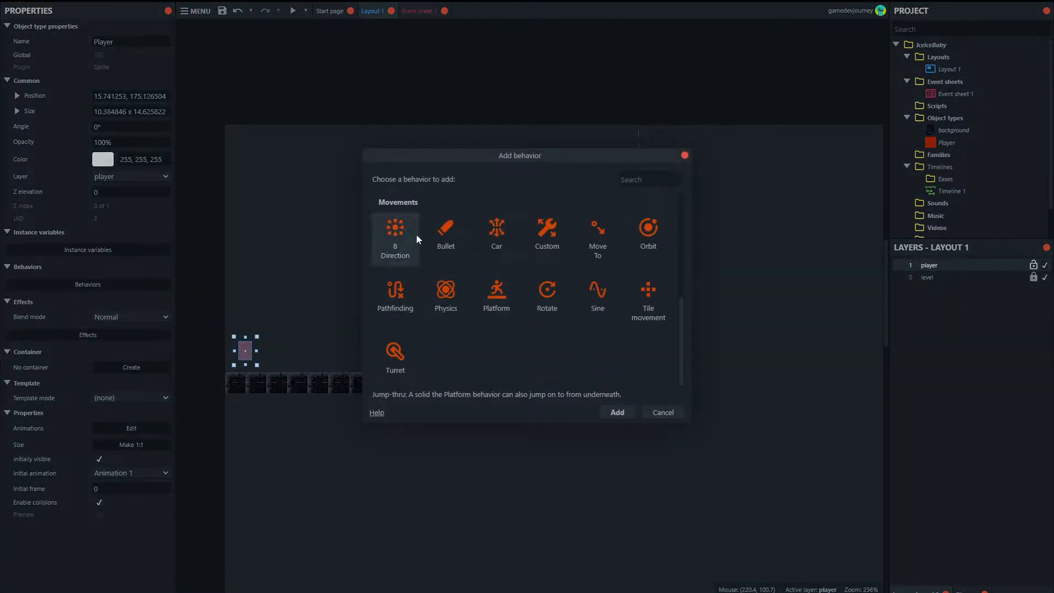
{"action": "left_click", "coordinate": [496, 296]}
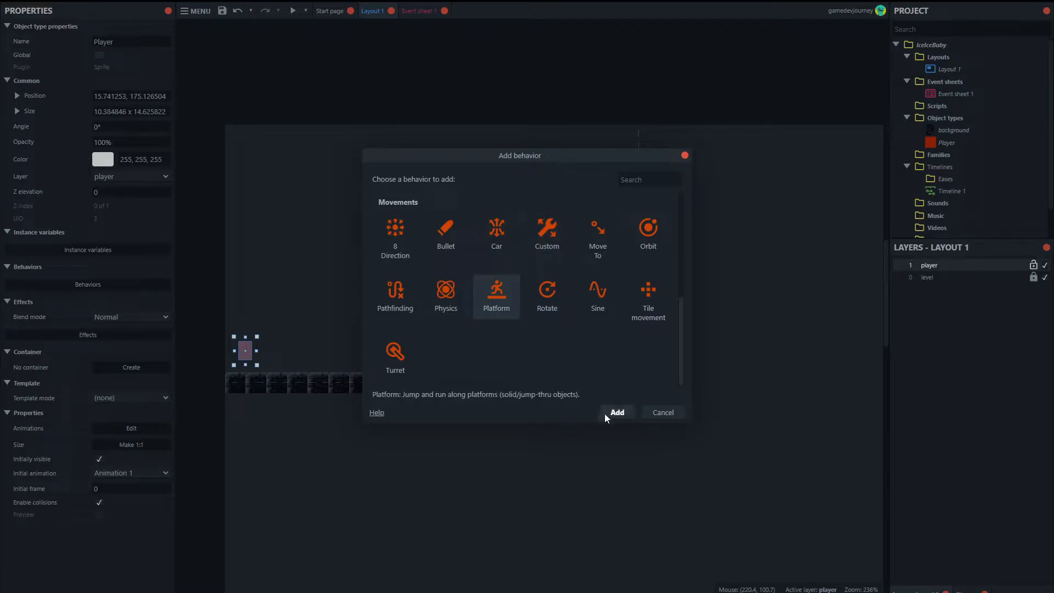
{"action": "left_click", "coordinate": [616, 413]}
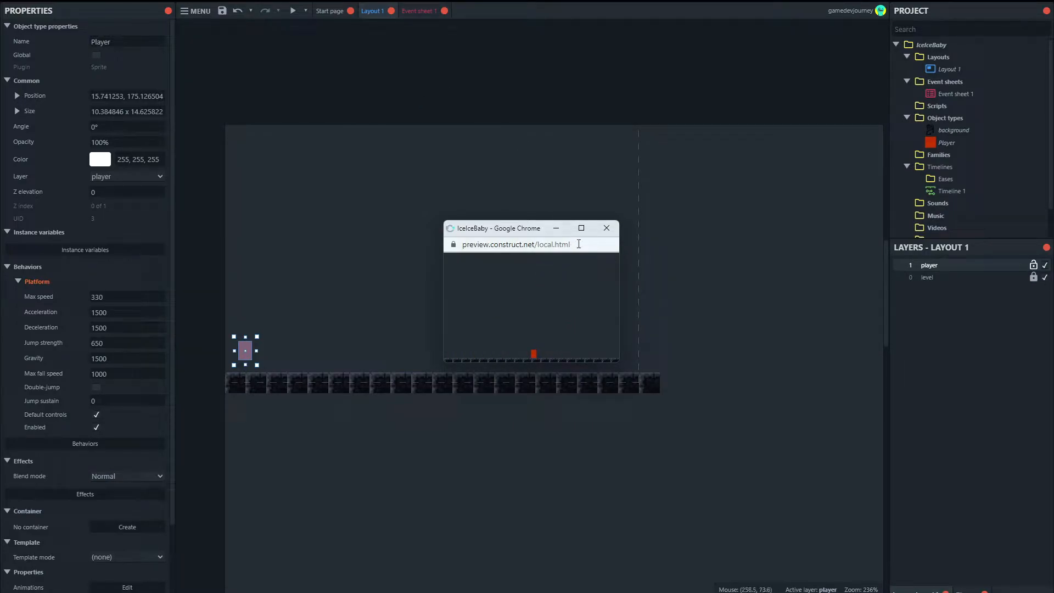
{"action": "left_click", "coordinate": [606, 228]}
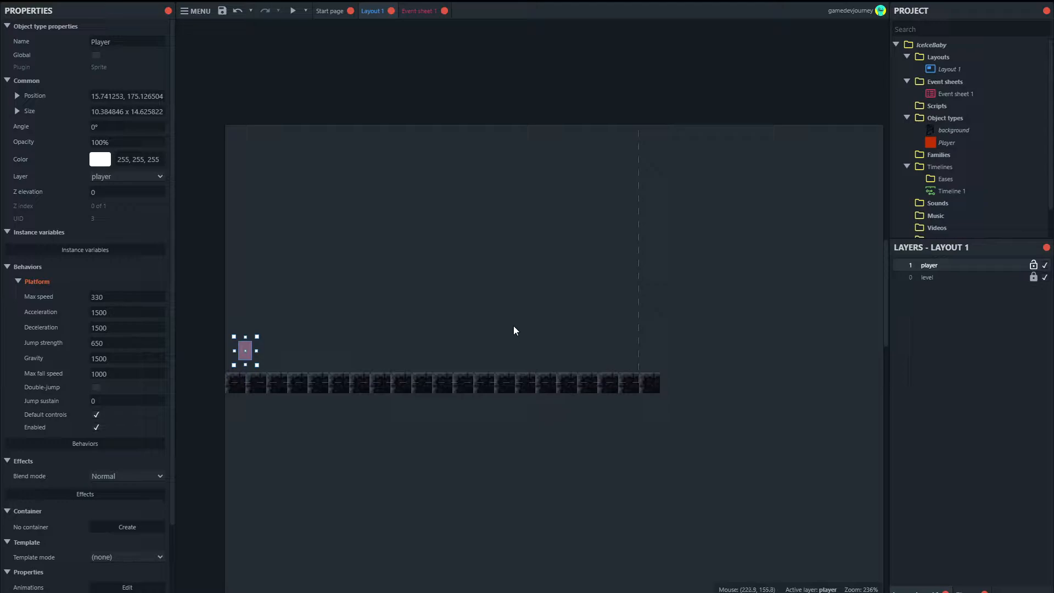
{"action": "mouse_move", "coordinate": [299, 211]}
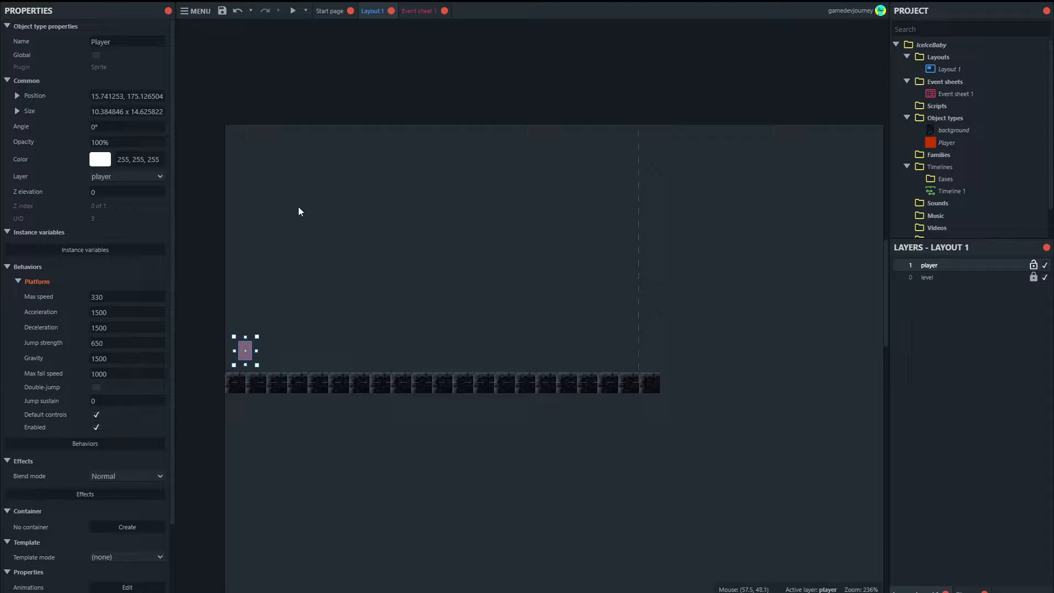
{"action": "mouse_move", "coordinate": [310, 279]}
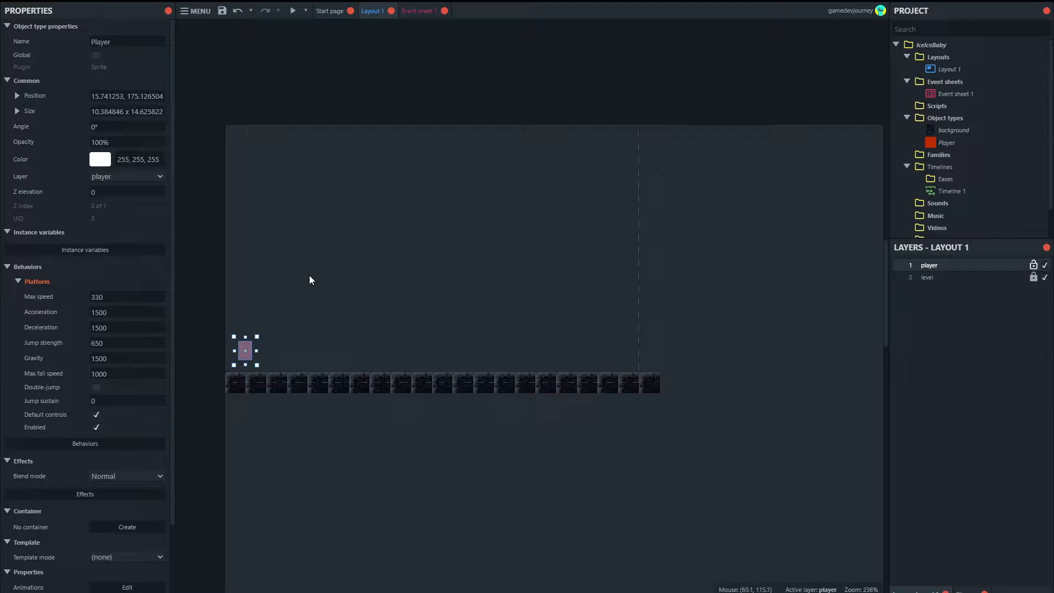
{"action": "mouse_move", "coordinate": [426, 337]}
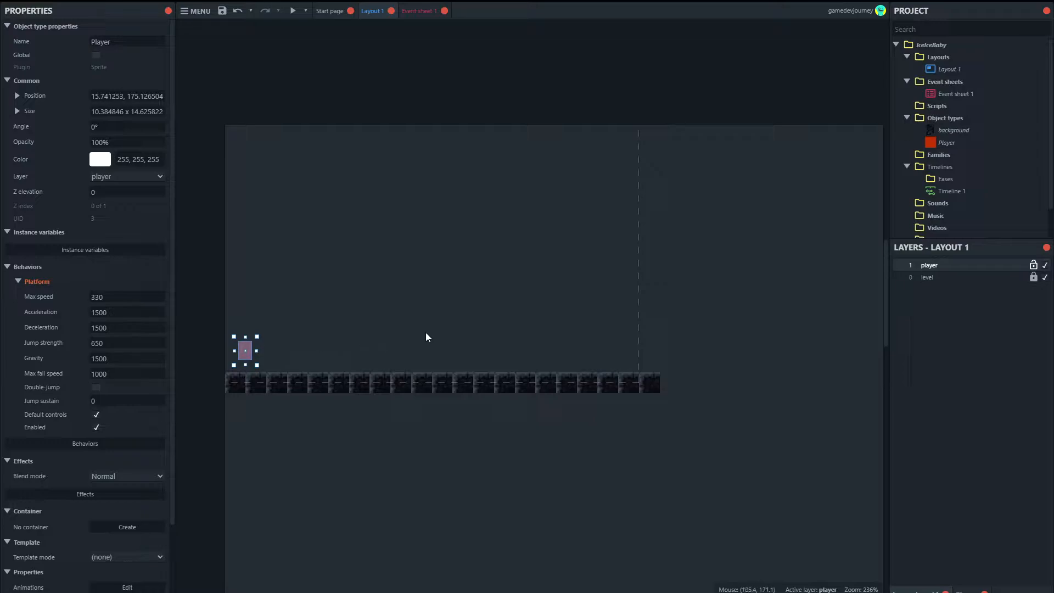
{"action": "mouse_move", "coordinate": [471, 368]}
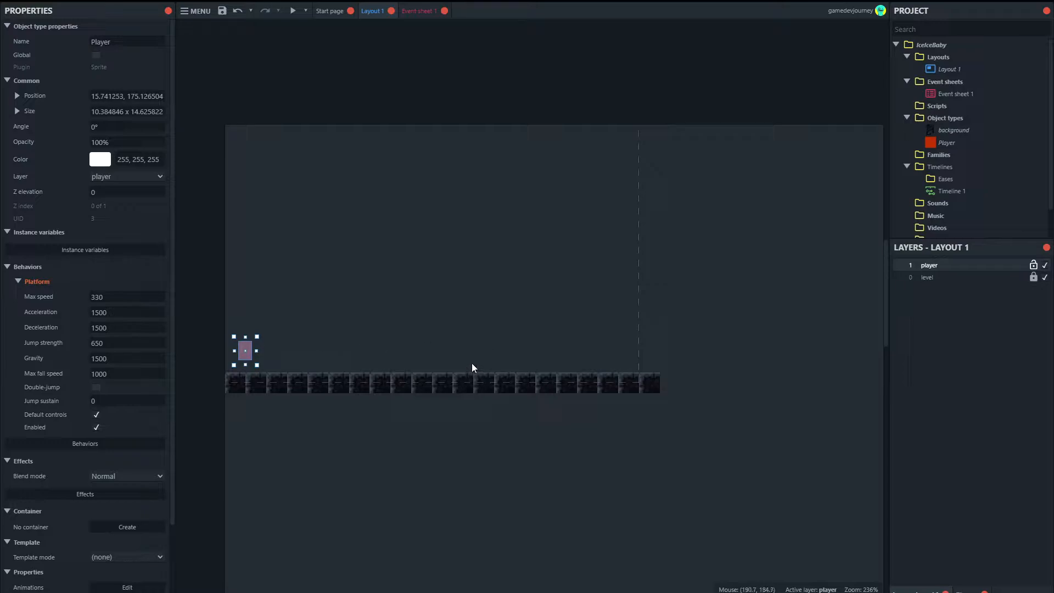
Step: Insert a Tiled Background named ice and load the iceTiles image into it
{"action": "left_click", "coordinate": [929, 277]}
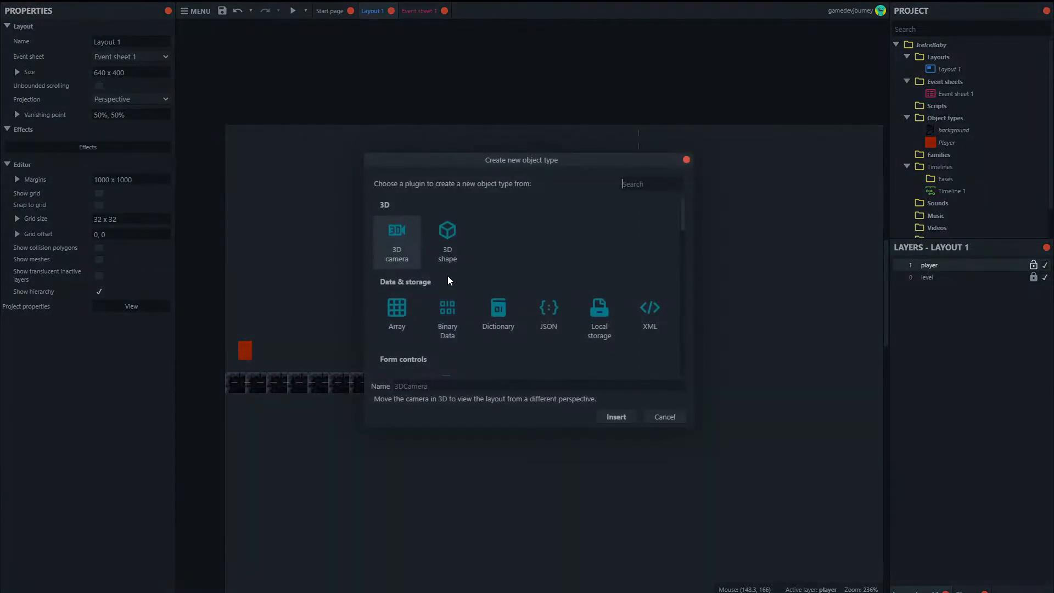
{"action": "type", "text": "tile"}
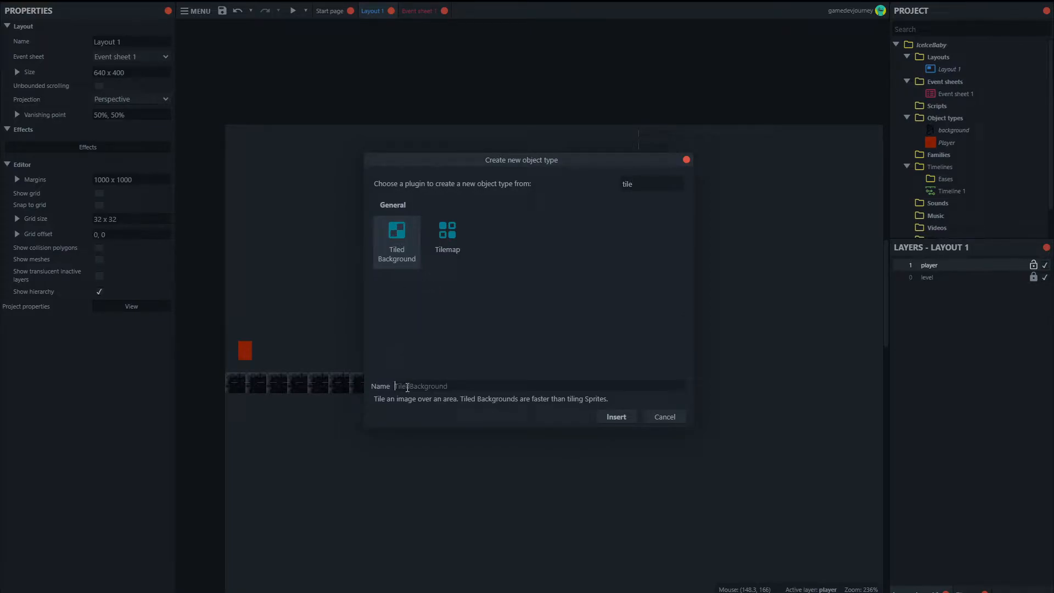
{"action": "type", "text": "ice"}
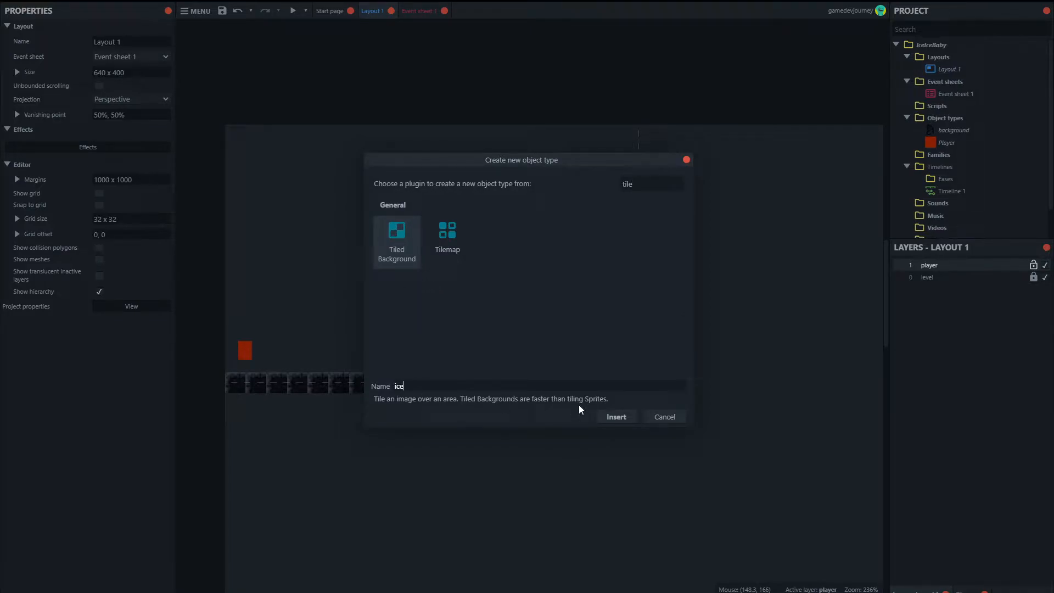
{"action": "left_click", "coordinate": [615, 416]}
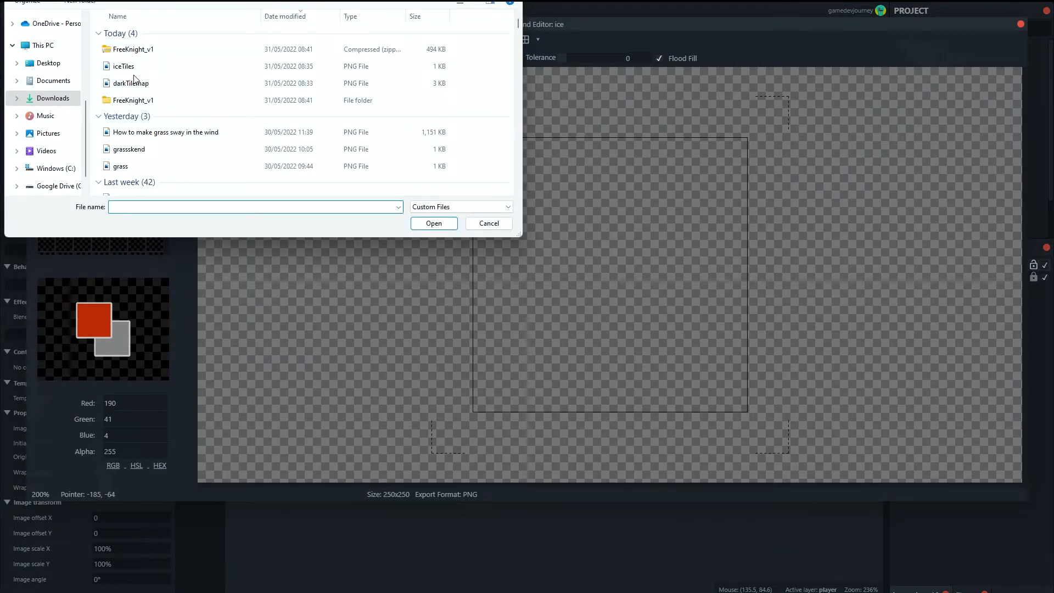
{"action": "left_click", "coordinate": [123, 66]}
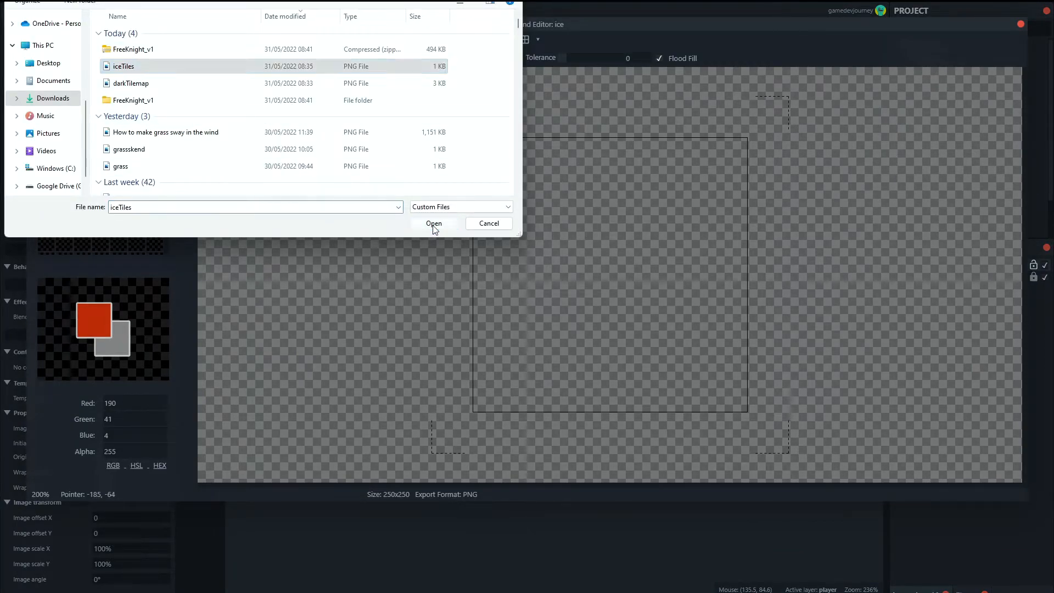
{"action": "left_click", "coordinate": [433, 224]}
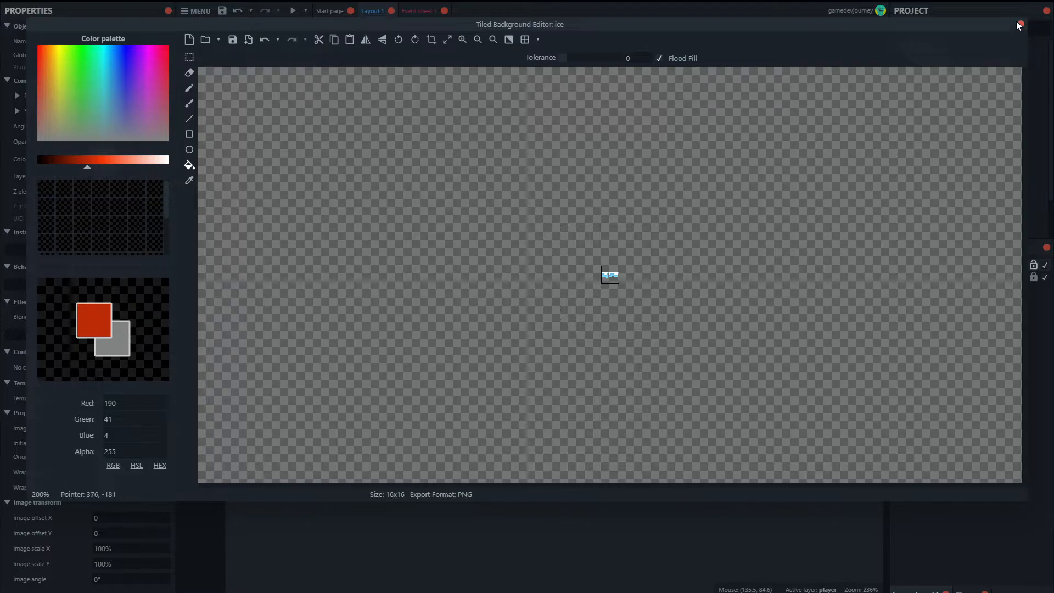
Step: Shrink the ice strip, fit it into the floor row, and preview the level
{"action": "left_click", "coordinate": [1017, 24]}
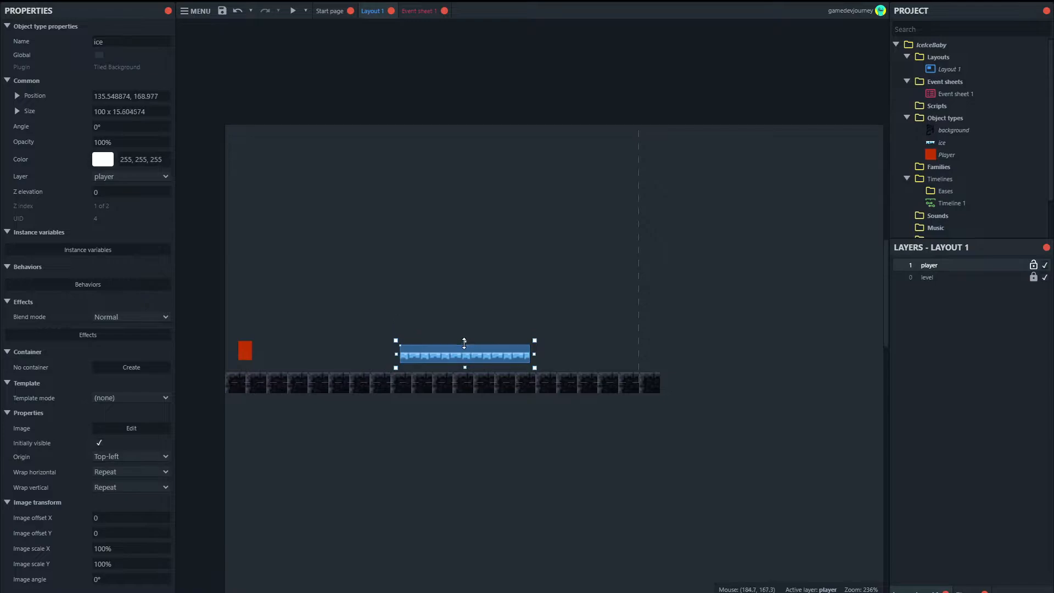
{"action": "left_click_drag", "start_coordinate": [464, 342], "coordinate": [463, 357]}
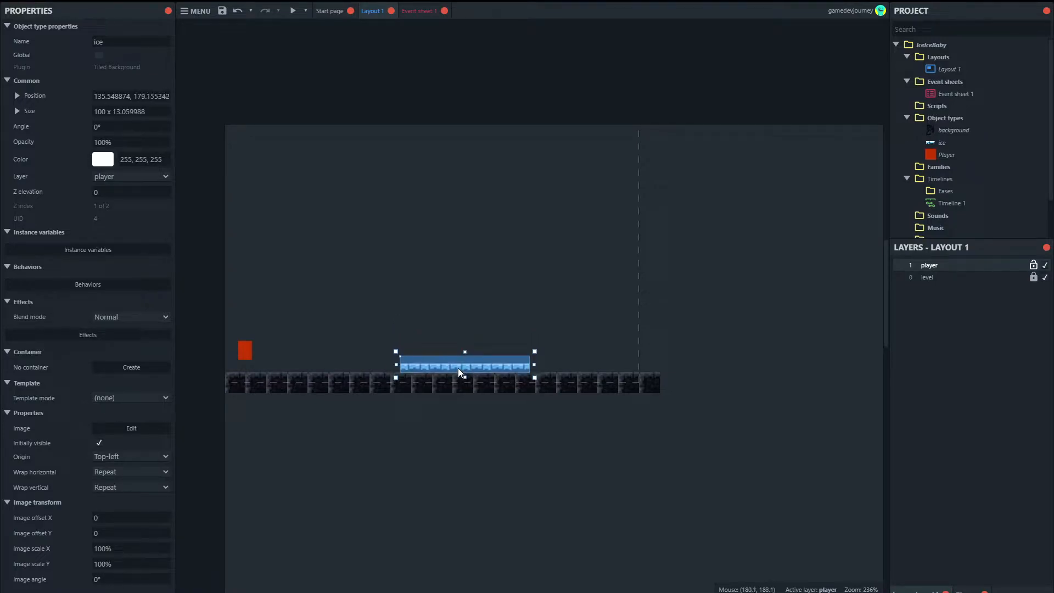
{"action": "left_click_drag", "start_coordinate": [465, 365], "coordinate": [437, 377]}
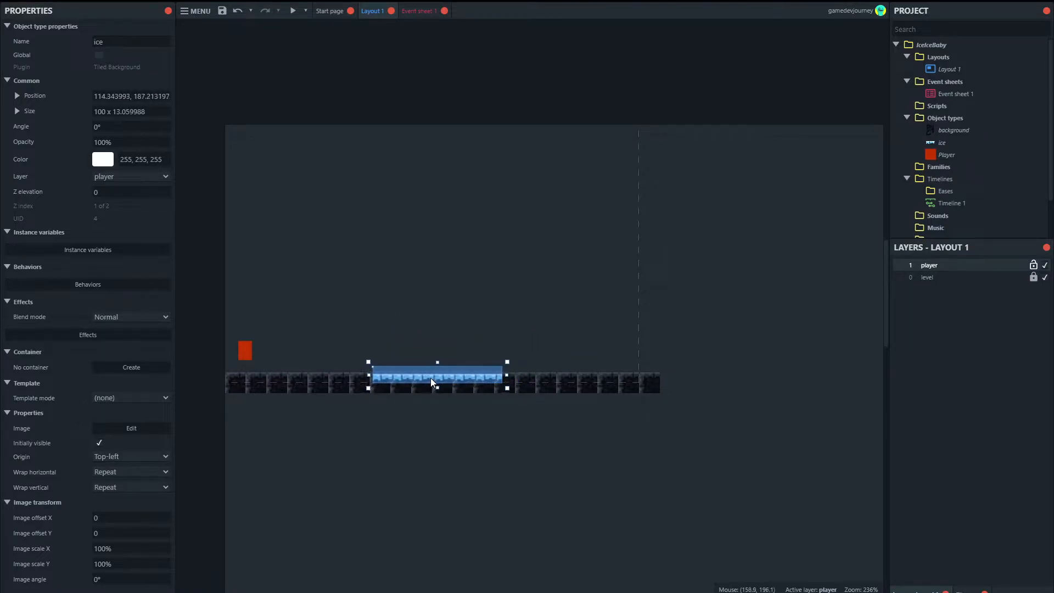
{"action": "left_click_drag", "start_coordinate": [437, 374], "coordinate": [437, 374]}
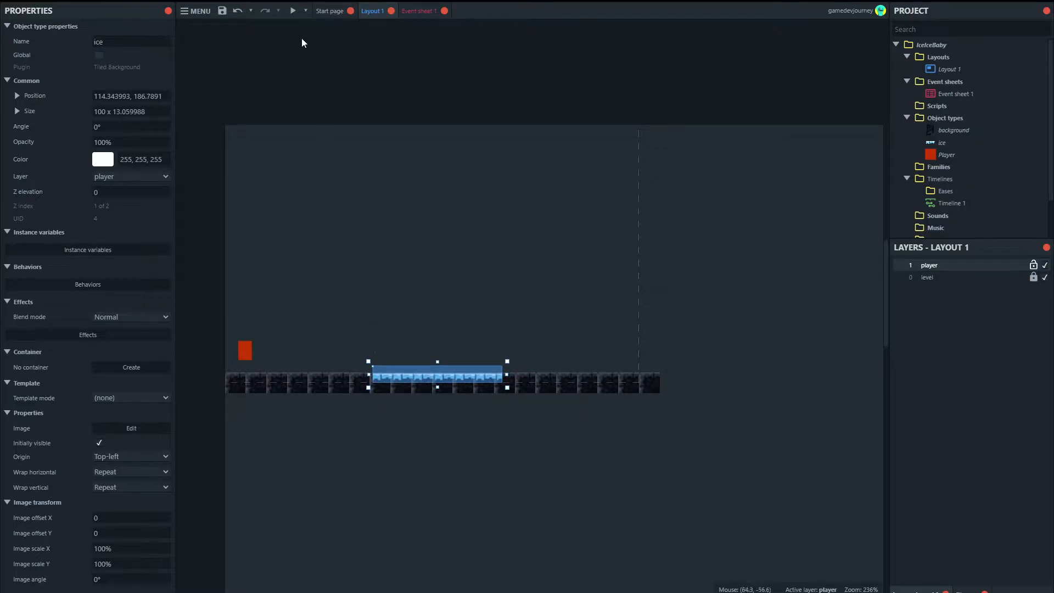
{"action": "left_click", "coordinate": [291, 11]}
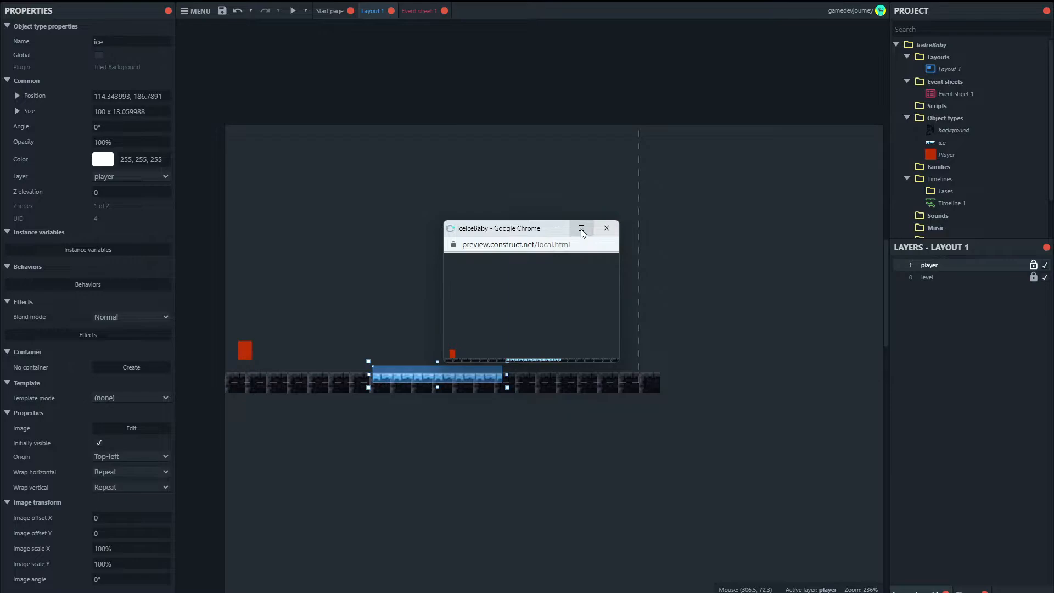
{"action": "left_click", "coordinate": [606, 228]}
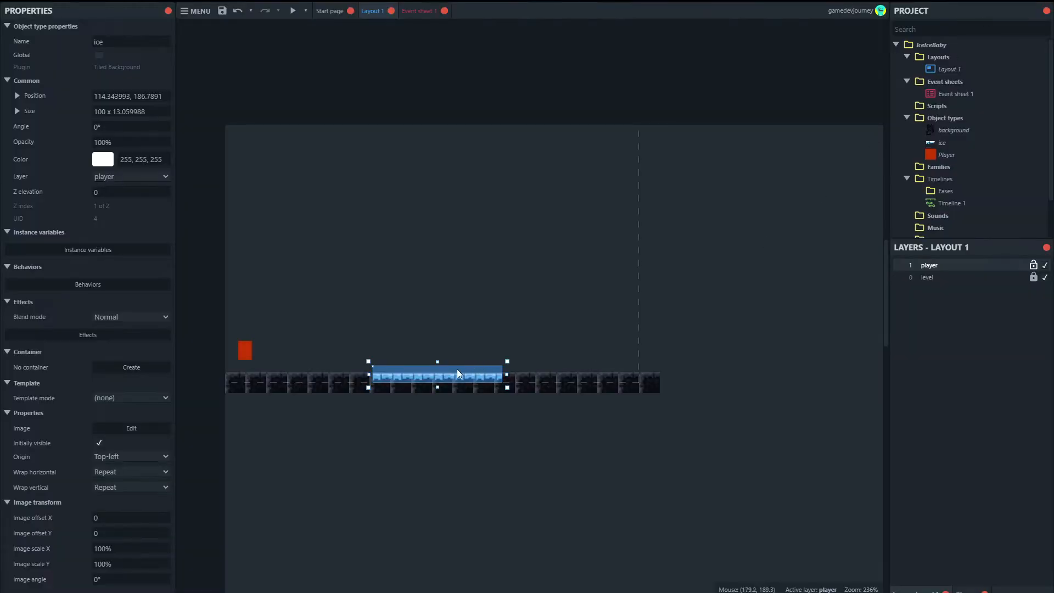
{"action": "mouse_move", "coordinate": [327, 356]}
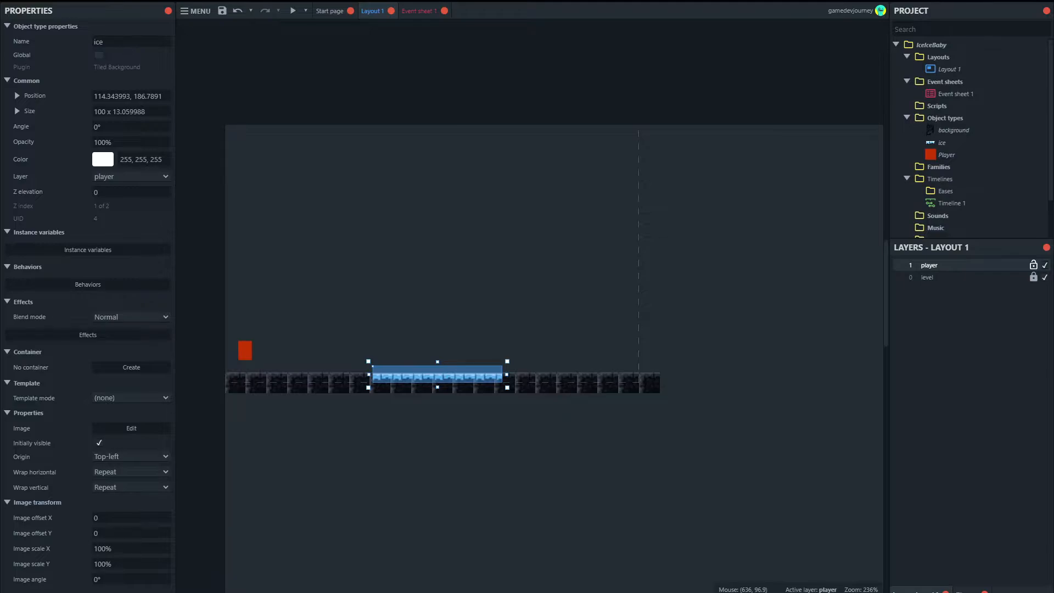
{"action": "mouse_move", "coordinate": [365, 362]}
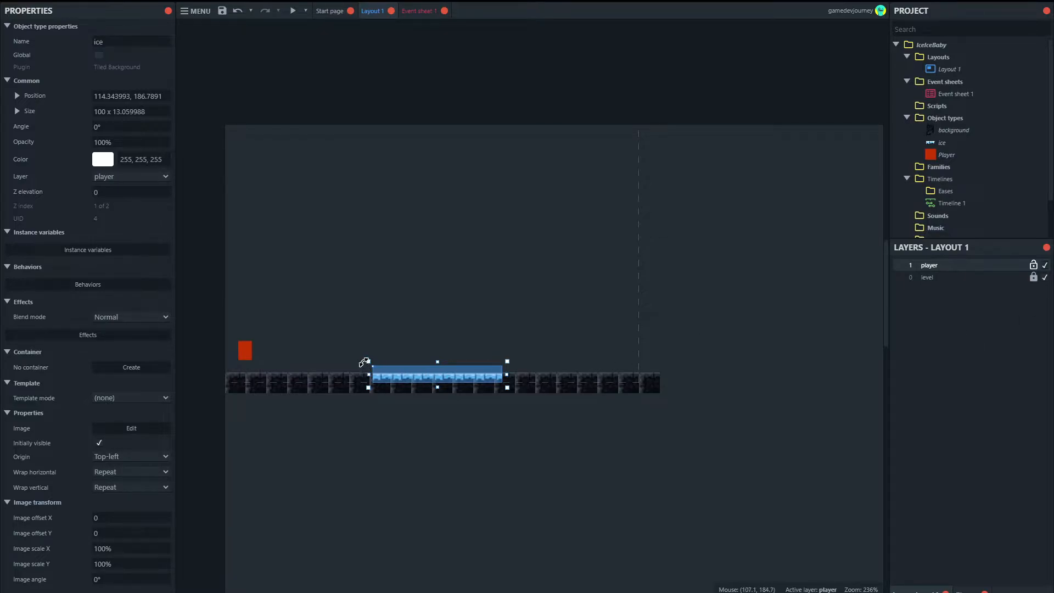
{"action": "mouse_move", "coordinate": [488, 280]}
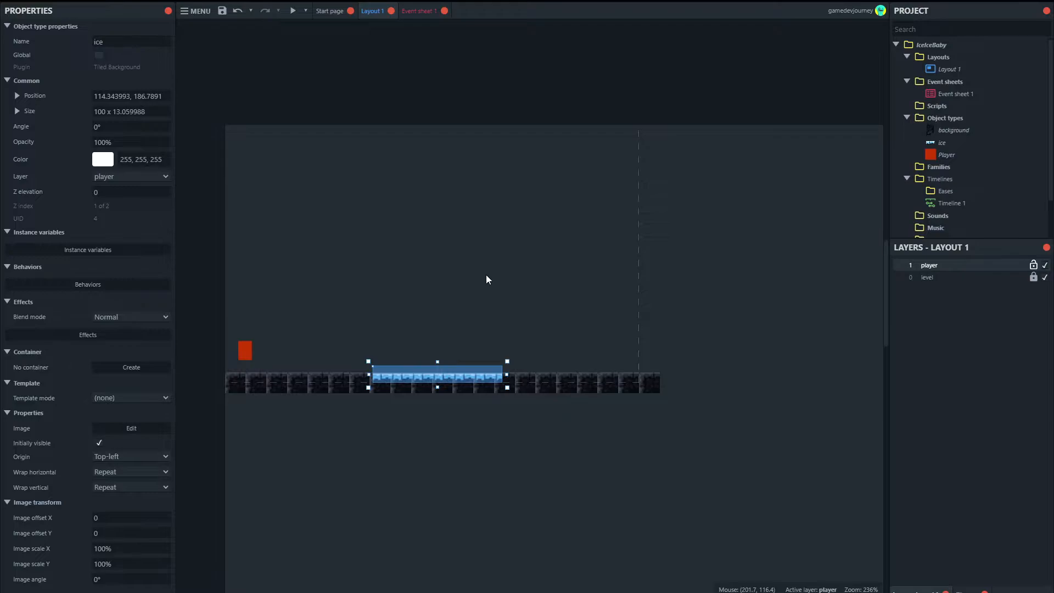
{"action": "mouse_move", "coordinate": [257, 346]}
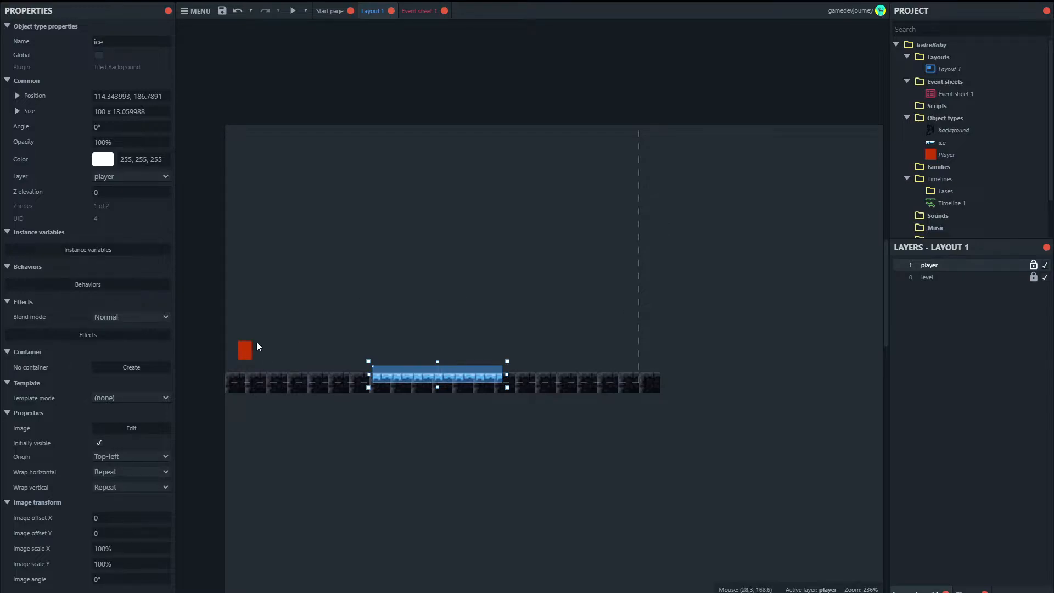
Step: Set the Player's Platform max speed to 150 and jump strength to 350
{"action": "left_click", "coordinate": [245, 351]}
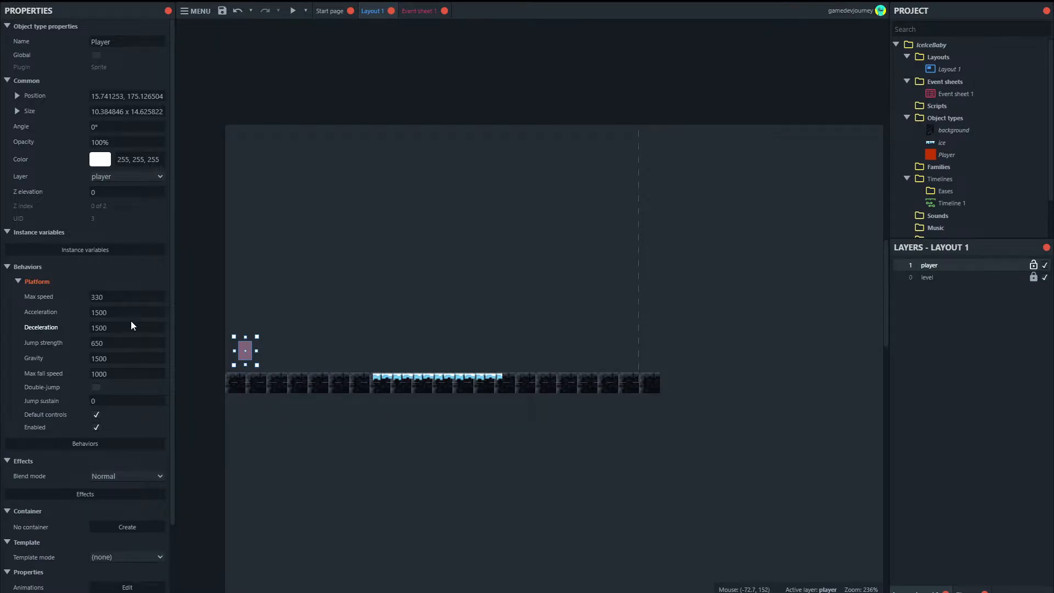
{"action": "left_click", "coordinate": [126, 296]}
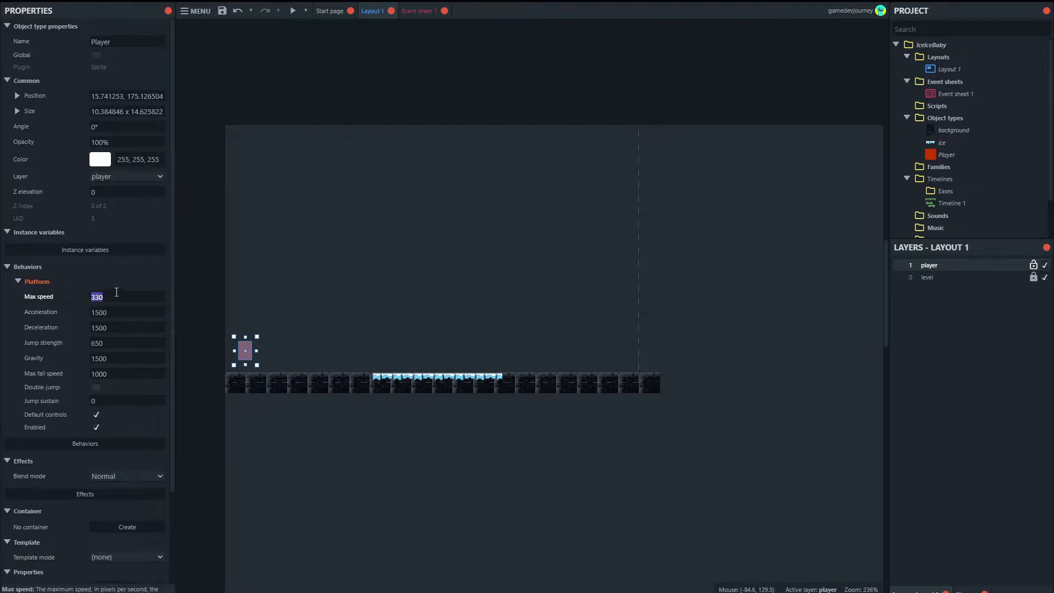
{"action": "type", "text": "150"}
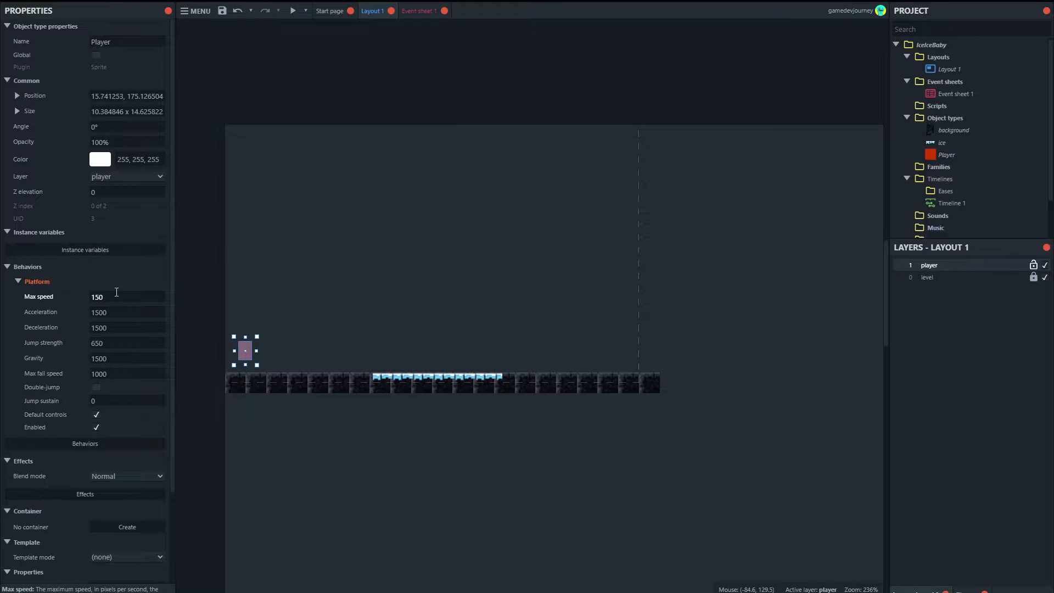
{"action": "left_click", "coordinate": [99, 328]}
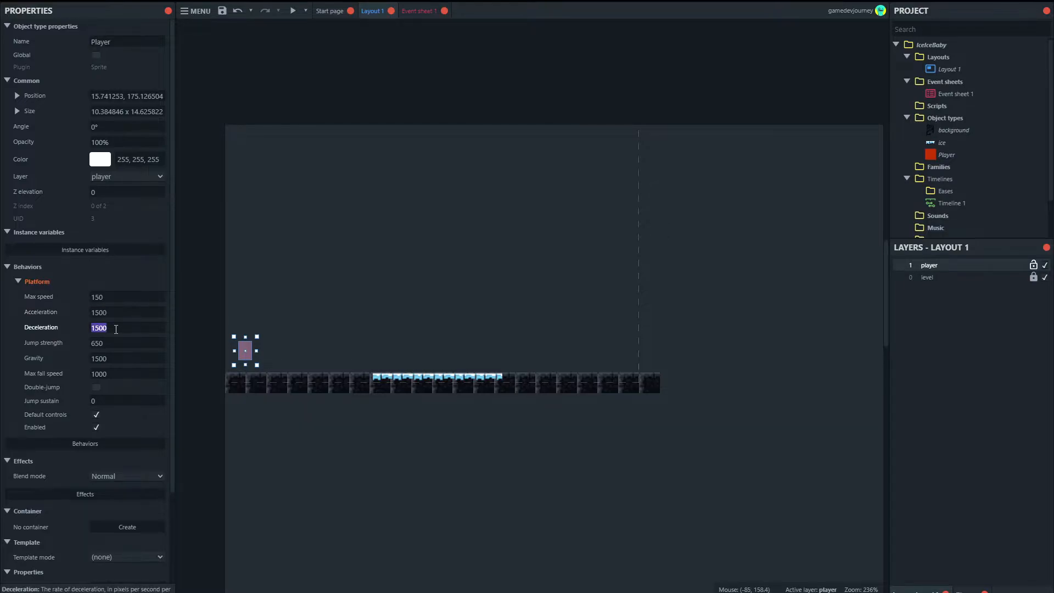
{"action": "left_click", "coordinate": [97, 342]}
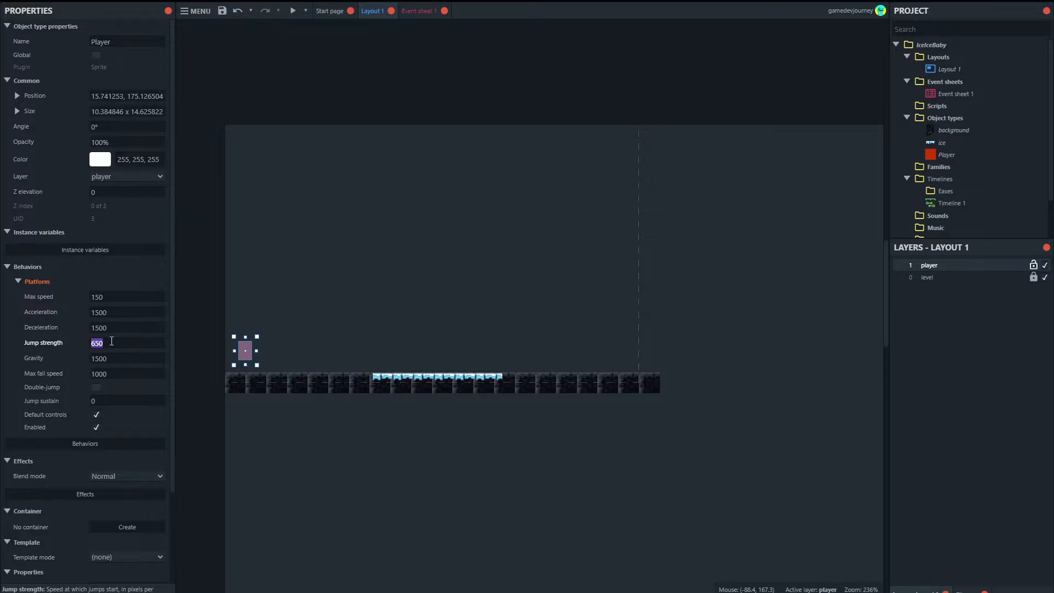
{"action": "type", "text": "350"}
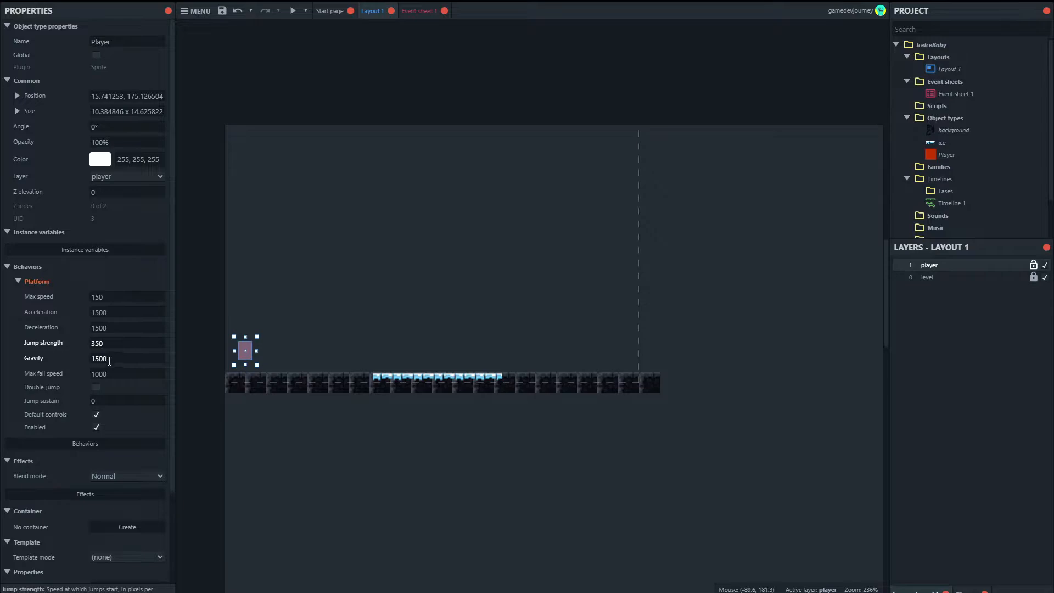
Step: Set max fall speed to 500, keeping gravity at 1500
{"action": "left_click", "coordinate": [99, 359]}
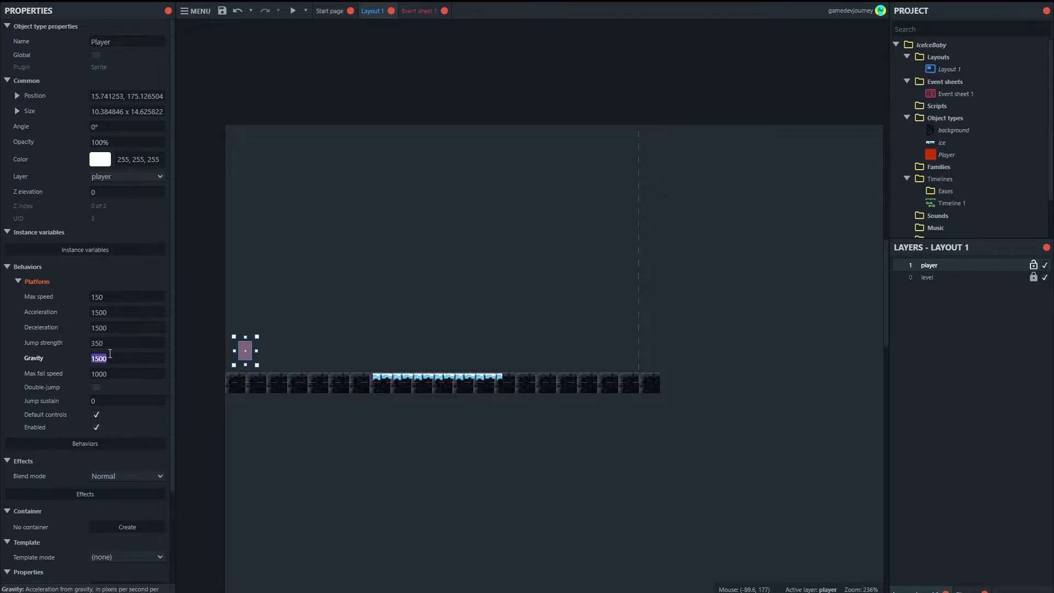
{"action": "type", "text": "500"}
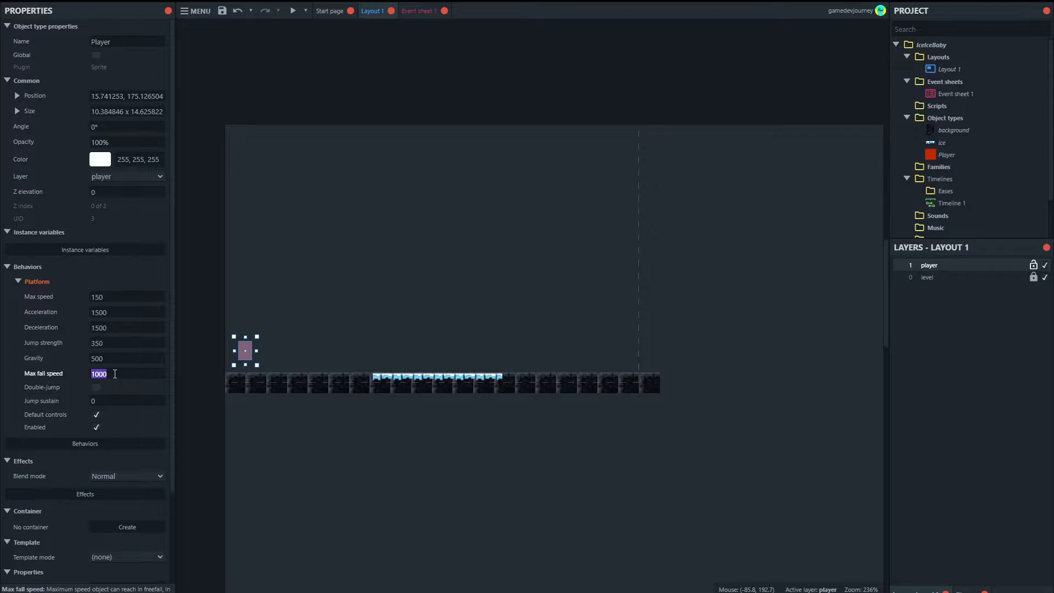
{"action": "left_click", "coordinate": [126, 357]}
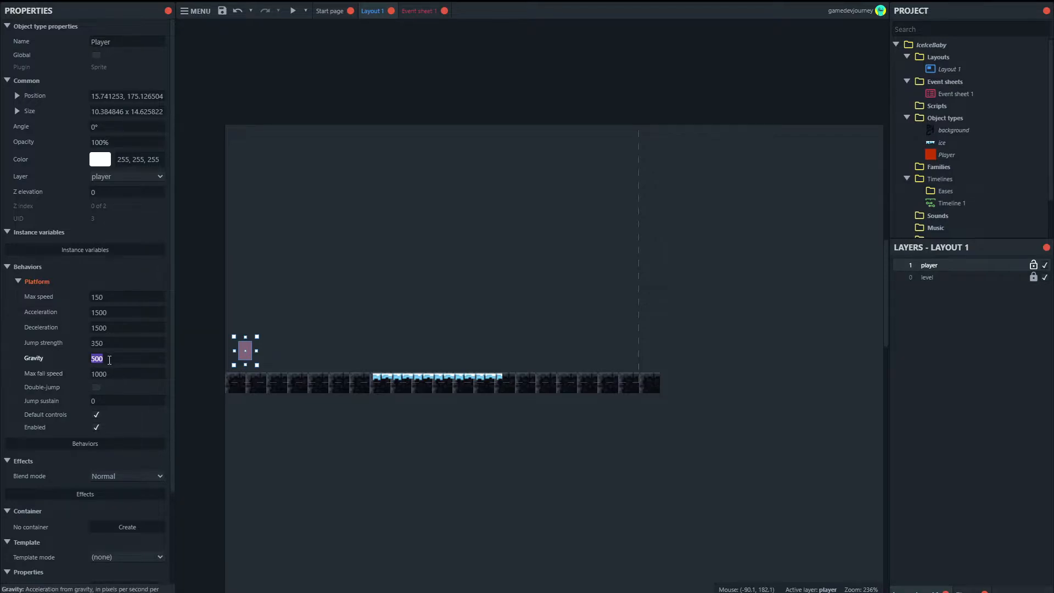
{"action": "type", "text": "15"}
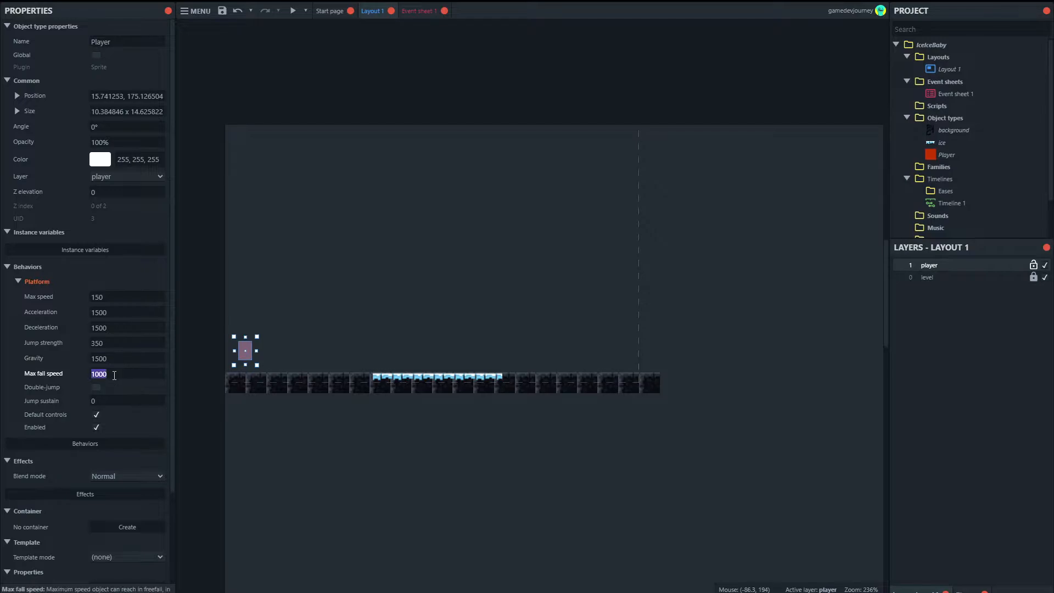
{"action": "type", "text": "500"}
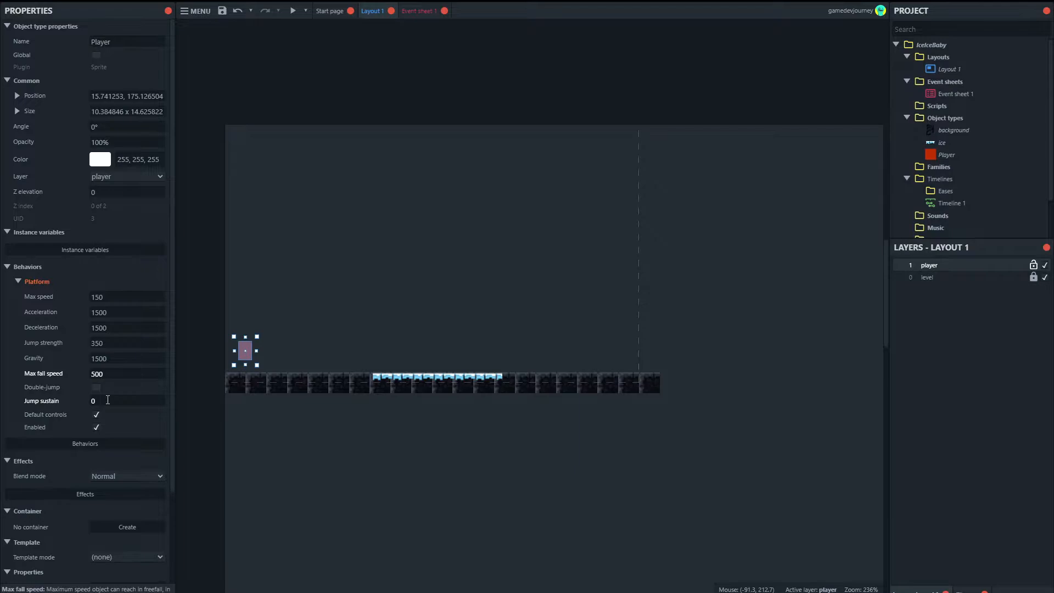
{"action": "left_click", "coordinate": [127, 373]}
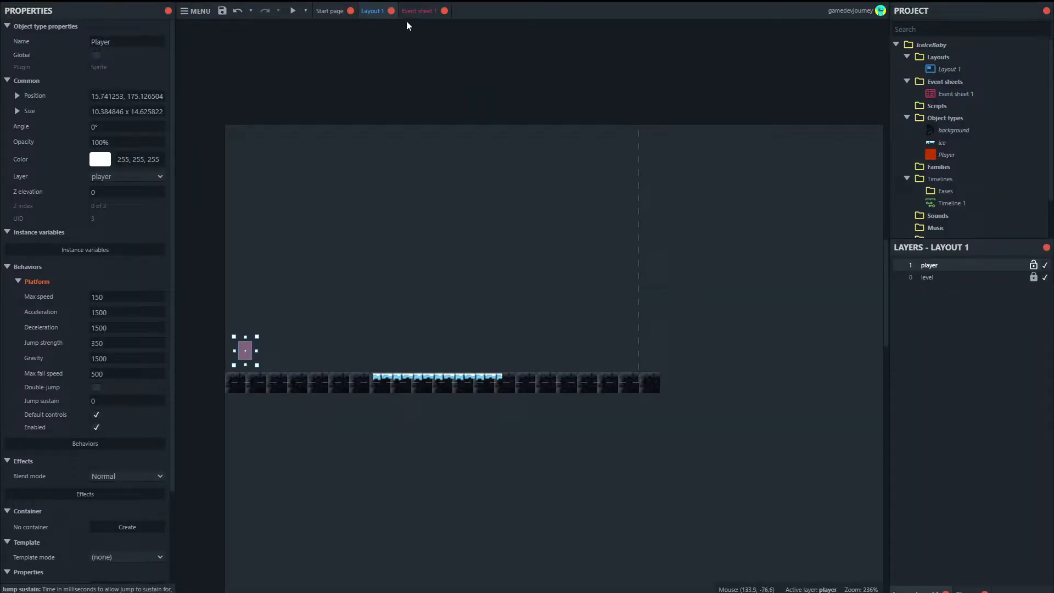
Step: Add an event with the condition Player is overlapping ice
{"action": "left_click", "coordinate": [418, 11]}
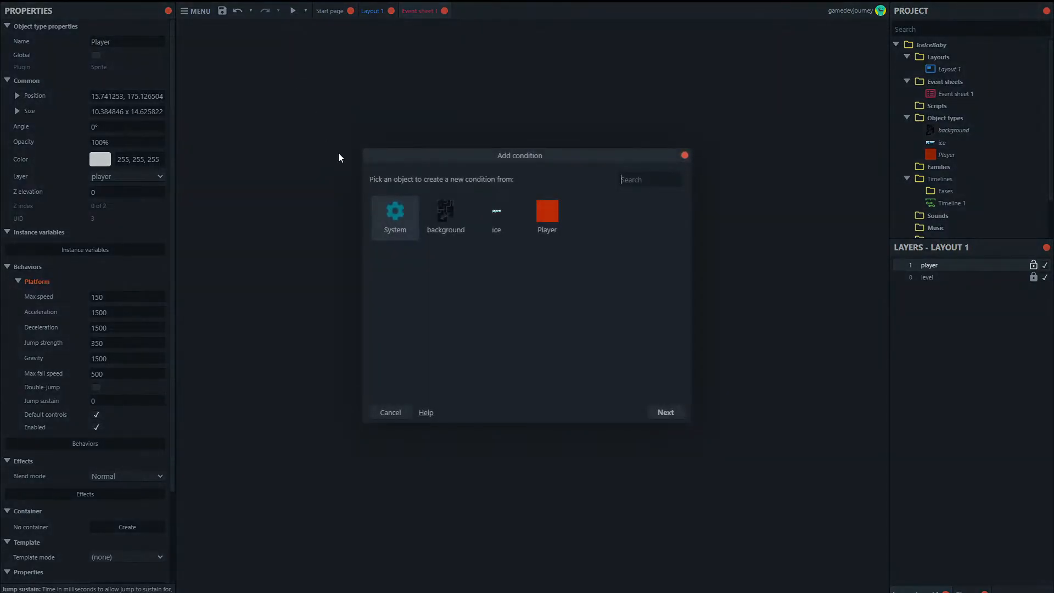
{"action": "left_click", "coordinate": [547, 215]}
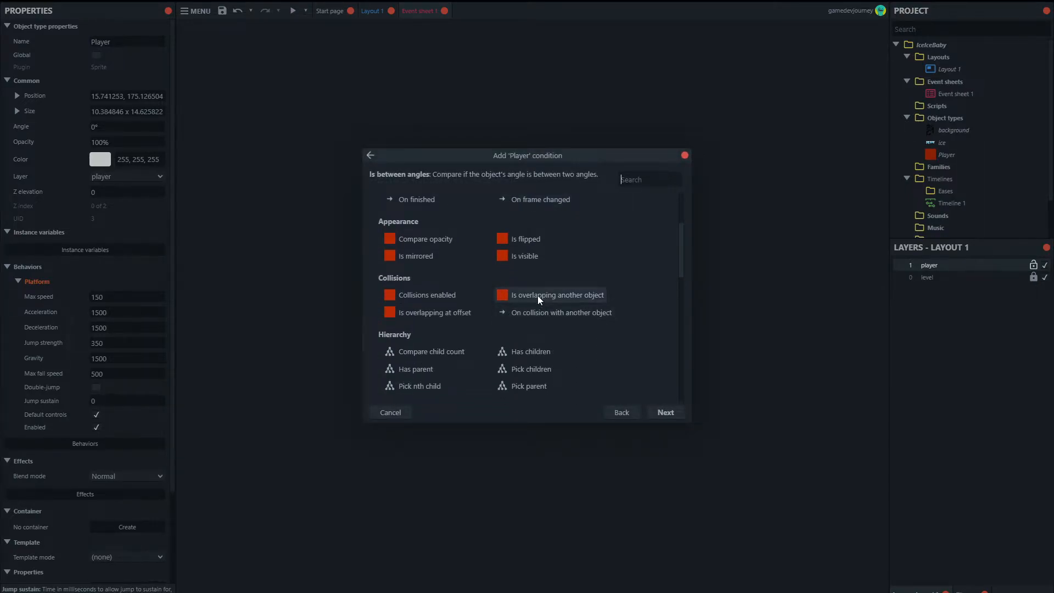
{"action": "left_click", "coordinate": [556, 294]}
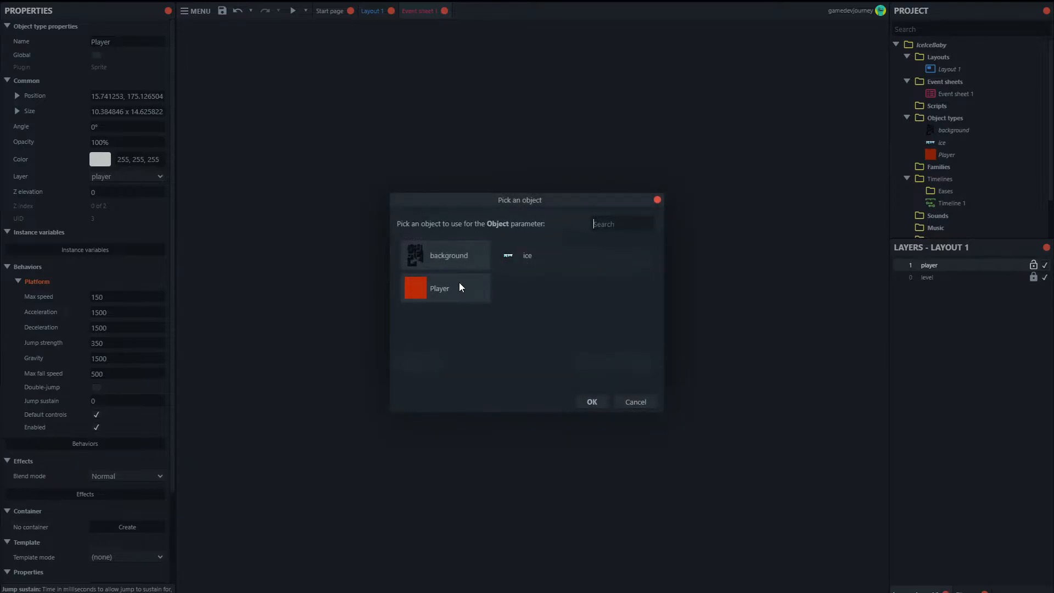
{"action": "left_click", "coordinate": [527, 255]}
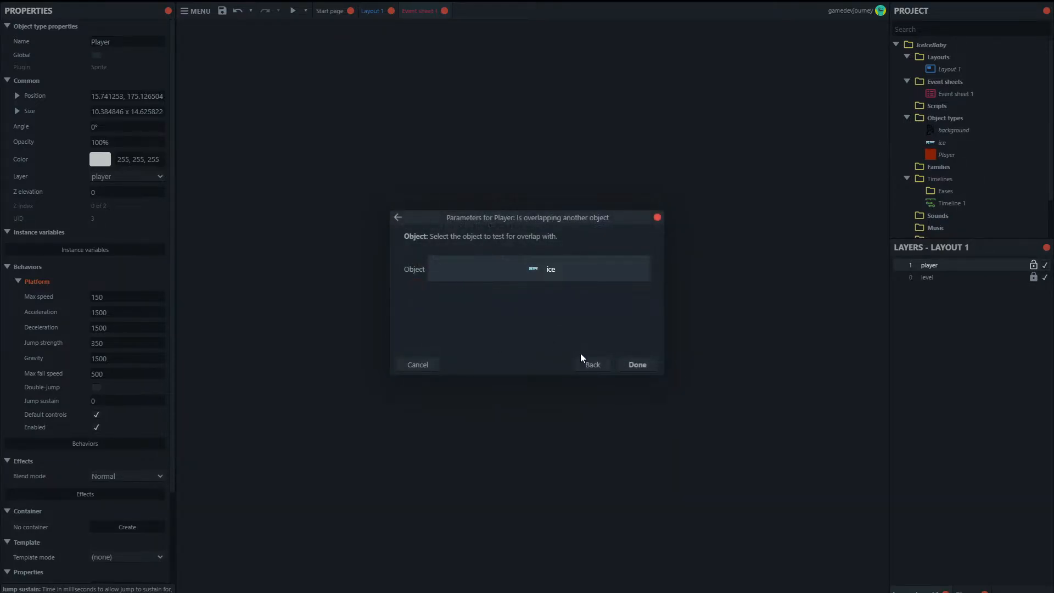
{"action": "left_click", "coordinate": [636, 364]}
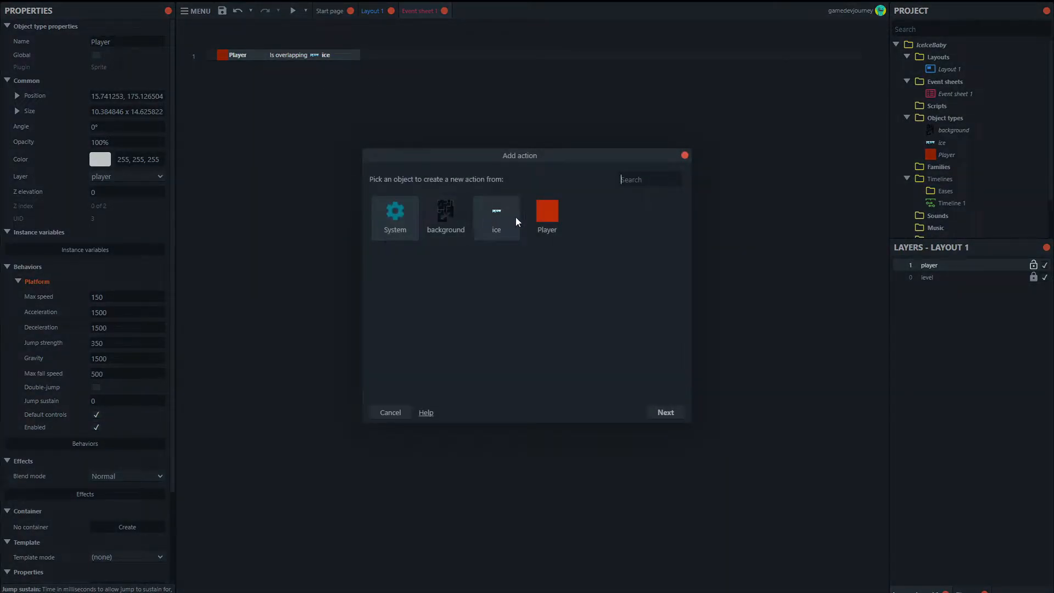
Step: Give the ice event Platform actions: deceleration 50 and acceleration 150
{"action": "left_click", "coordinate": [547, 214]}
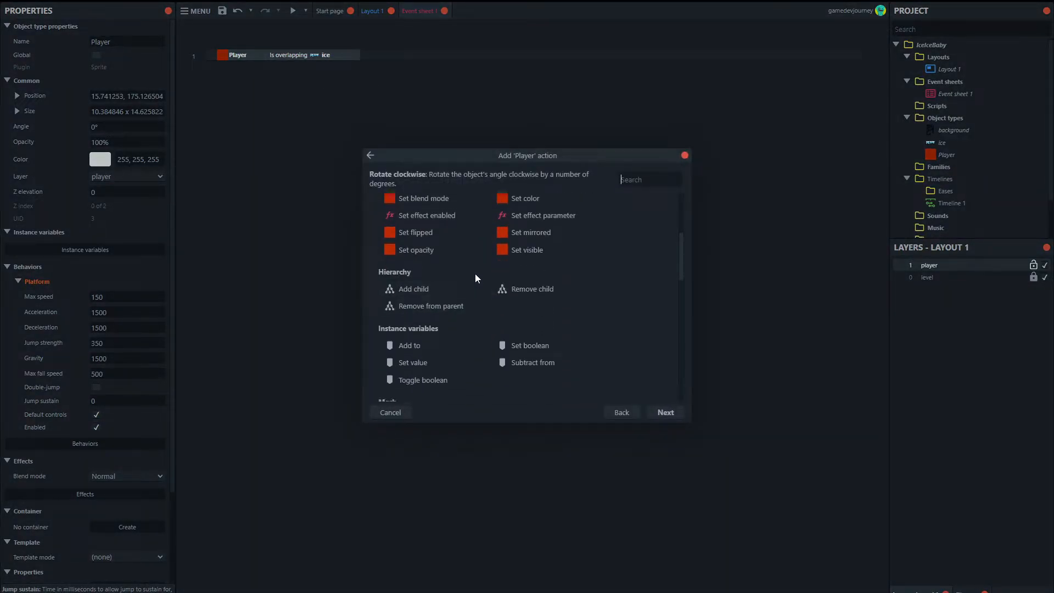
{"action": "scroll", "scroll_direction": "down", "scroll_amount": 3}
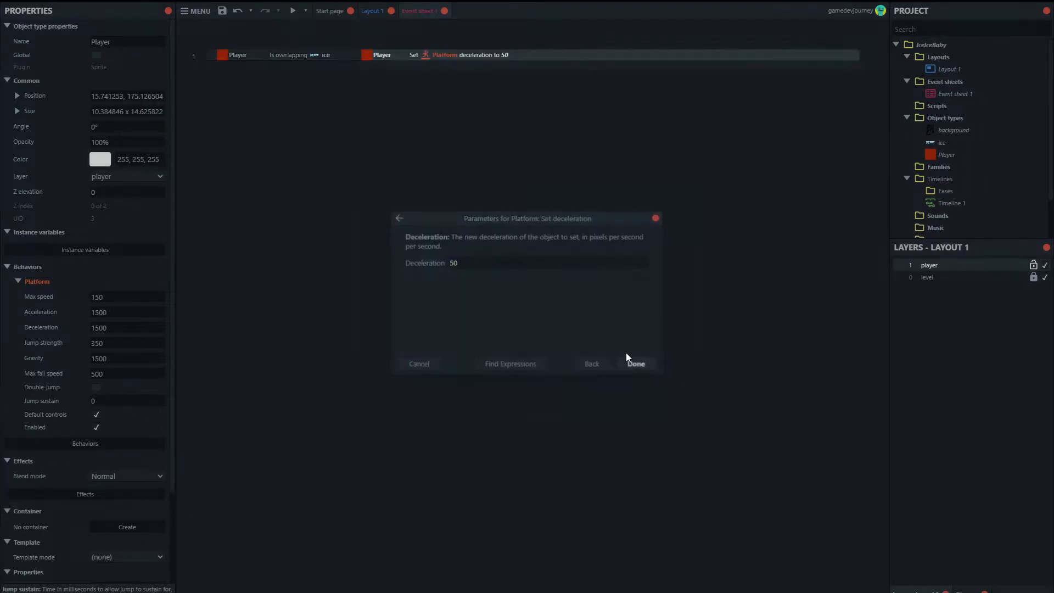
{"action": "left_click", "coordinate": [635, 363]}
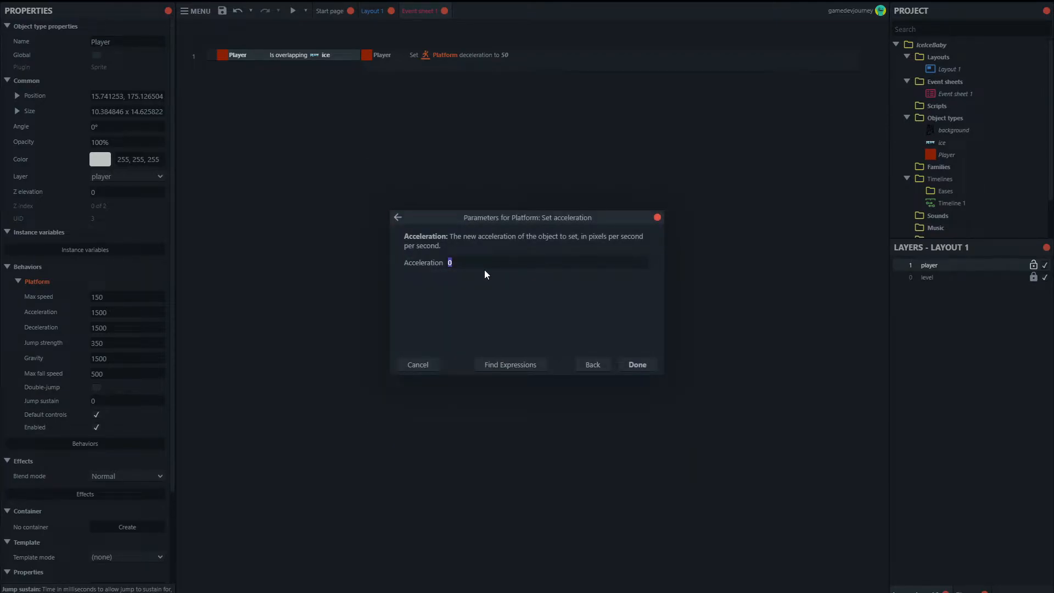
{"action": "type", "text": "150"}
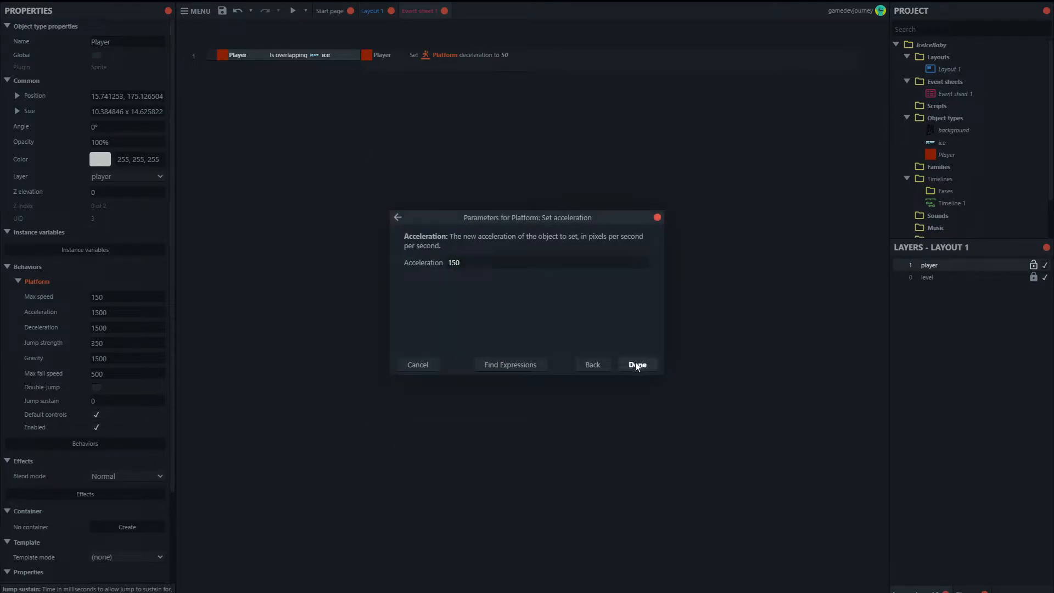
{"action": "left_click", "coordinate": [636, 365]}
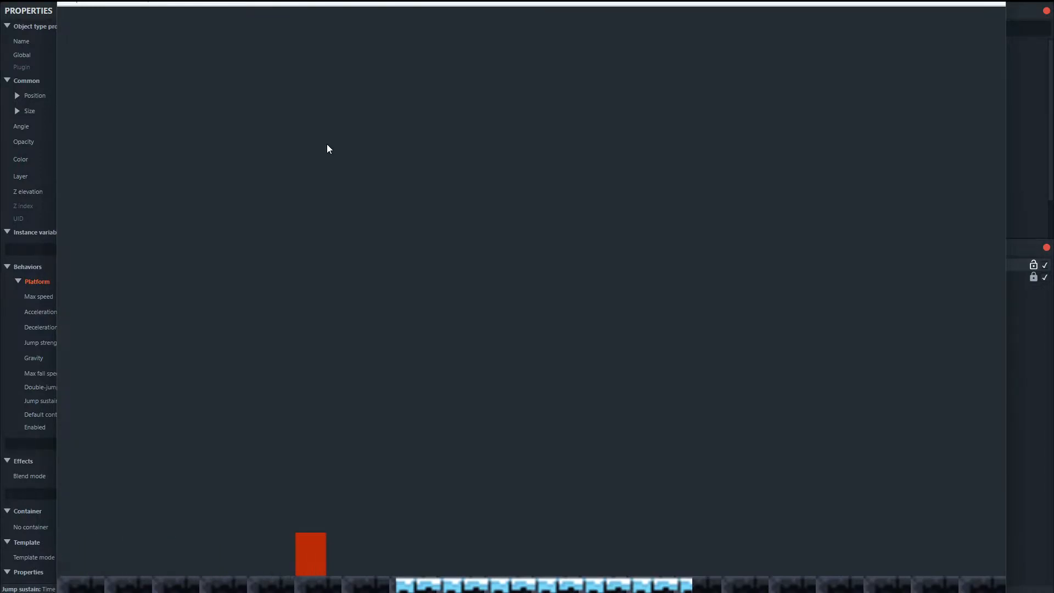
Step: Add a System Else event below the Player-overlapping-ice event
{"action": "left_click_drag", "start_coordinate": [309, 554], "coordinate": [723, 554]}
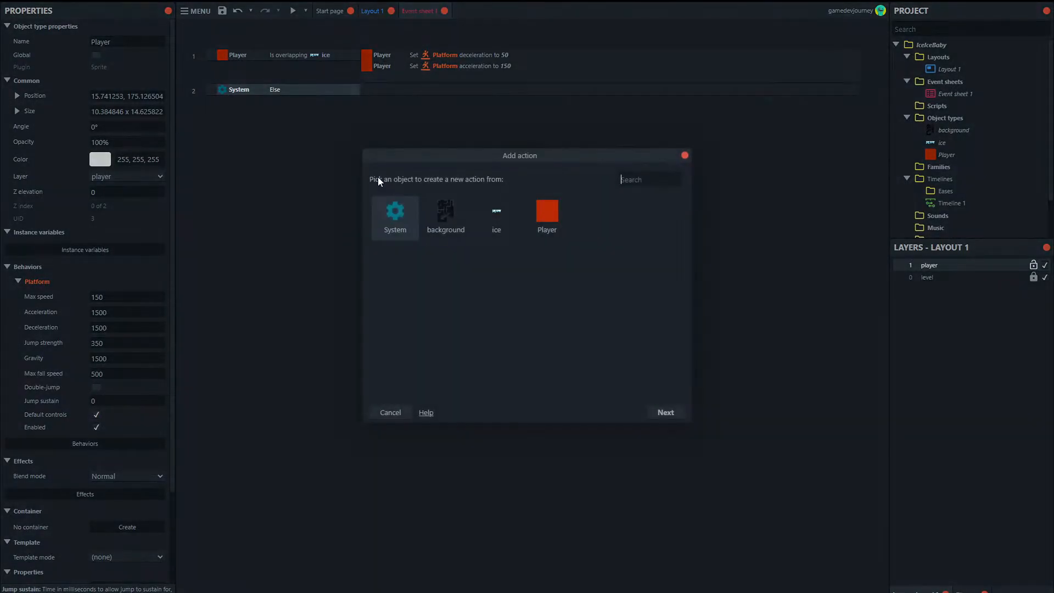
Step: Give the Else event Player actions setting deceleration and acceleration to 1500
{"action": "left_click", "coordinate": [547, 212]}
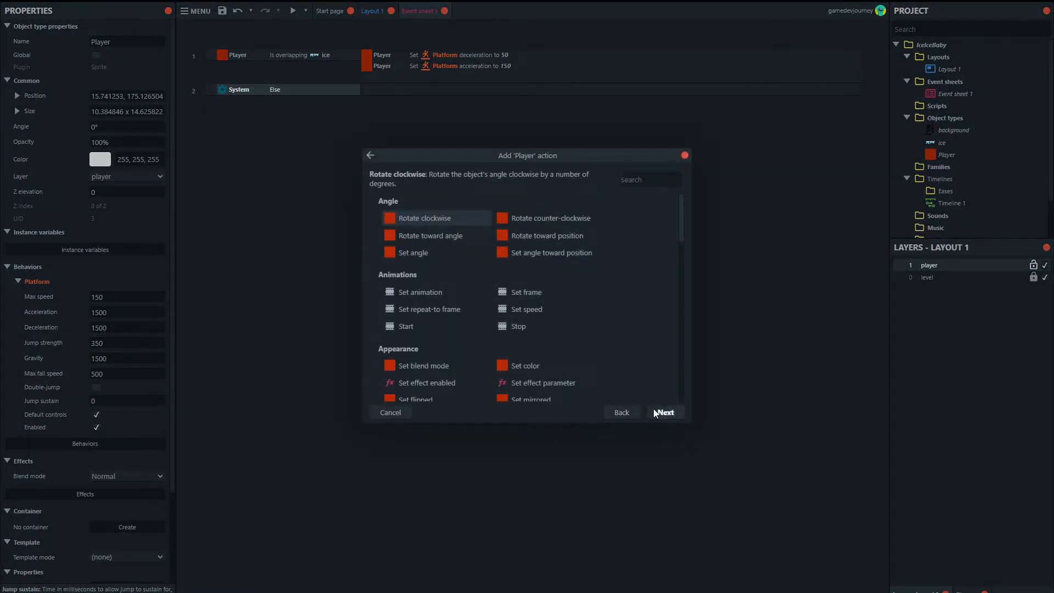
{"action": "left_click", "coordinate": [390, 413]}
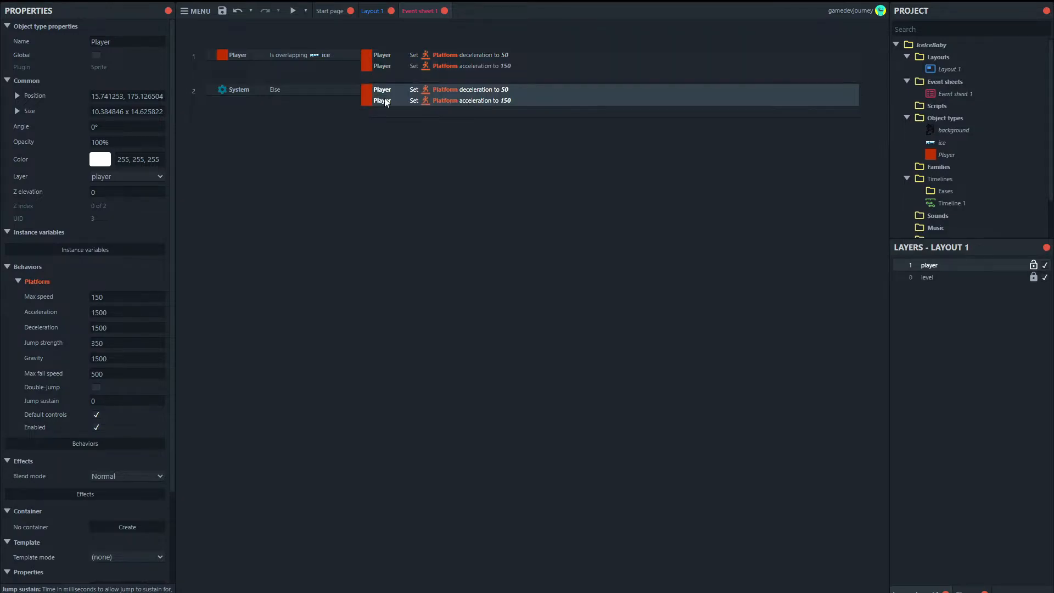
{"action": "double_click", "coordinate": [470, 90]}
{"action": "type", "text": "1500"}
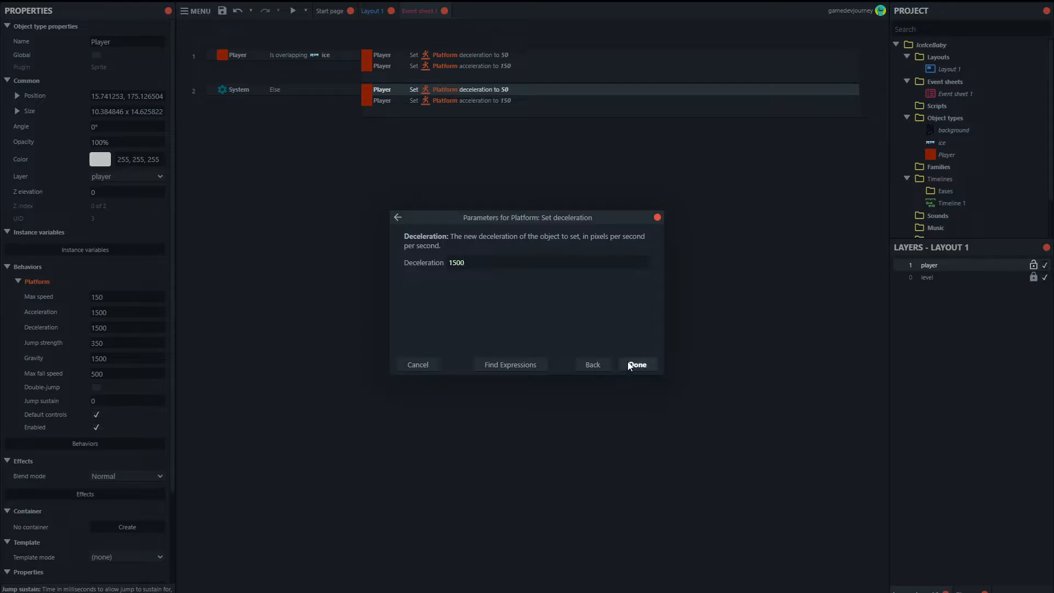
{"action": "left_click", "coordinate": [636, 364]}
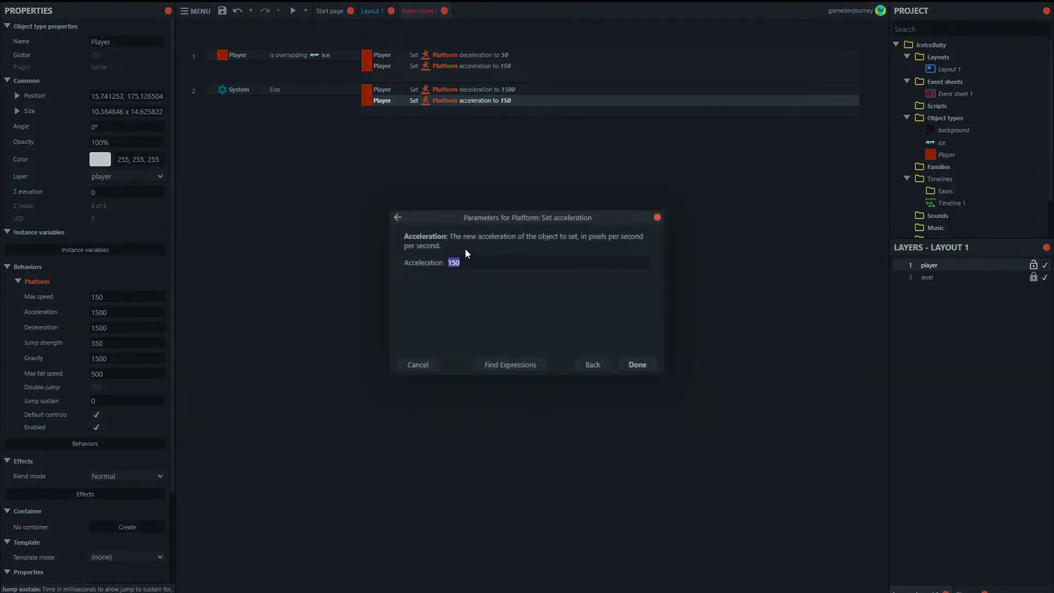
{"action": "type", "text": "1500"}
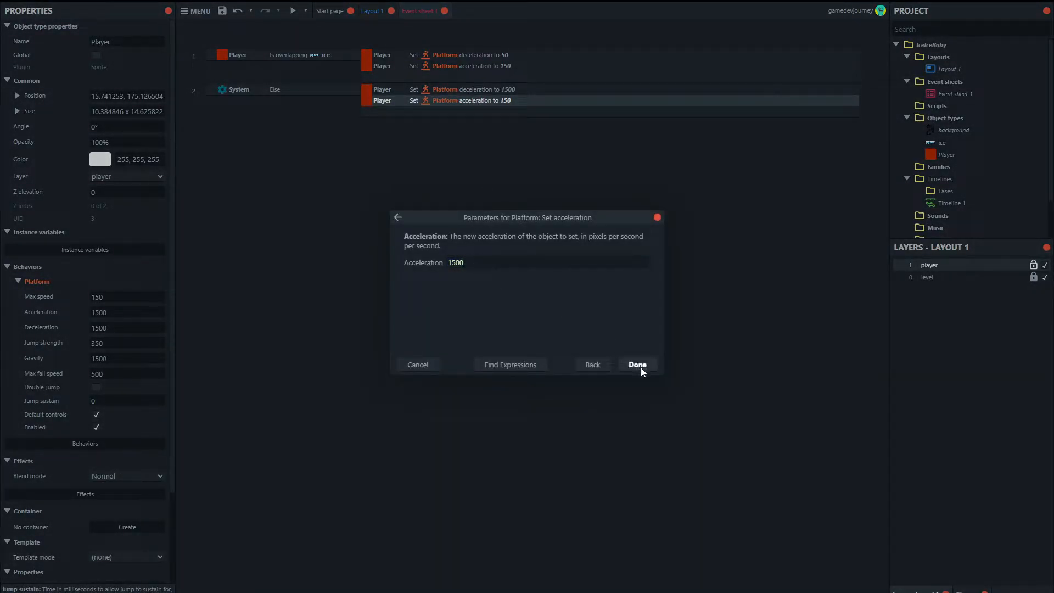
{"action": "left_click", "coordinate": [636, 365]}
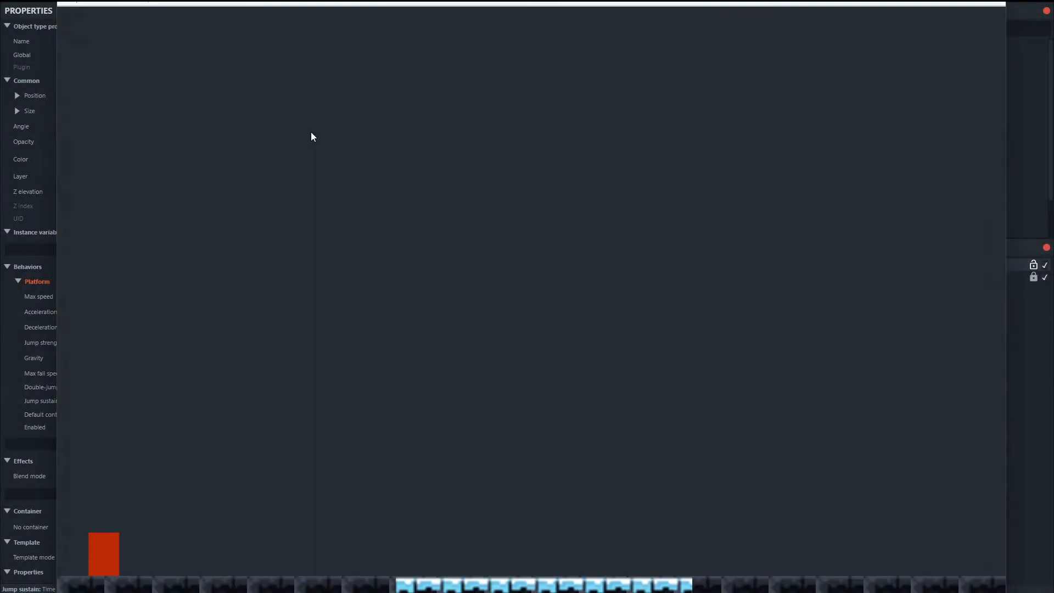
Step: Select the ice event and its Else event and name a new group Ice
{"action": "left_click_drag", "start_coordinate": [104, 555], "coordinate": [545, 554]}
{"action": "type", "text": "Ice"}
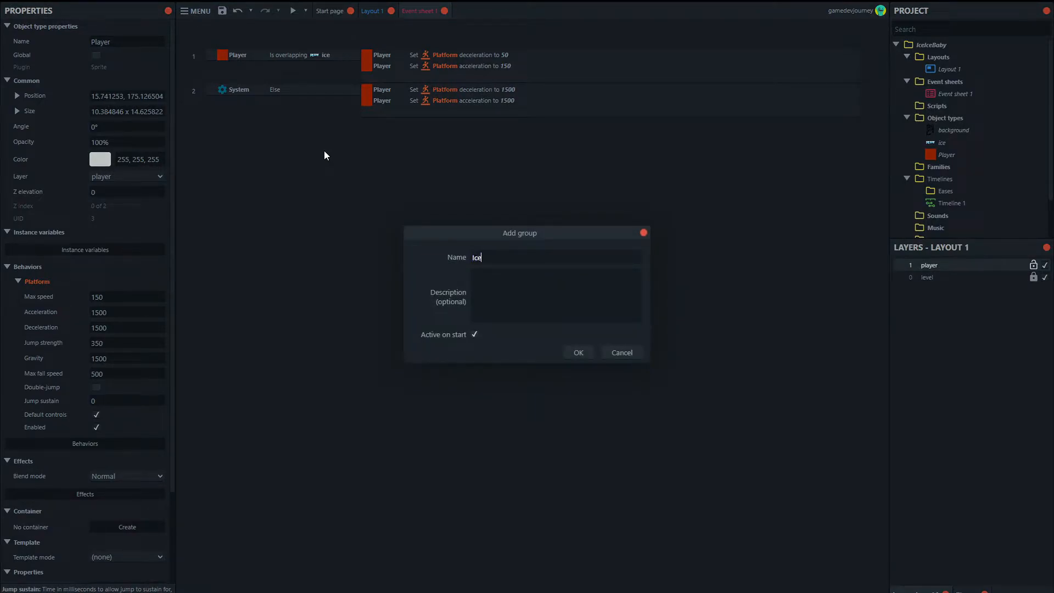
Step: Confirm the Add group dialog so both ice events sit in the Ice group
{"action": "left_click", "coordinate": [577, 352]}
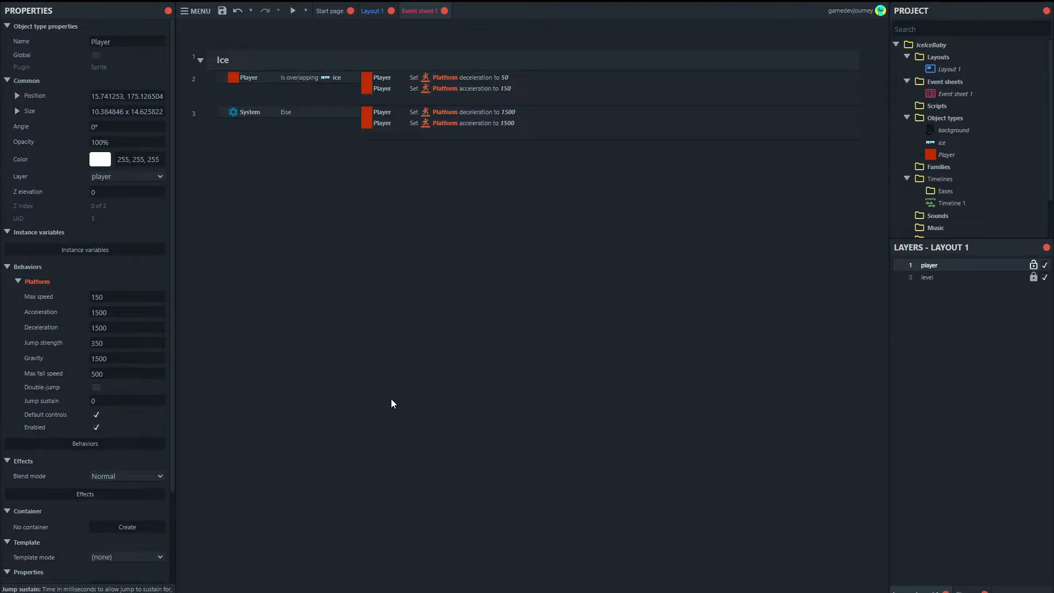
{"action": "mouse_move", "coordinate": [405, 27]}
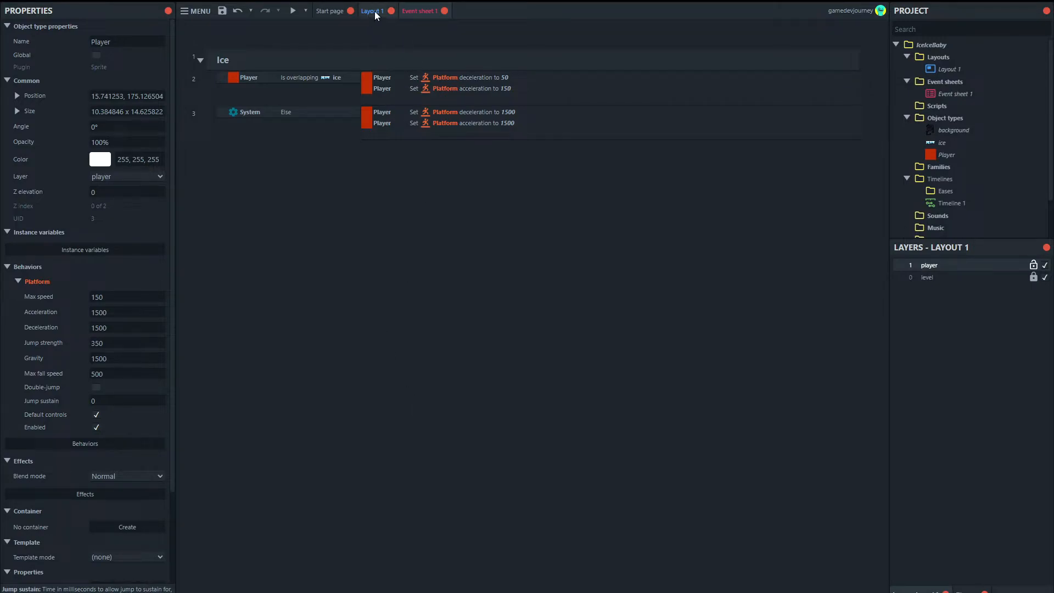
Step: Insert a Sprite object named Animations into Layout 1
{"action": "left_click", "coordinate": [371, 11]}
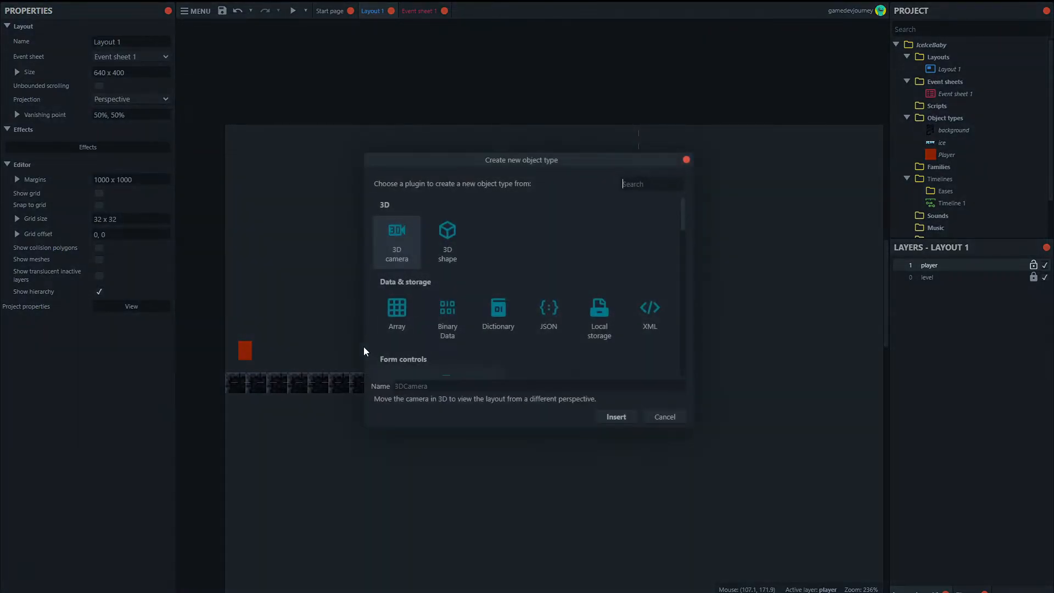
{"action": "type", "text": "spr"}
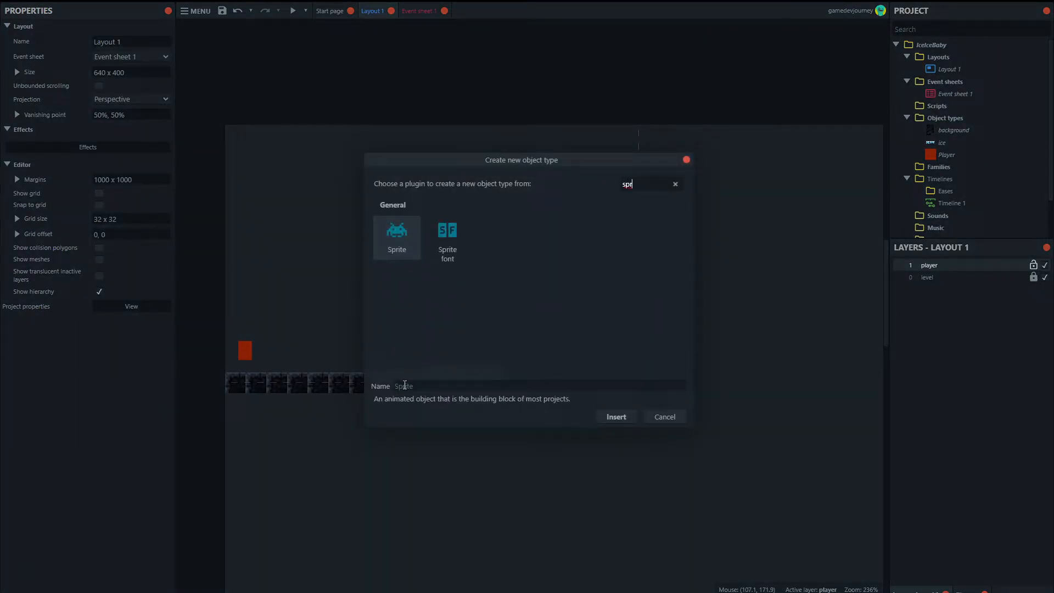
{"action": "type", "text": "Animatio"}
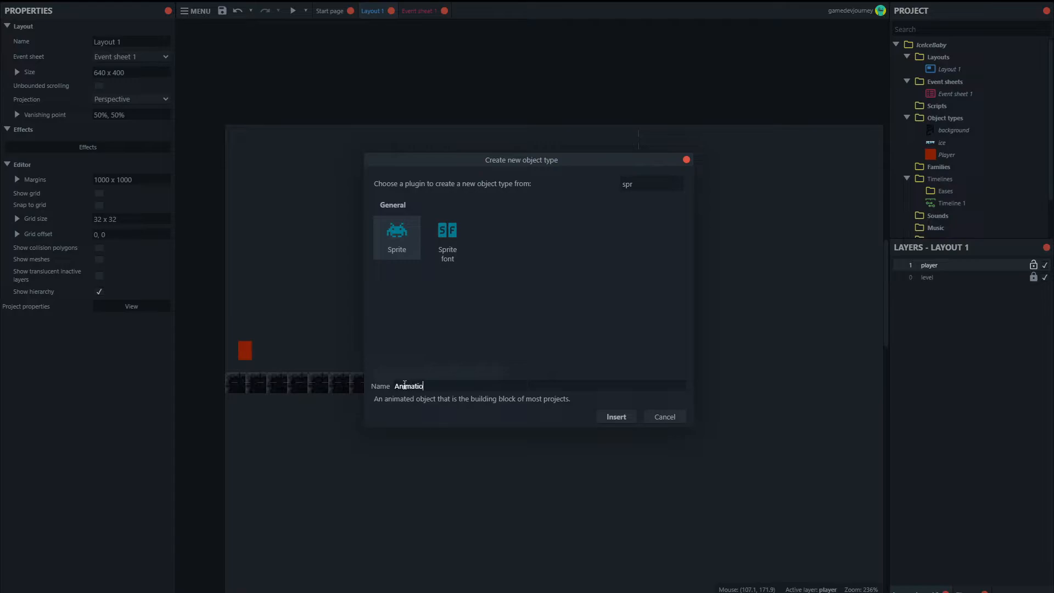
{"action": "left_click", "coordinate": [614, 416]}
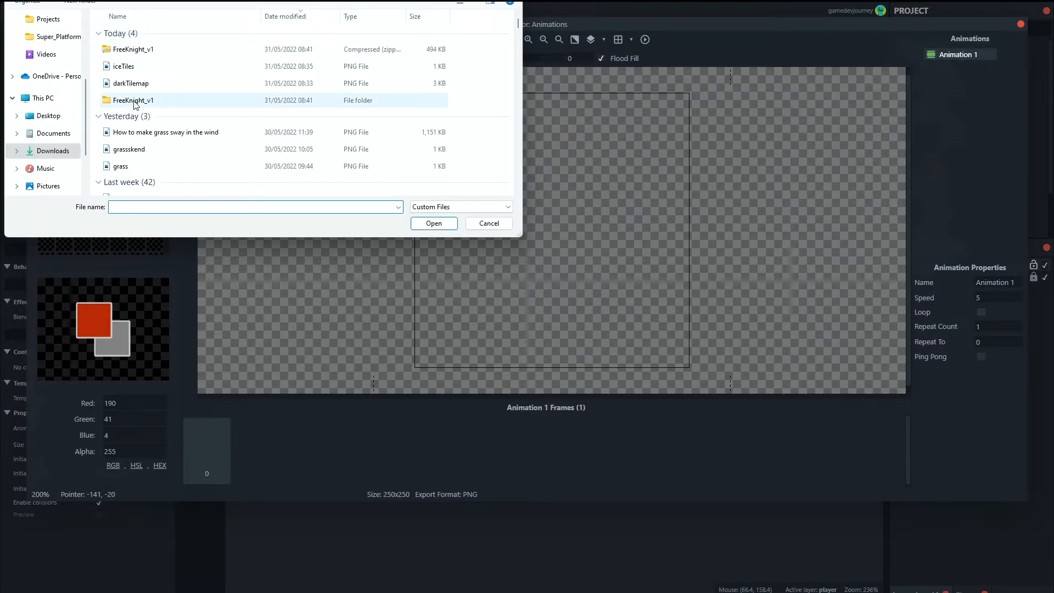
Step: Import the 10-frame _Idle strip from 120x80_PNGSheets into Animation 1
{"action": "double_click", "coordinate": [133, 99]}
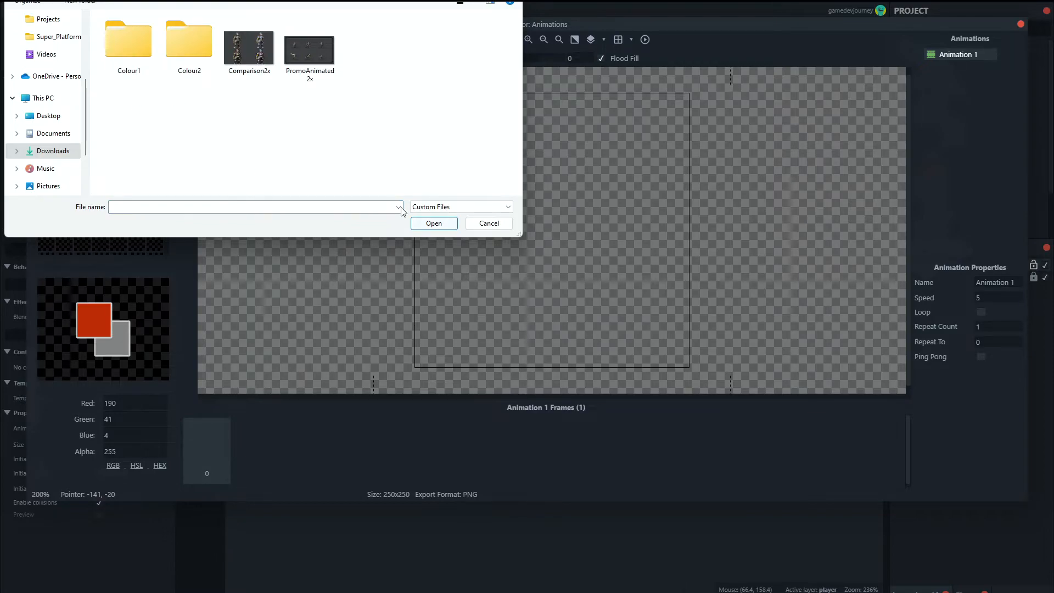
{"action": "left_click", "coordinate": [488, 223]}
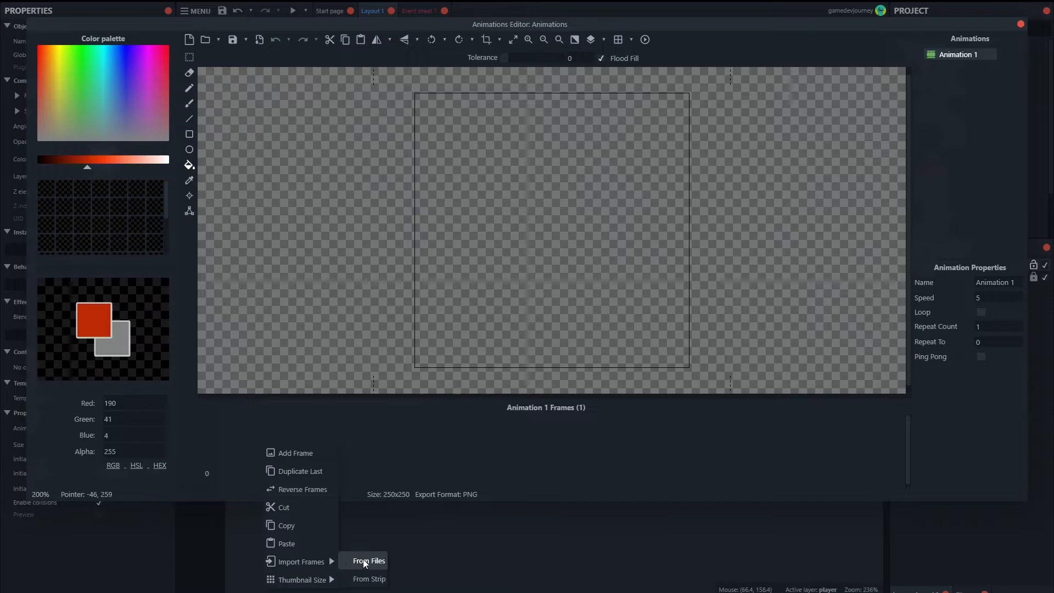
{"action": "left_click", "coordinate": [368, 561]}
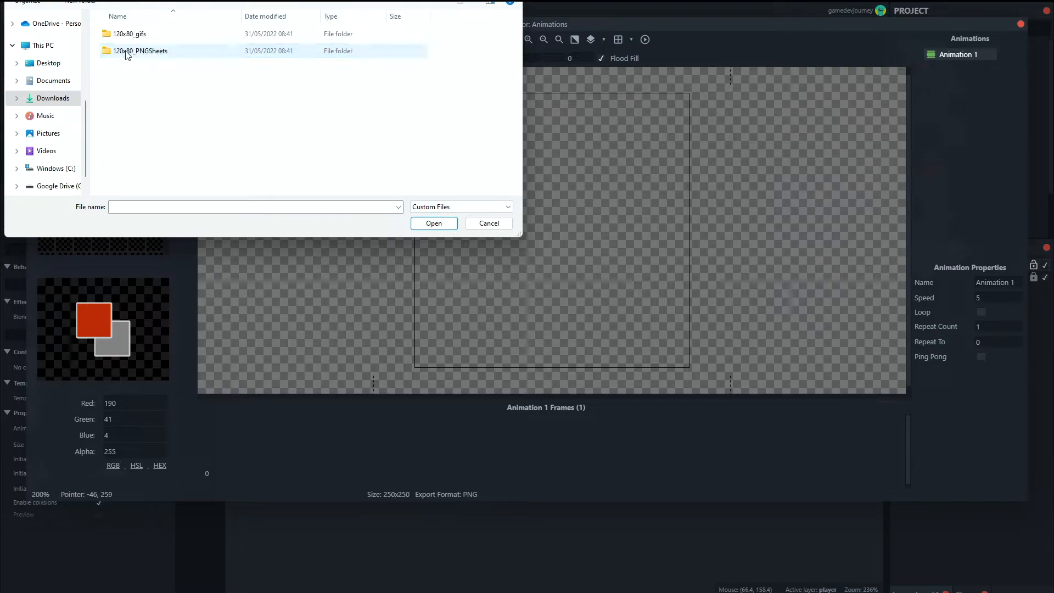
{"action": "double_click", "coordinate": [141, 51]}
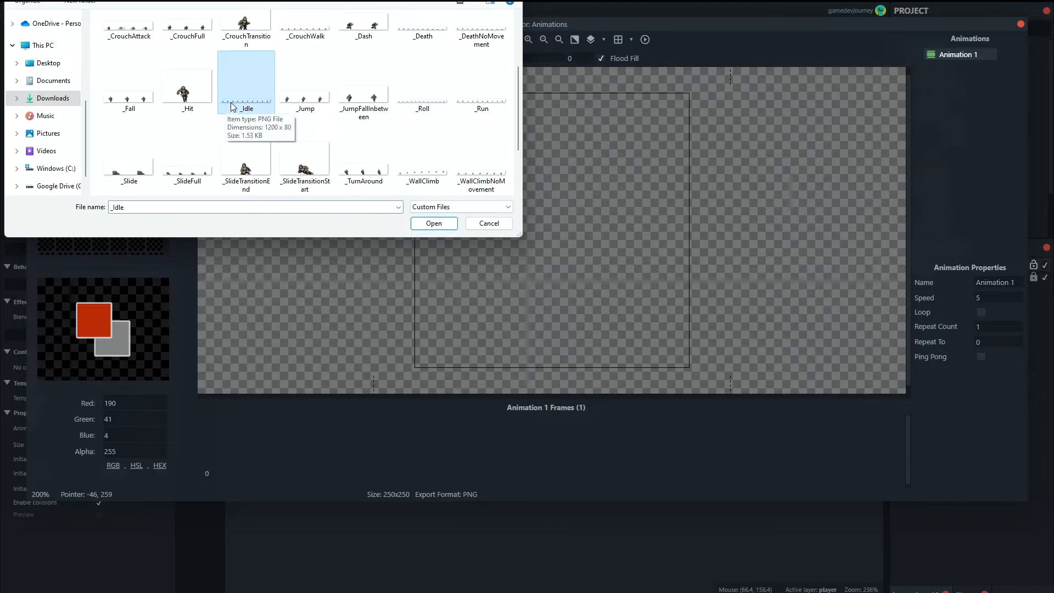
{"action": "mouse_move", "coordinate": [254, 110]}
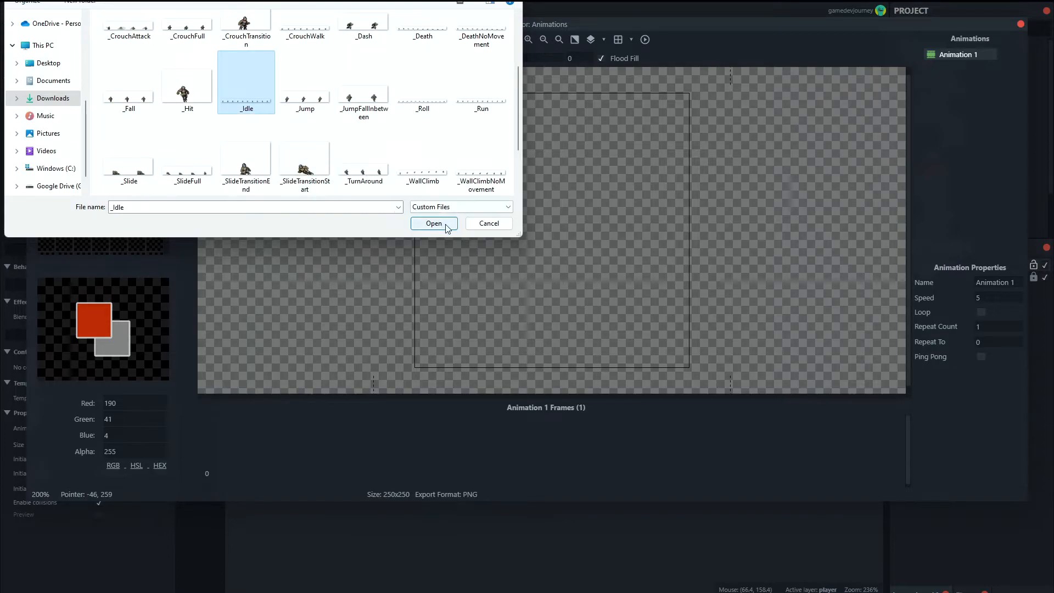
{"action": "left_click", "coordinate": [434, 224]}
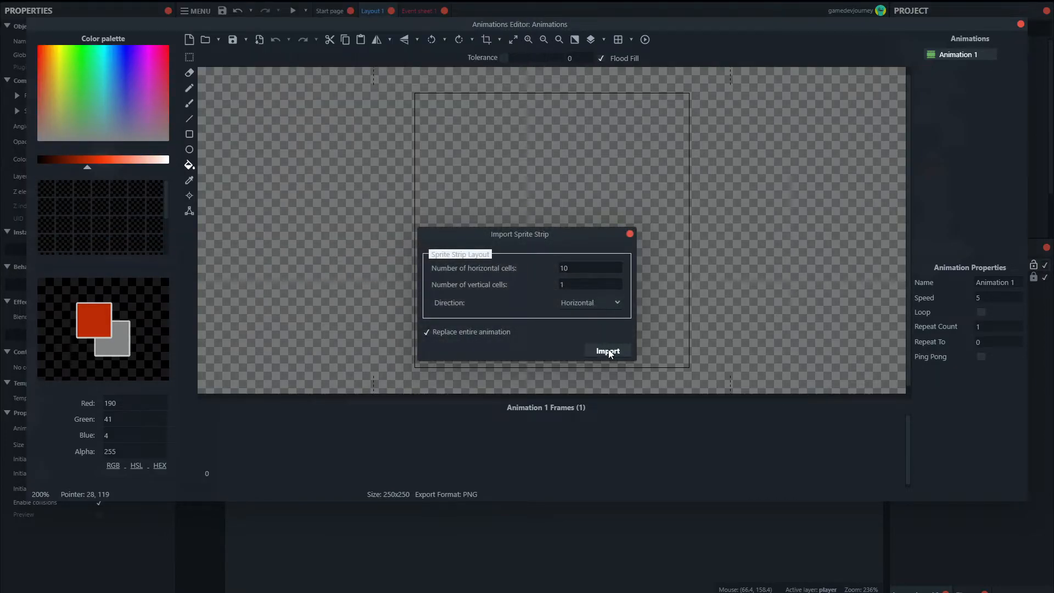
{"action": "left_click", "coordinate": [608, 351]}
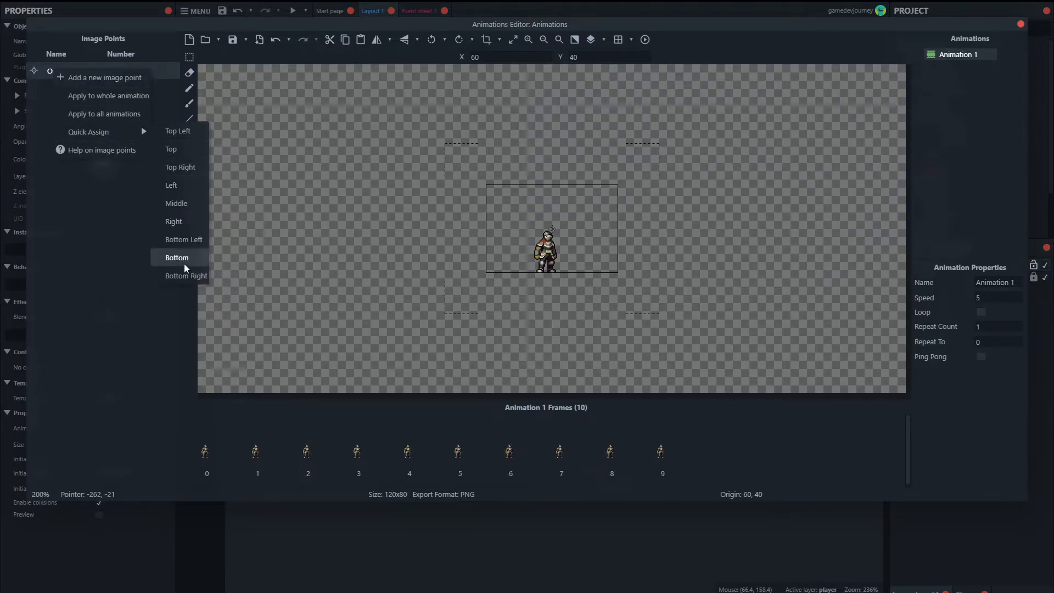
Step: Set the knight's origin to Bottom and apply it to all animations
{"action": "left_click", "coordinate": [177, 257]}
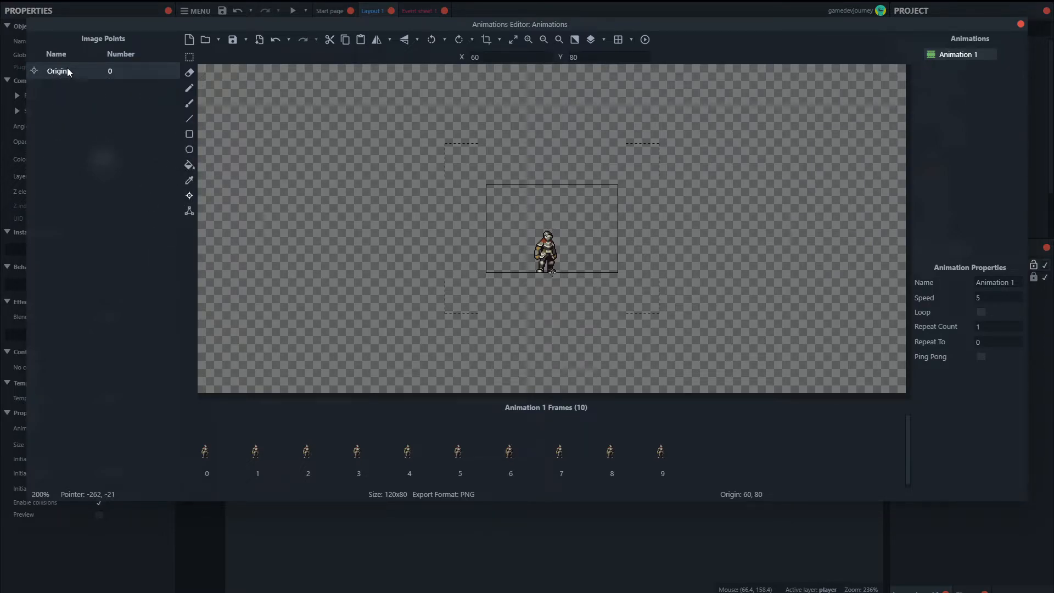
{"action": "right_click", "coordinate": [57, 71]}
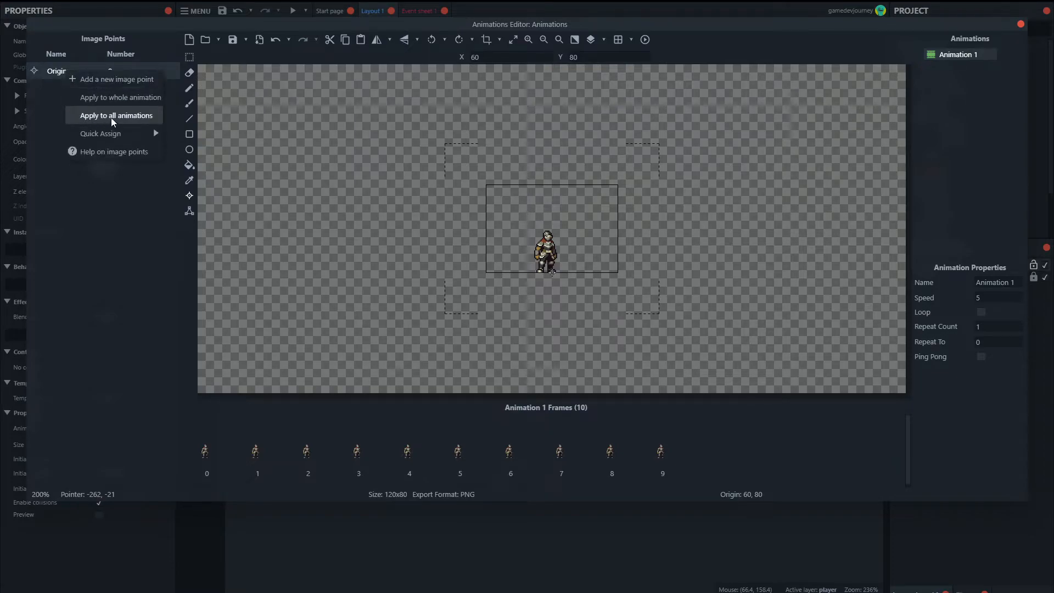
{"action": "left_click", "coordinate": [115, 115]}
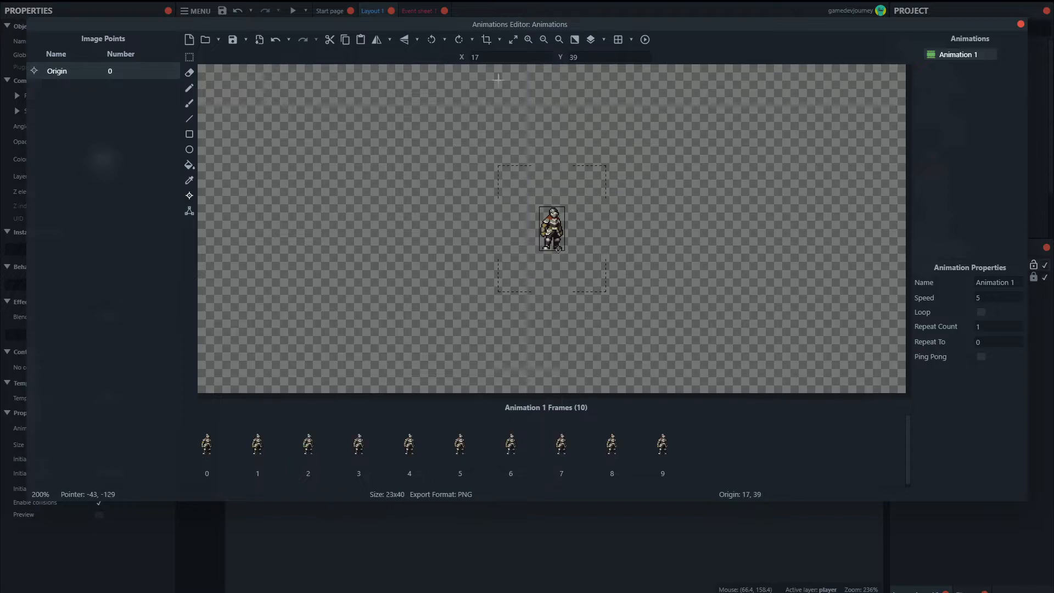
{"action": "mouse_move", "coordinate": [922, 65]}
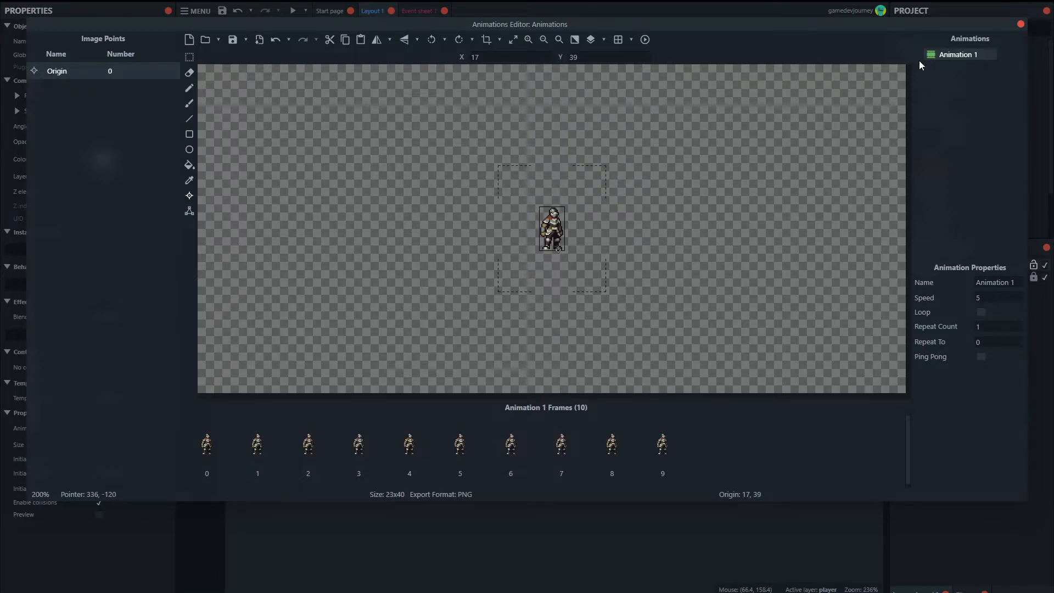
Step: Rename Animation 1 to idle with speed 10 and add a second animation
{"action": "right_click", "coordinate": [958, 54]}
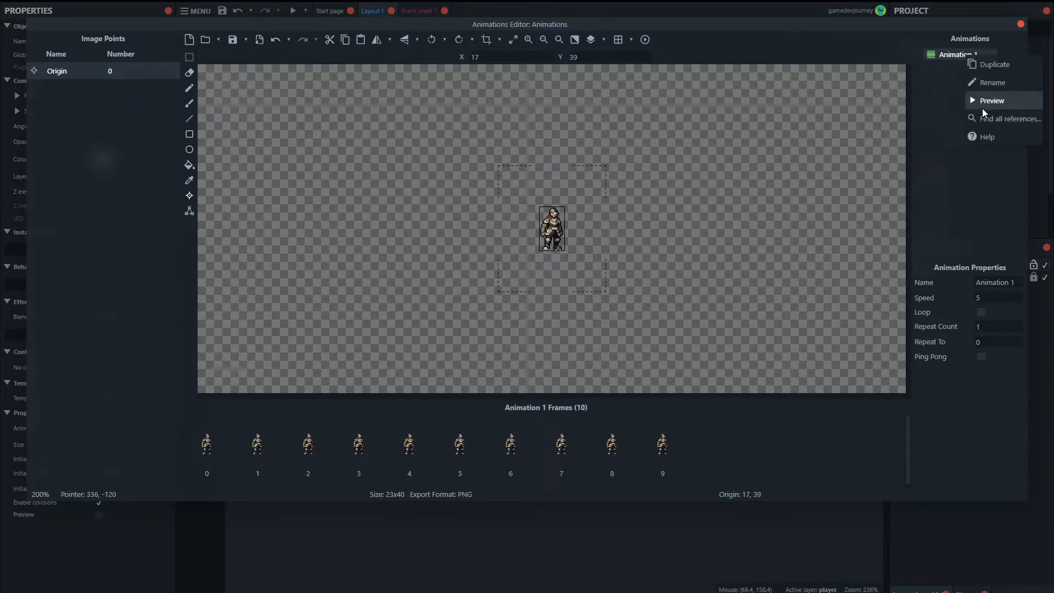
{"action": "left_click", "coordinate": [992, 82]}
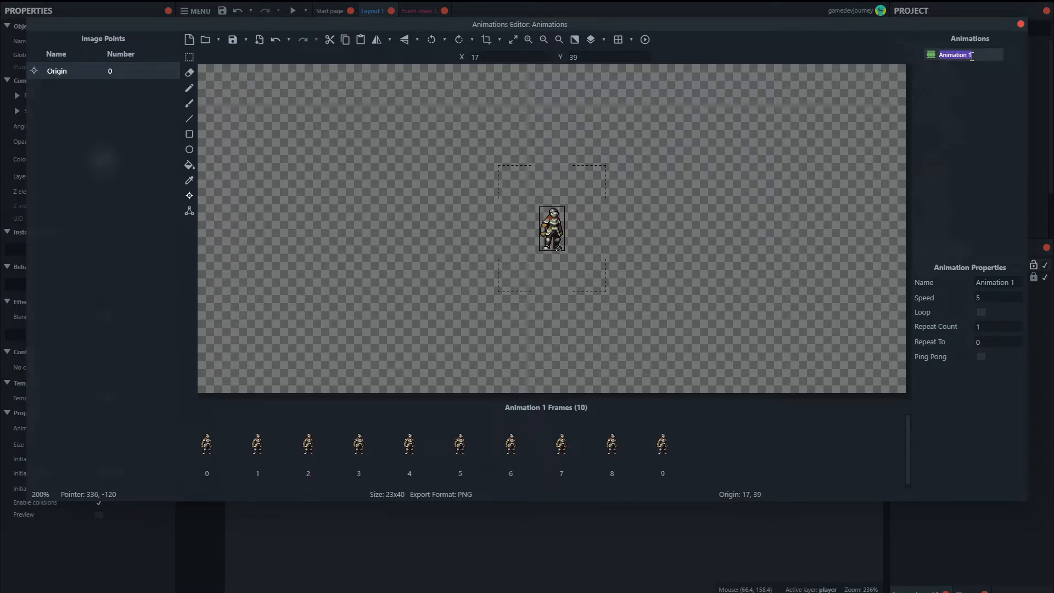
{"action": "type", "text": "idle"}
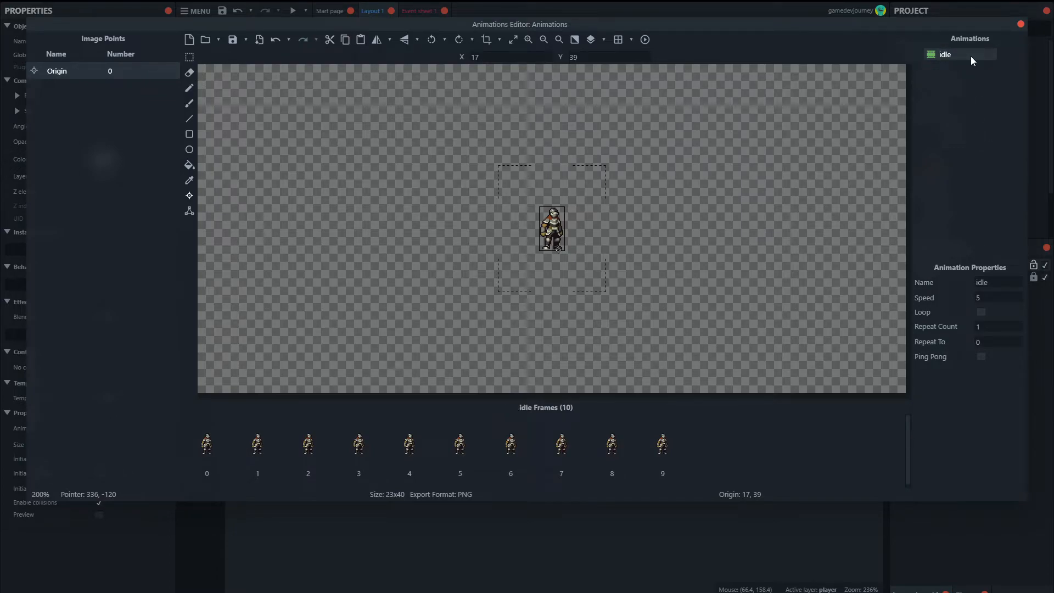
{"action": "type", "text": "10"}
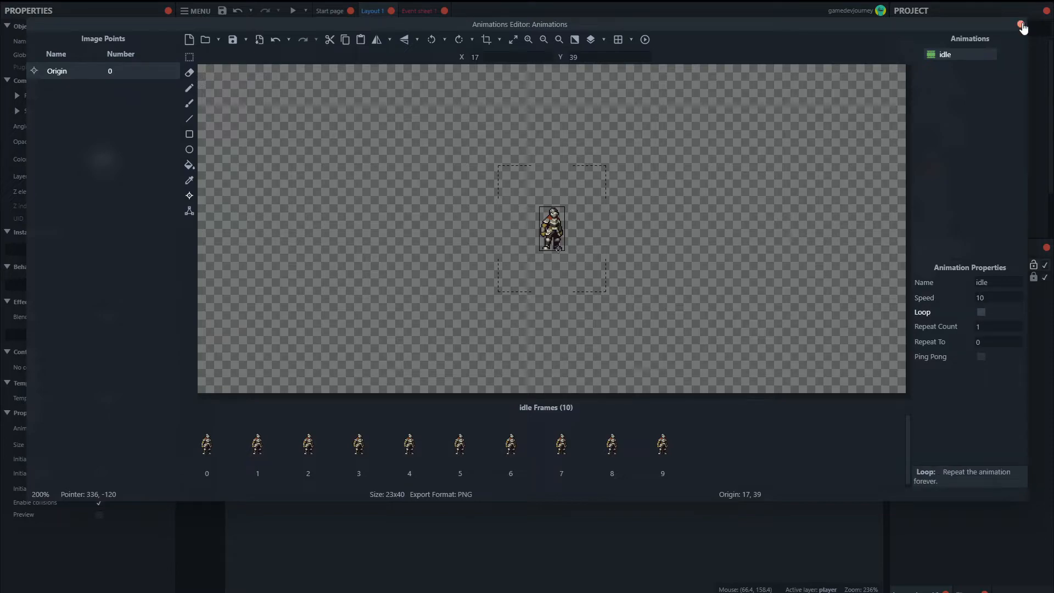
{"action": "right_click", "coordinate": [945, 54]}
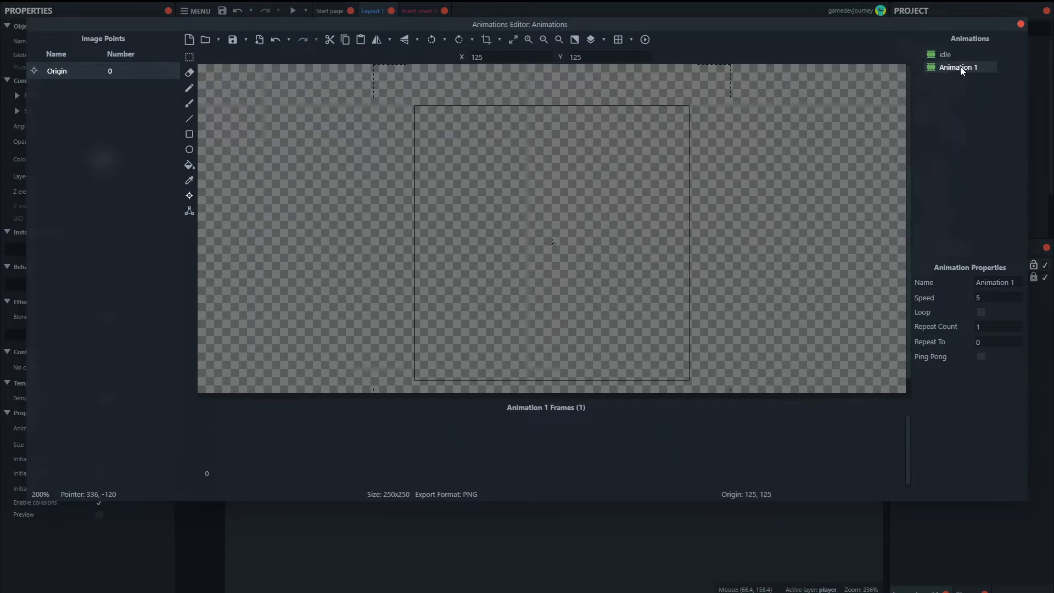
Step: Rename the new animation to run and import 10 frames from a sprite strip
{"action": "right_click", "coordinate": [958, 67]}
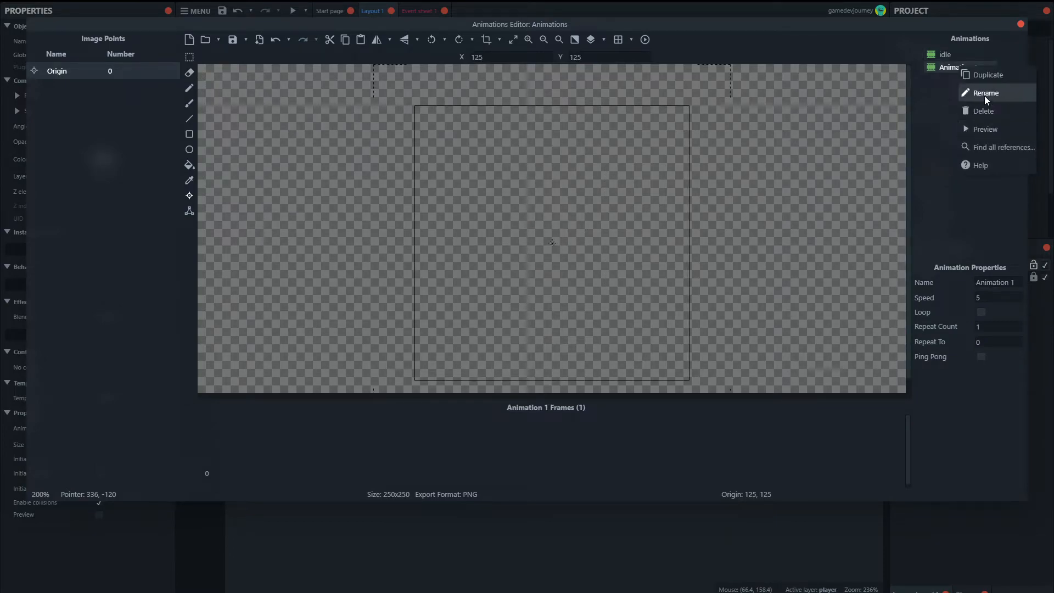
{"action": "left_click", "coordinate": [986, 93]}
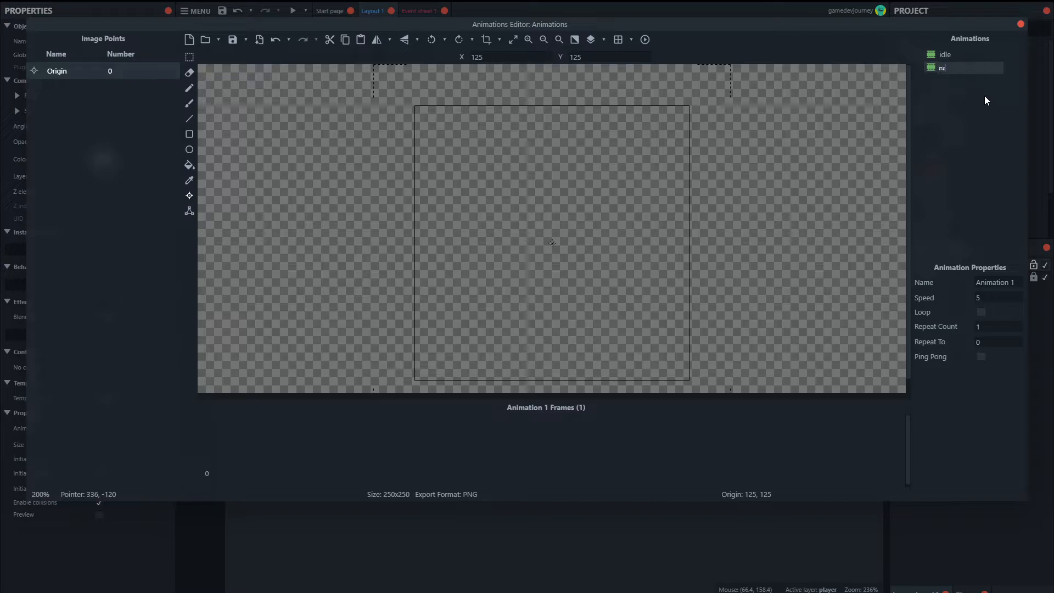
{"action": "type", "text": "run"}
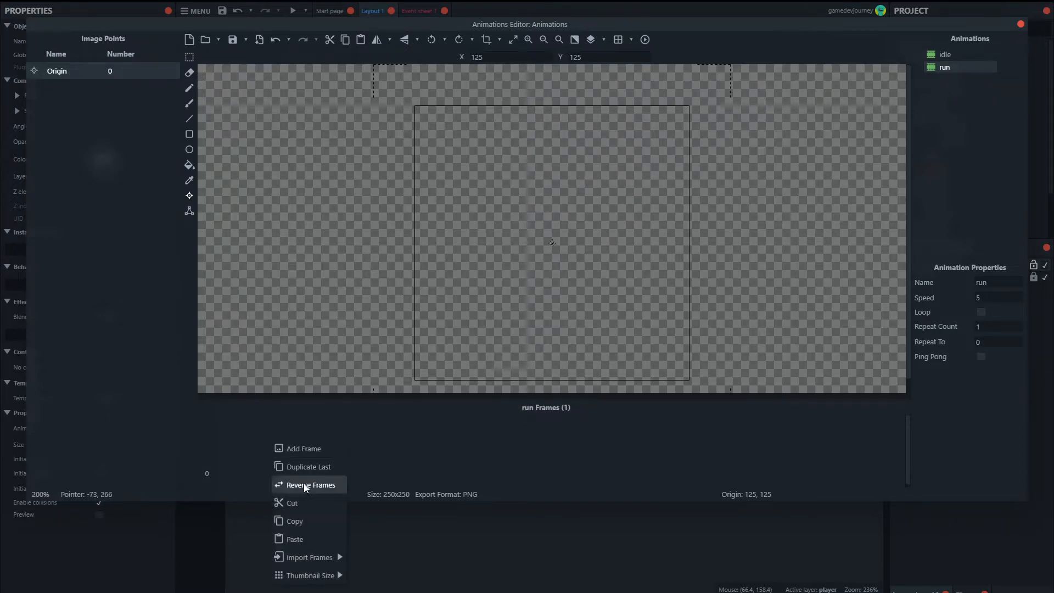
{"action": "mouse_move", "coordinate": [310, 557]}
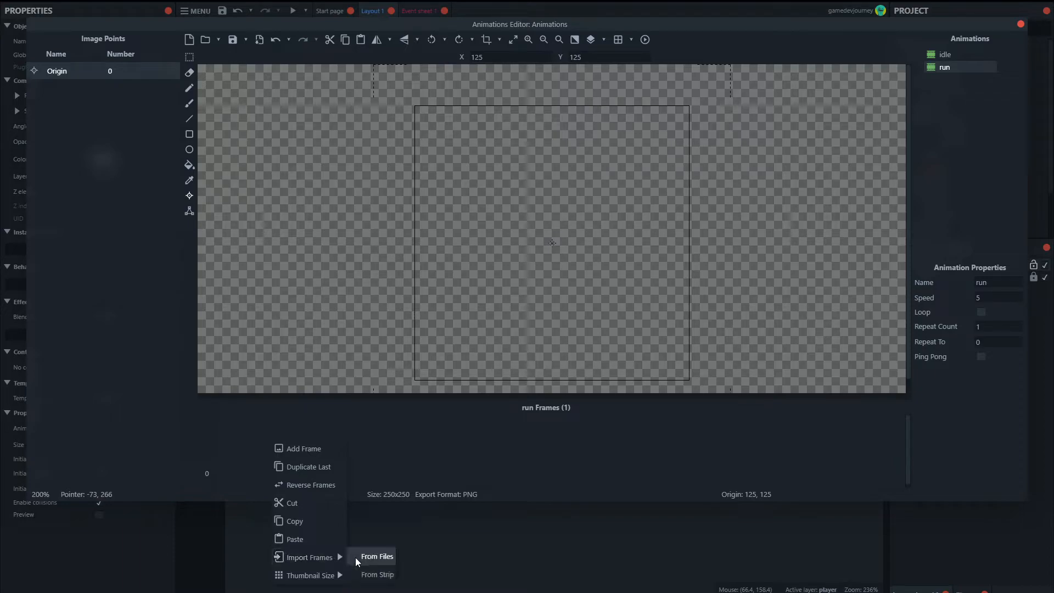
{"action": "left_click", "coordinate": [378, 556]}
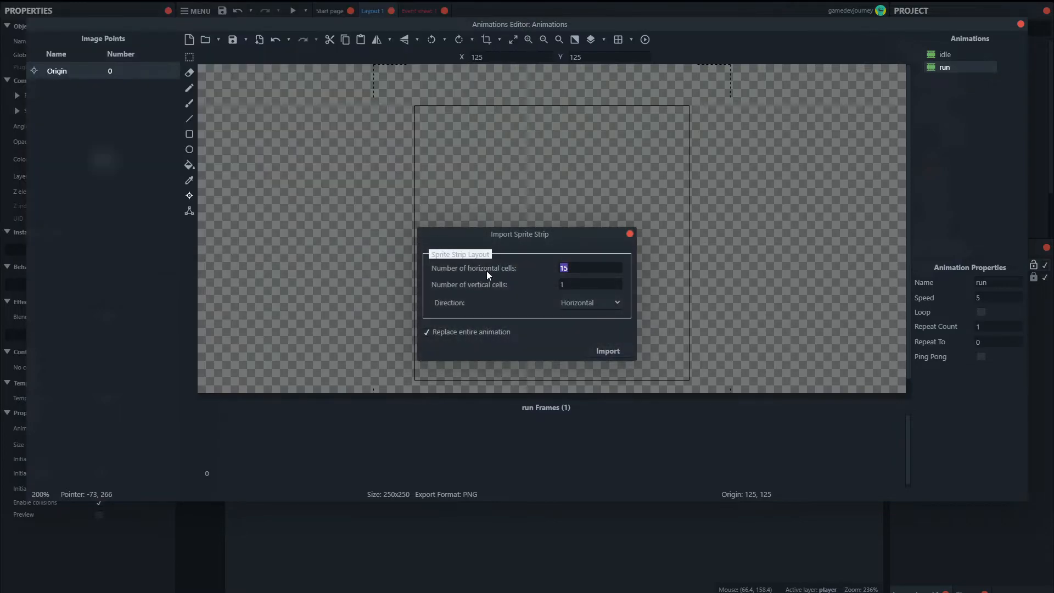
{"action": "type", "text": "10"}
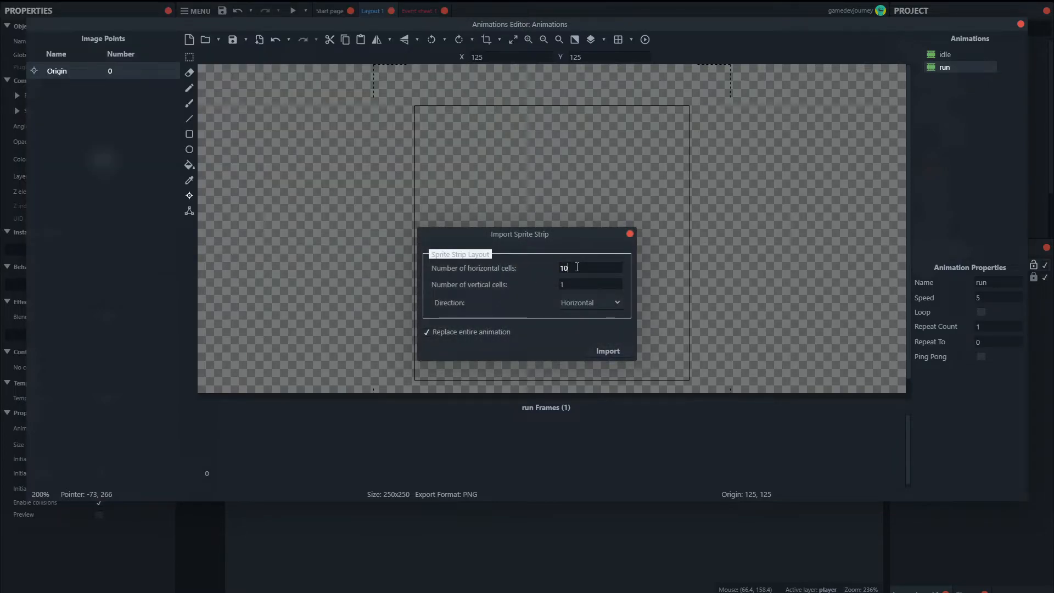
{"action": "left_click", "coordinate": [606, 351]}
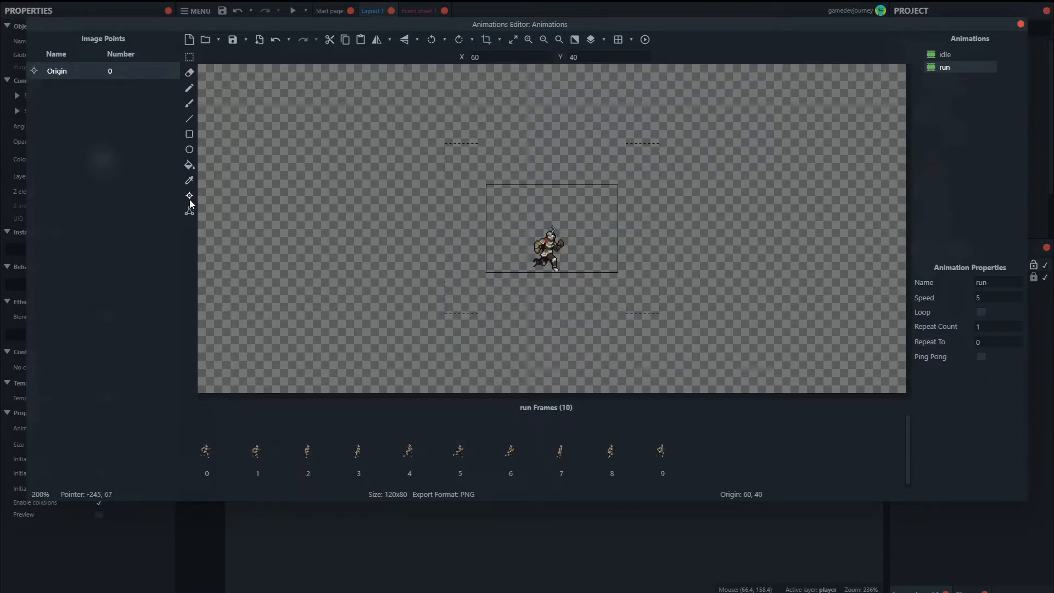
Step: Set the run animation's origin to Bottom across all its frames
{"action": "right_click", "coordinate": [57, 71]}
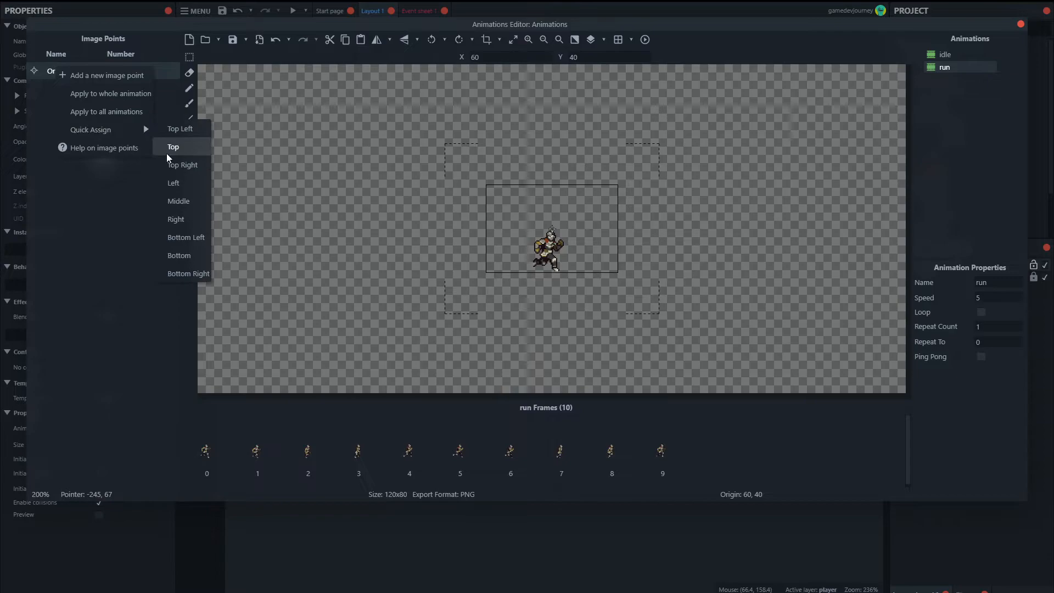
{"action": "left_click", "coordinate": [173, 147]}
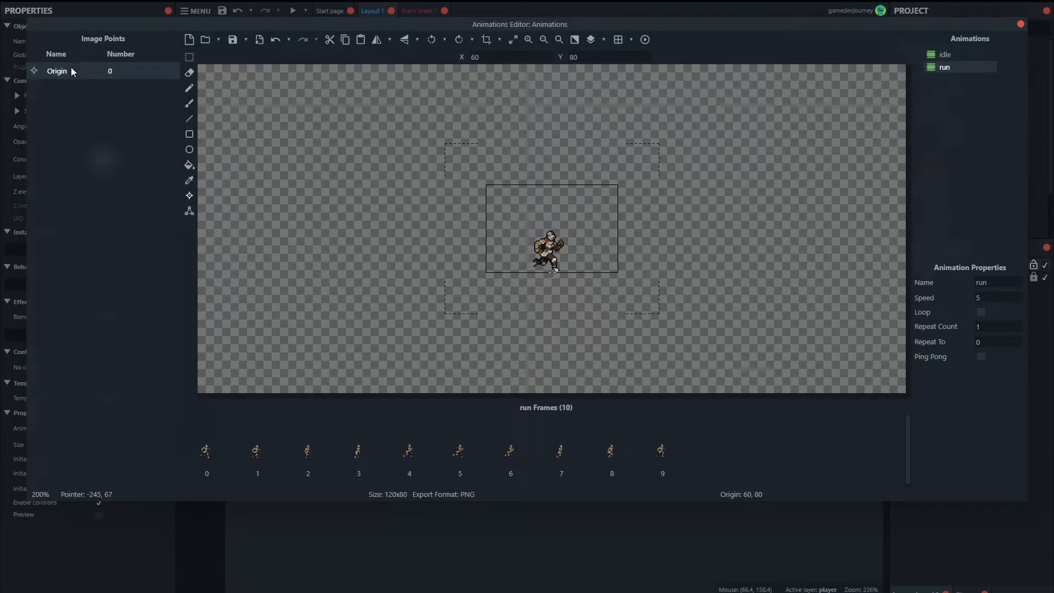
{"action": "right_click", "coordinate": [57, 71]}
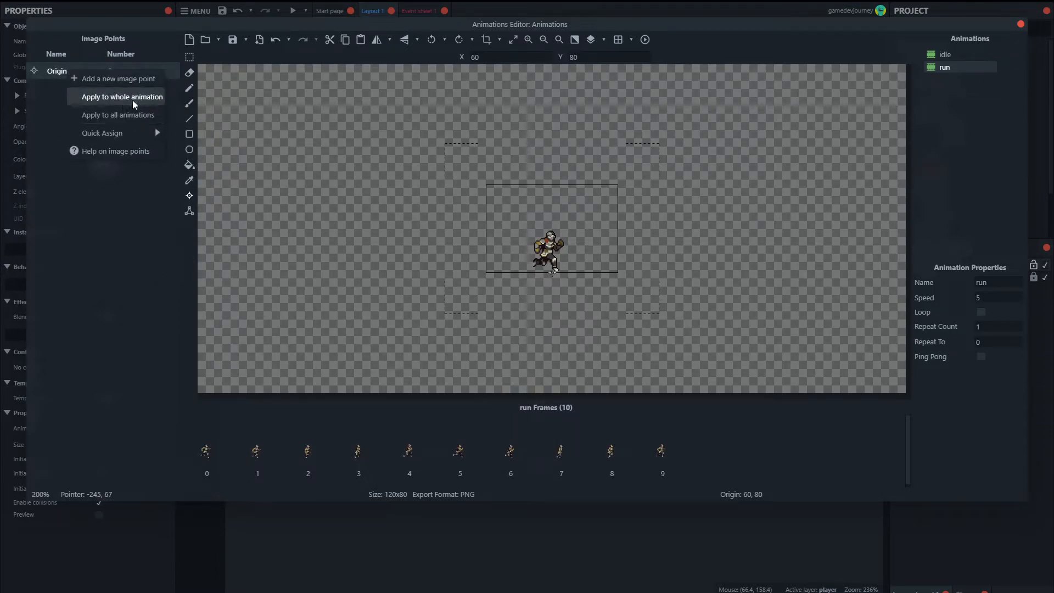
{"action": "left_click", "coordinate": [122, 96]}
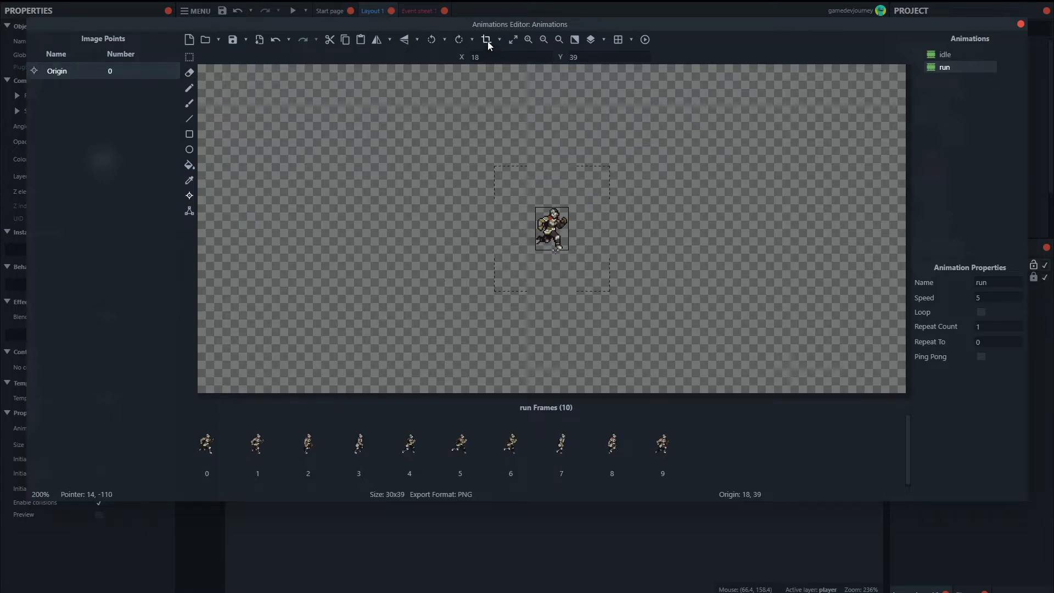
{"action": "mouse_move", "coordinate": [944, 96]}
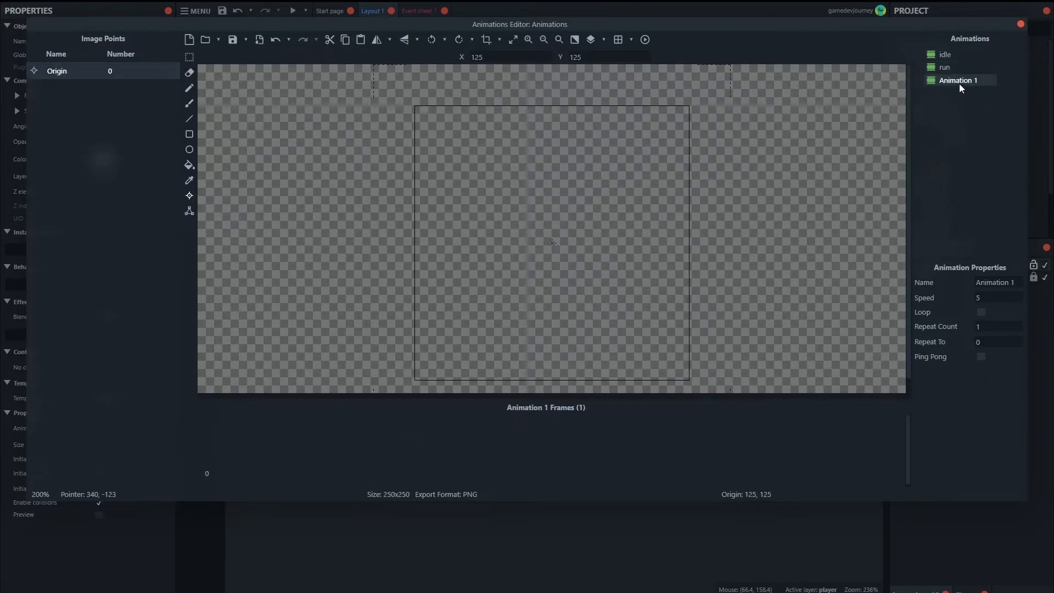
Step: Rename the new animation to jump and import 3 frames from a sprite strip
{"action": "right_click", "coordinate": [958, 80]}
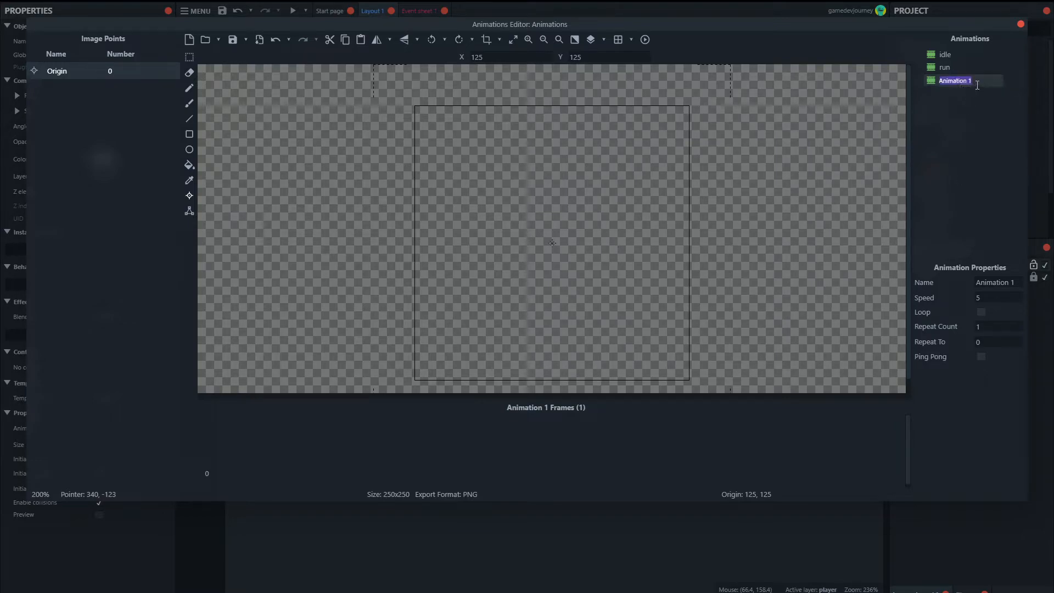
{"action": "type", "text": "jump"}
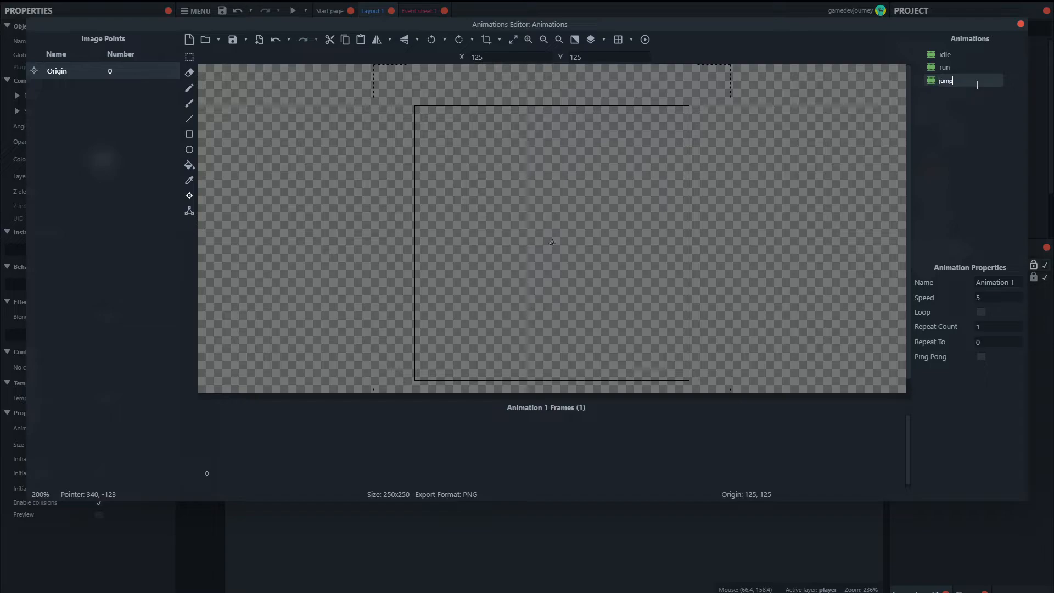
{"action": "right_click", "coordinate": [270, 445]}
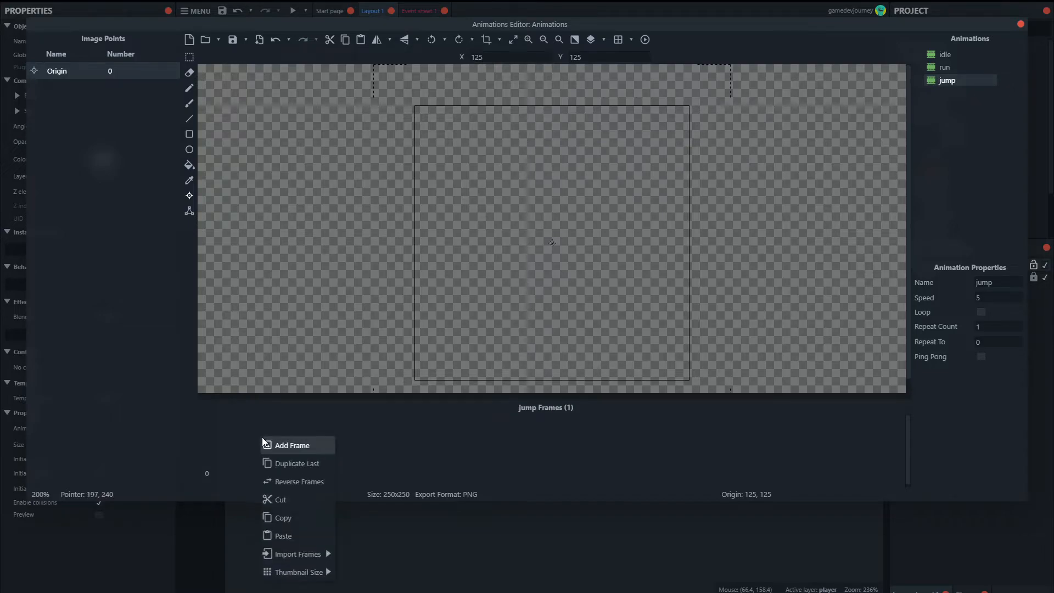
{"action": "mouse_move", "coordinate": [298, 554]}
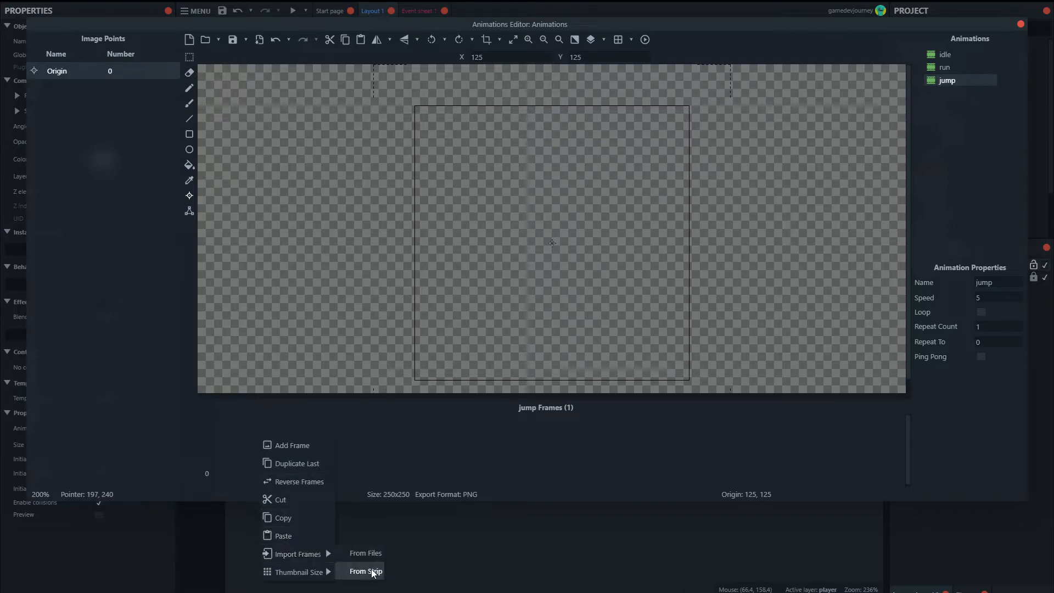
{"action": "left_click", "coordinate": [365, 571]}
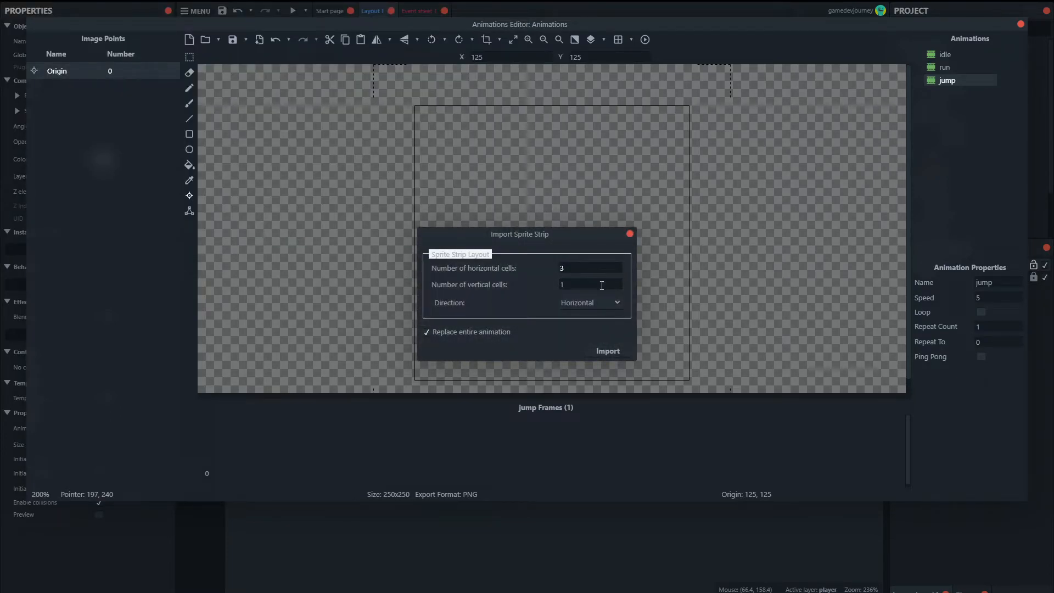
{"action": "left_click", "coordinate": [607, 350]}
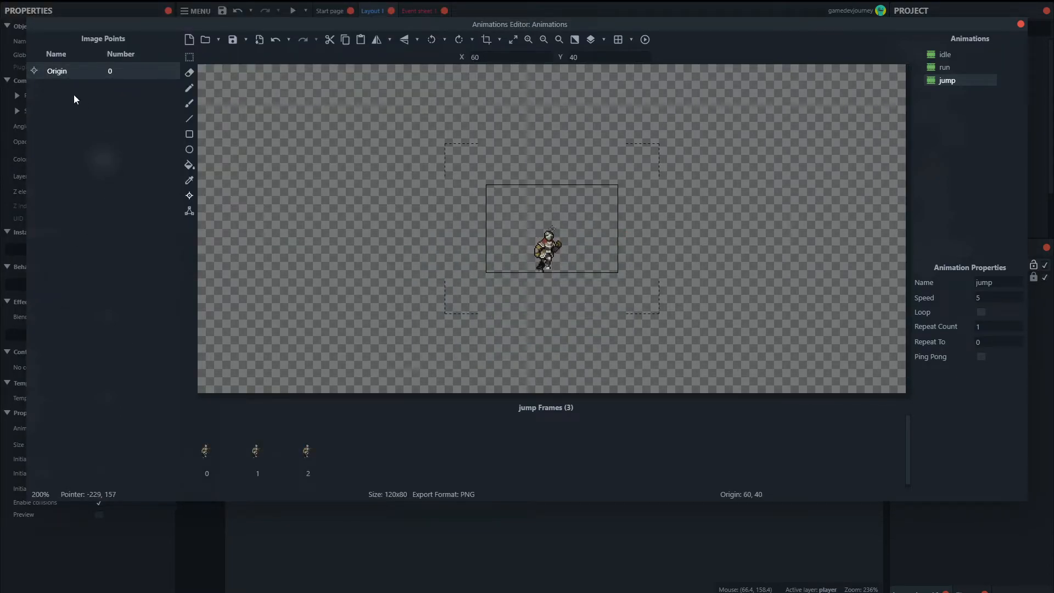
Step: Apply a Bottom origin to every animation, crop the jump frames, and add an animation
{"action": "right_click", "coordinate": [57, 71]}
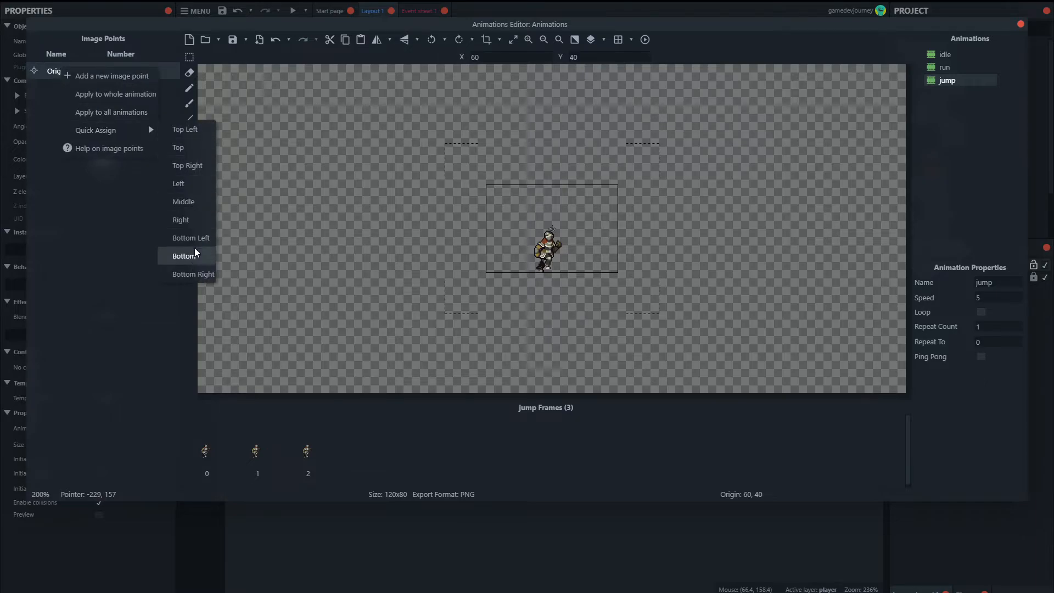
{"action": "left_click", "coordinate": [182, 255]}
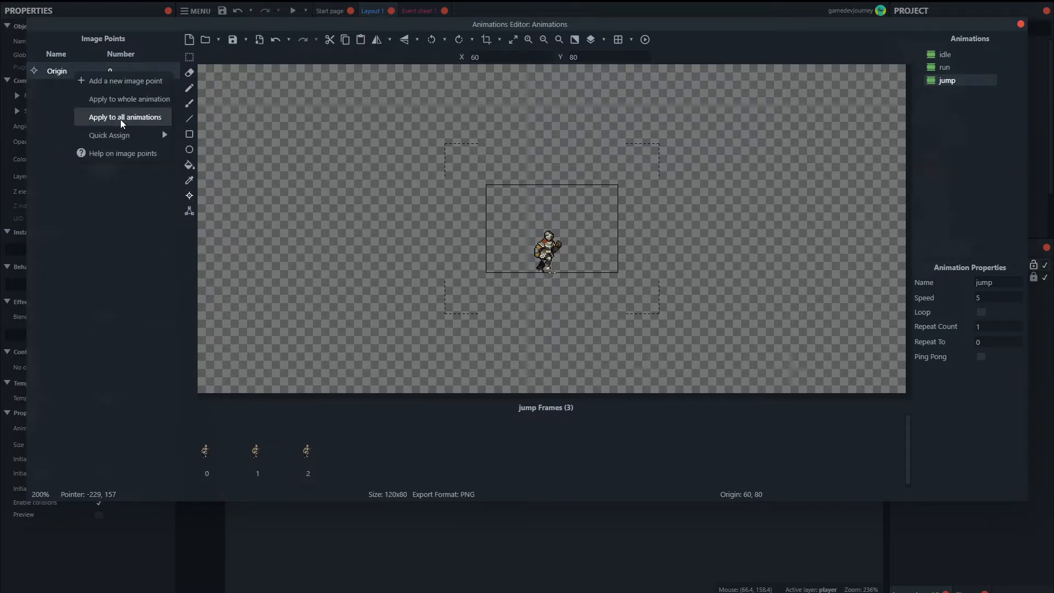
{"action": "left_click", "coordinate": [123, 117]}
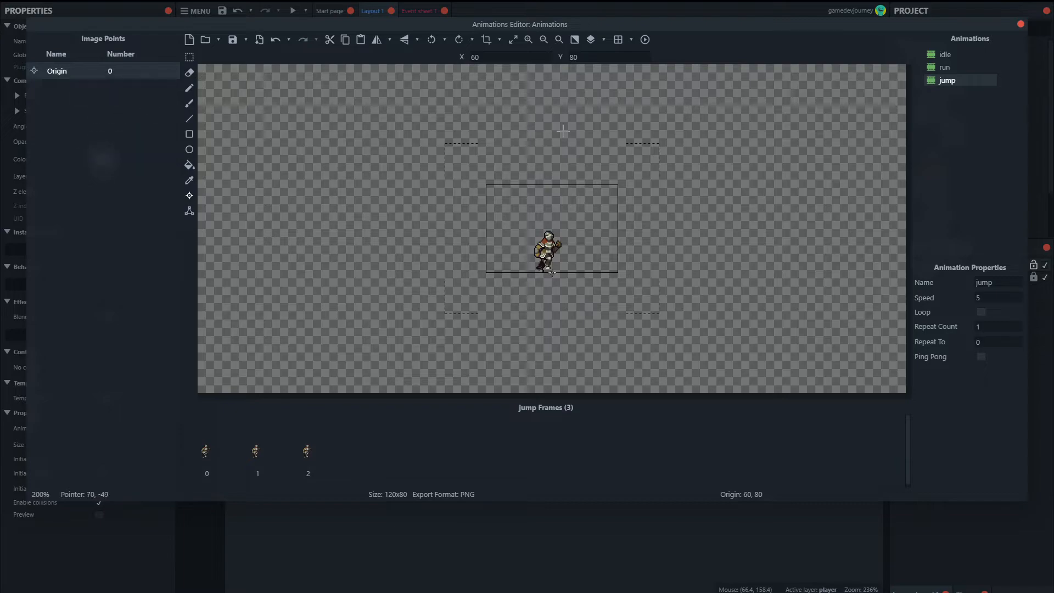
{"action": "left_click", "coordinate": [486, 39]}
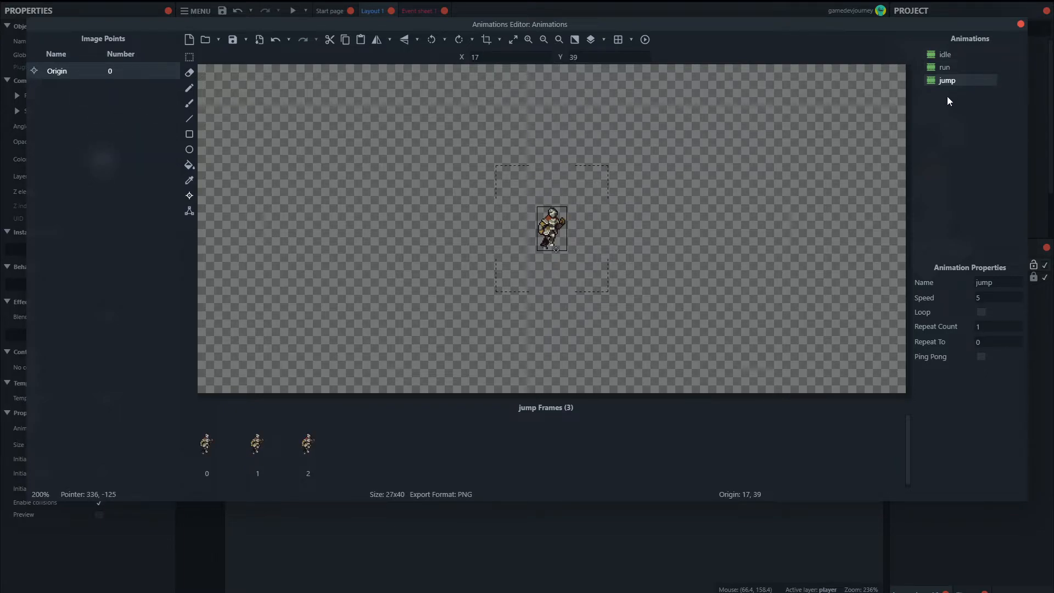
{"action": "left_click", "coordinate": [948, 101]}
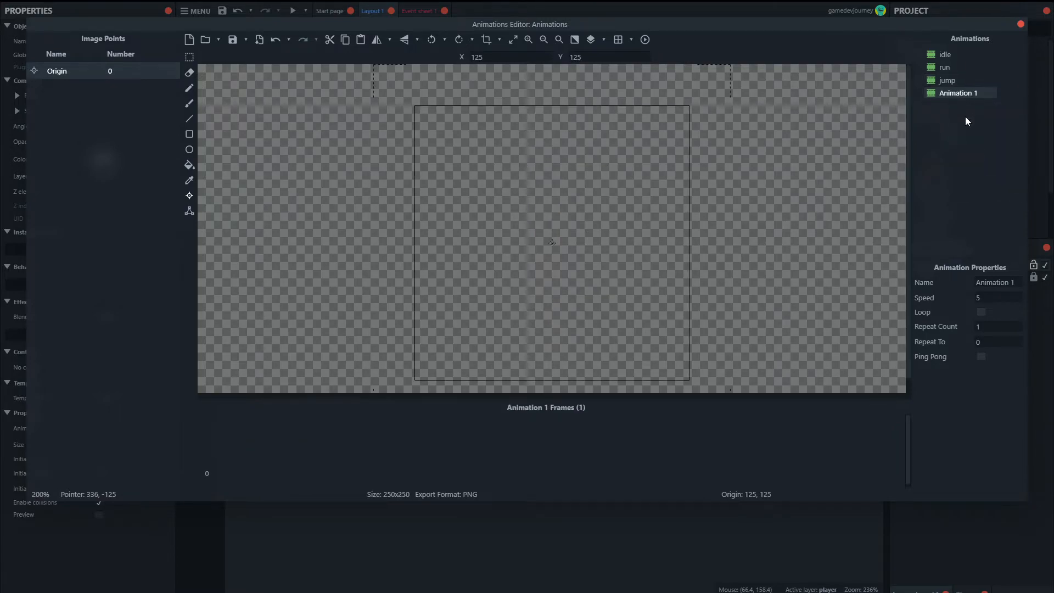
Step: Rename the new animation to slide and import the SlideFull image as 4 frames
{"action": "right_click", "coordinate": [958, 93]}
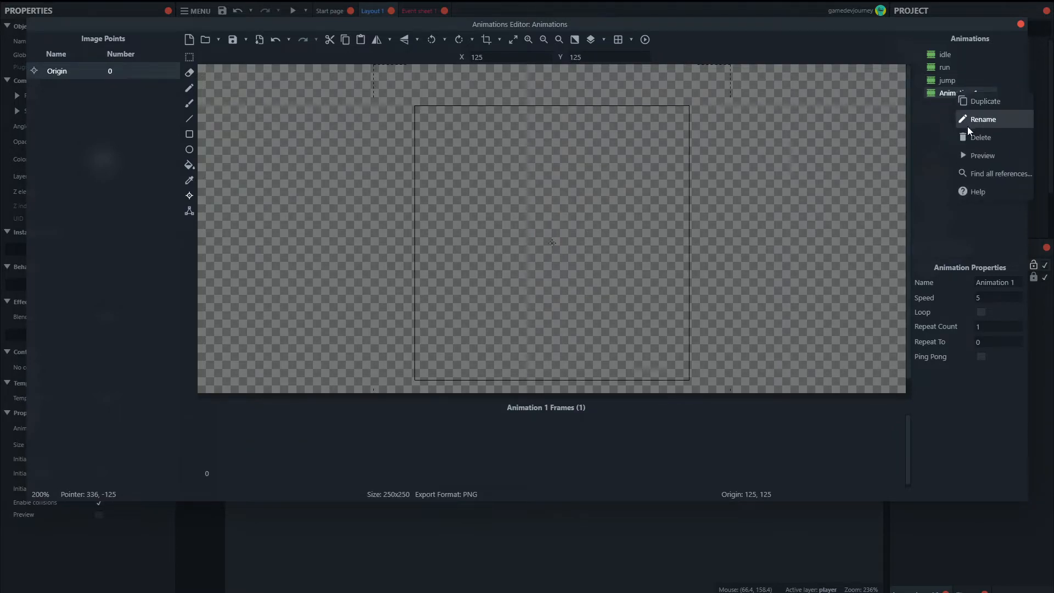
{"action": "left_click", "coordinate": [983, 119]}
{"action": "type", "text": "slide"}
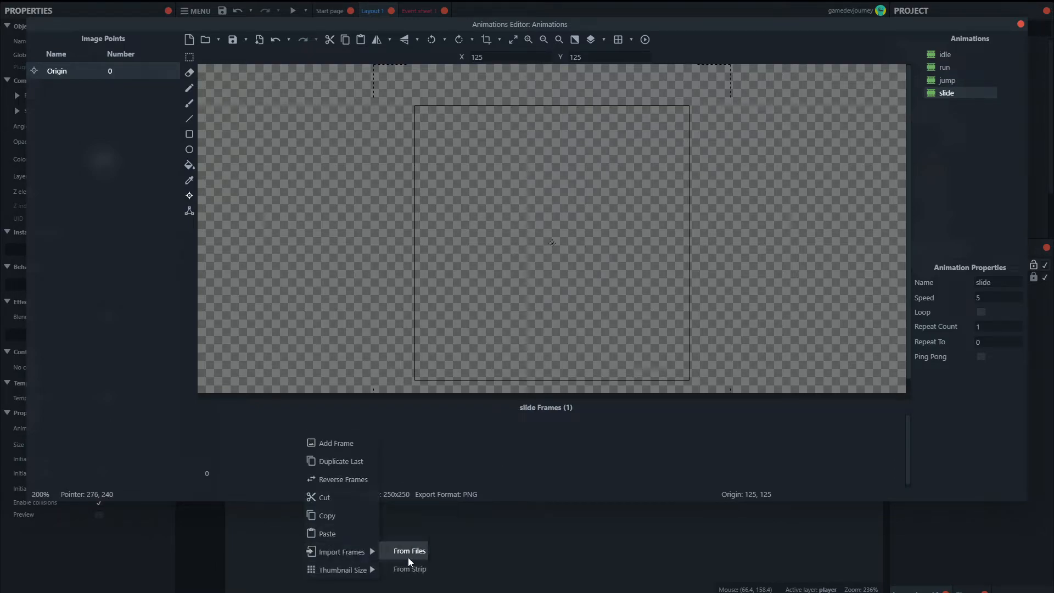
{"action": "left_click", "coordinate": [410, 551]}
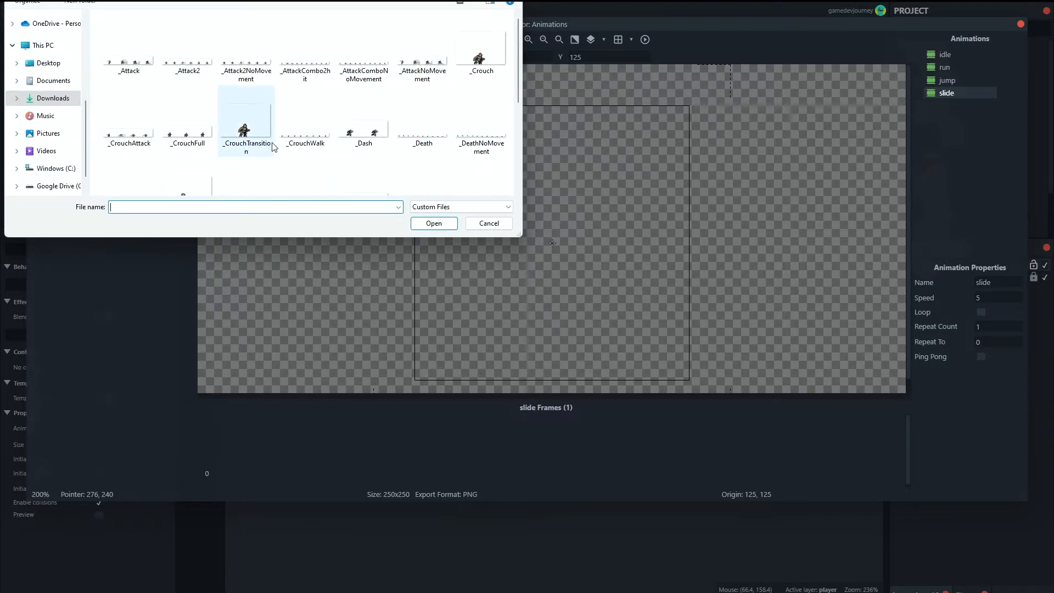
{"action": "scroll", "scroll_direction": "down", "scroll_amount": 3}
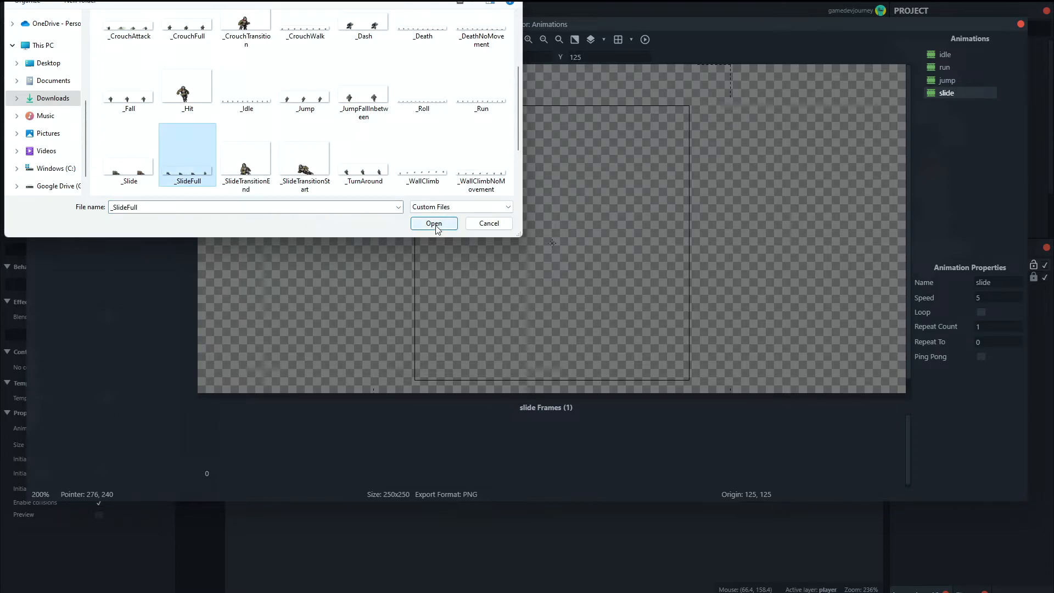
{"action": "left_click", "coordinate": [433, 223]}
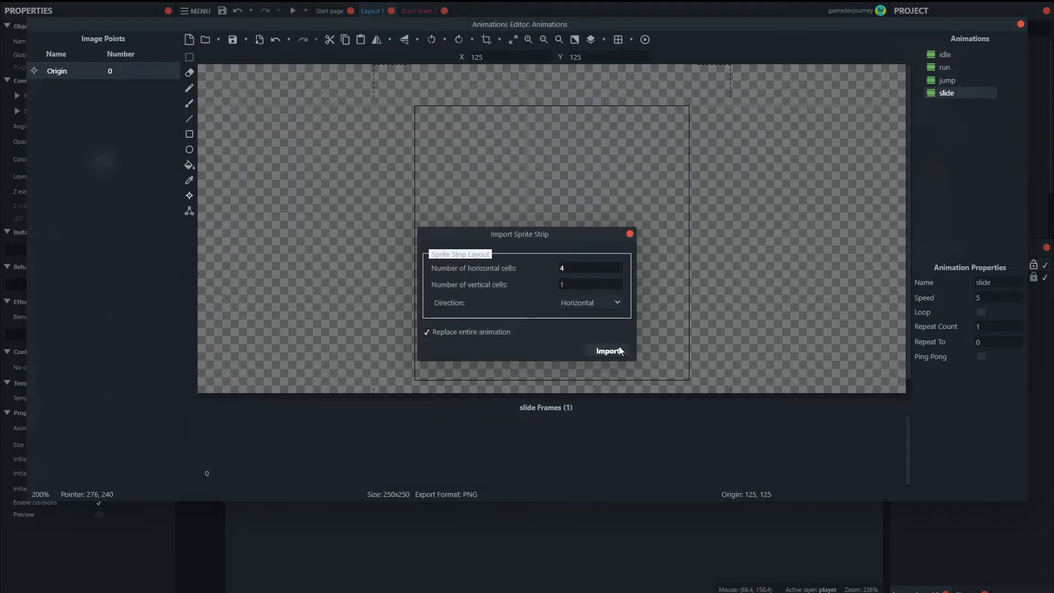
{"action": "left_click", "coordinate": [607, 350]}
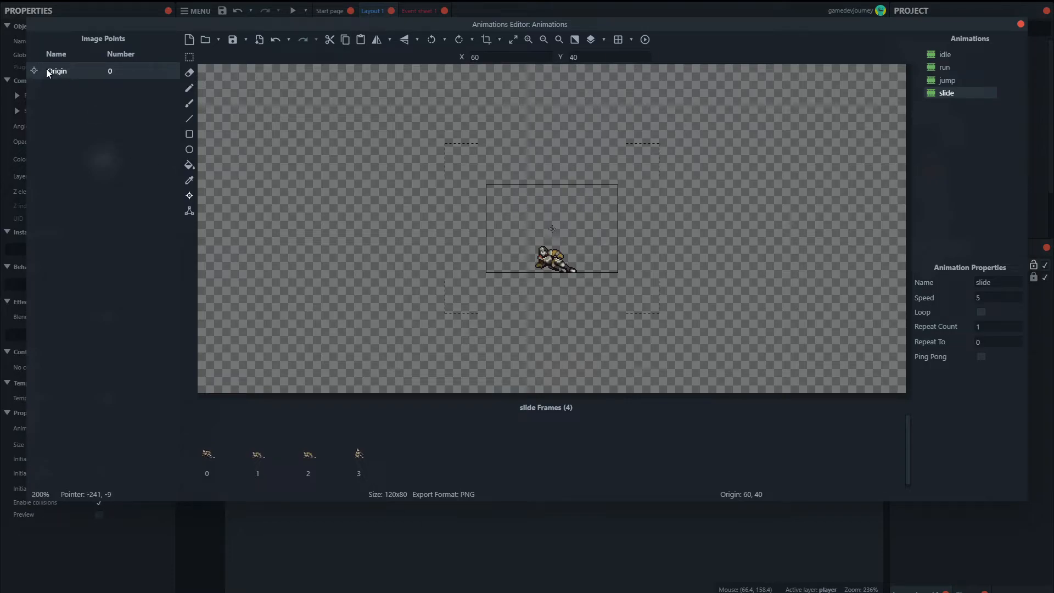
Step: Adjust the slide frames' origin options and confirm the canvas resize settings
{"action": "right_click", "coordinate": [57, 71]}
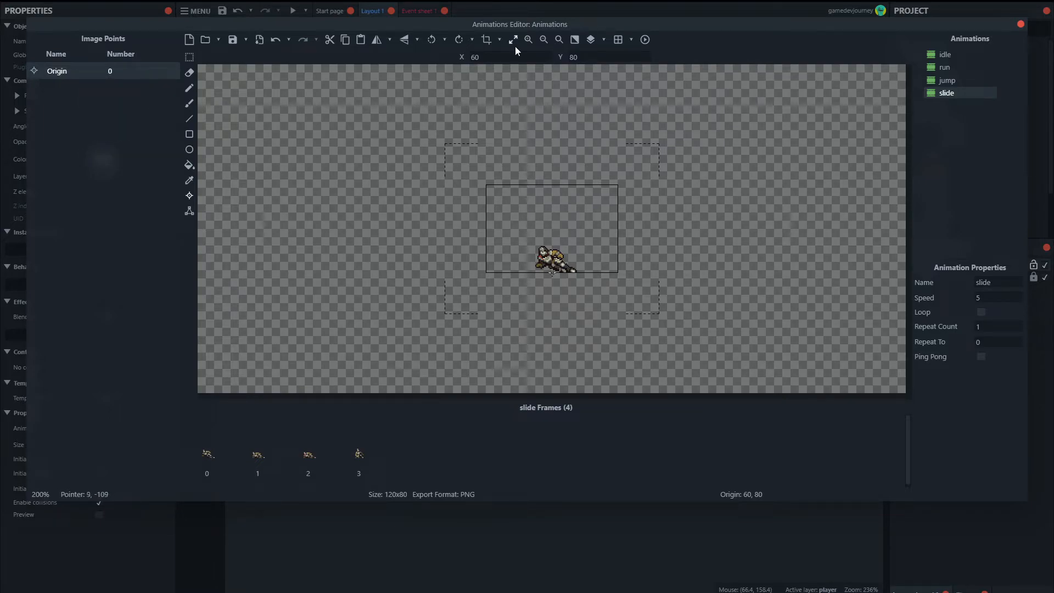
{"action": "left_click", "coordinate": [489, 39]}
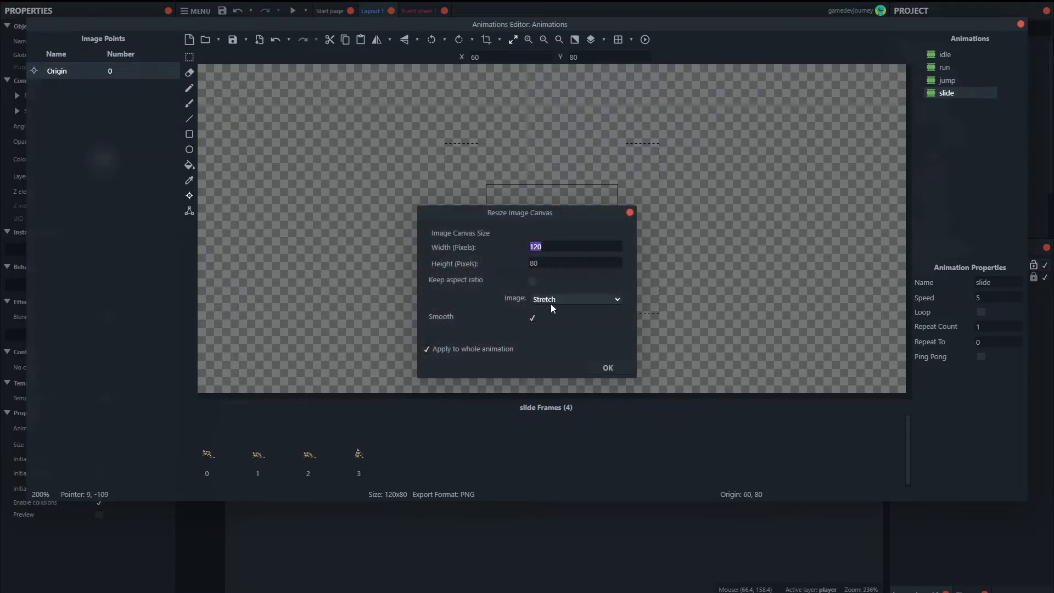
{"action": "left_click", "coordinate": [607, 368]}
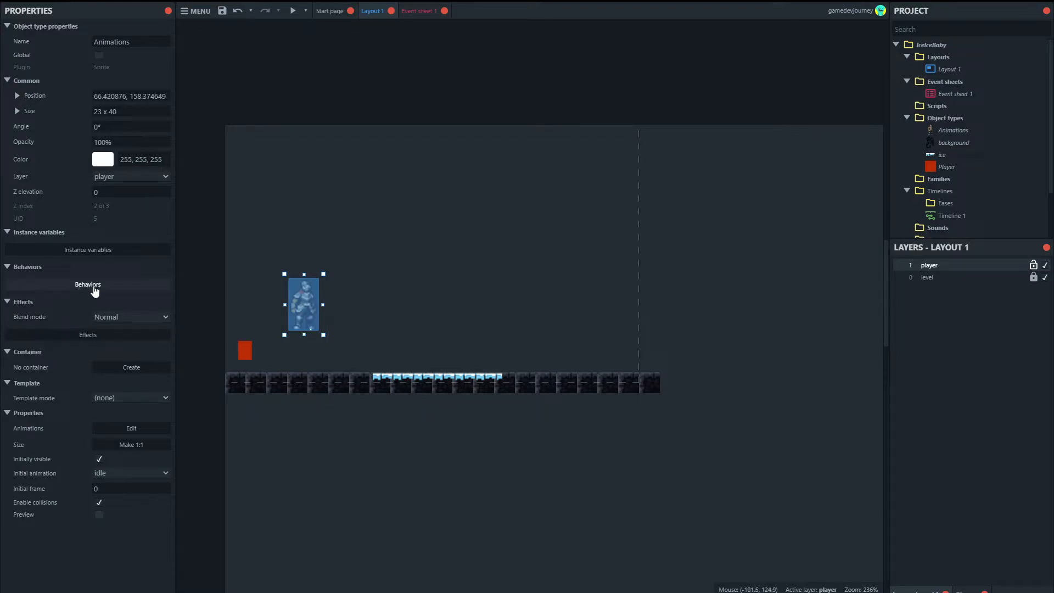
Step: Add the Pin behavior to the Animations sprite
{"action": "left_click", "coordinate": [88, 284]}
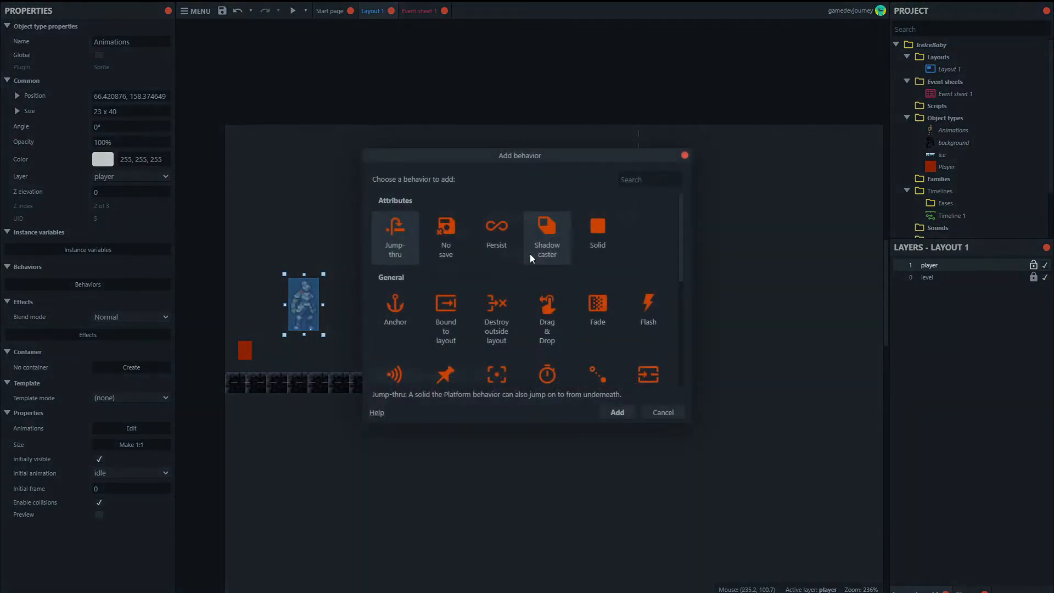
{"action": "type", "text": "pi"}
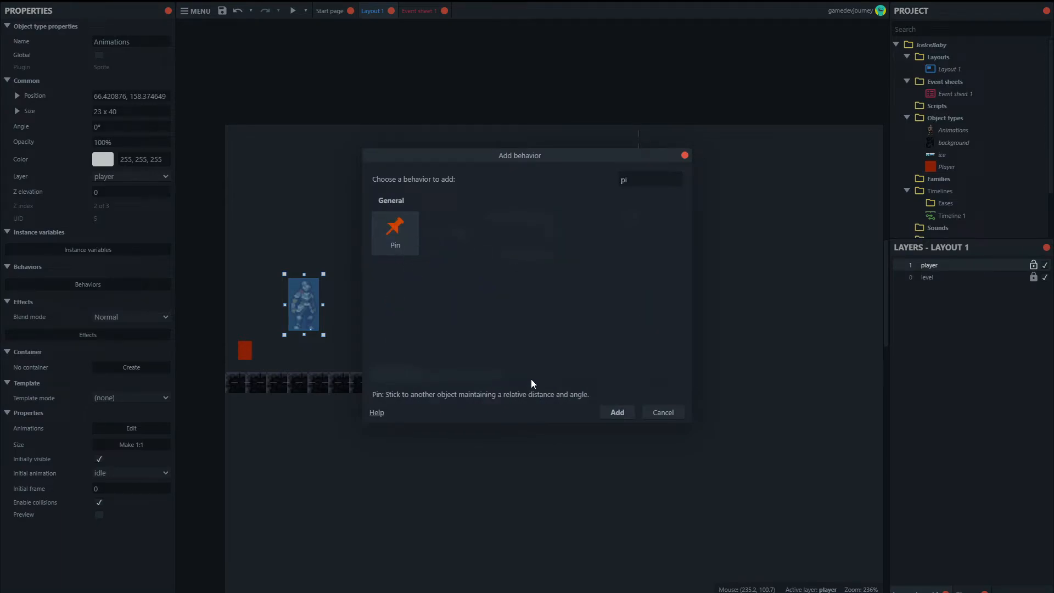
{"action": "left_click", "coordinate": [617, 412]}
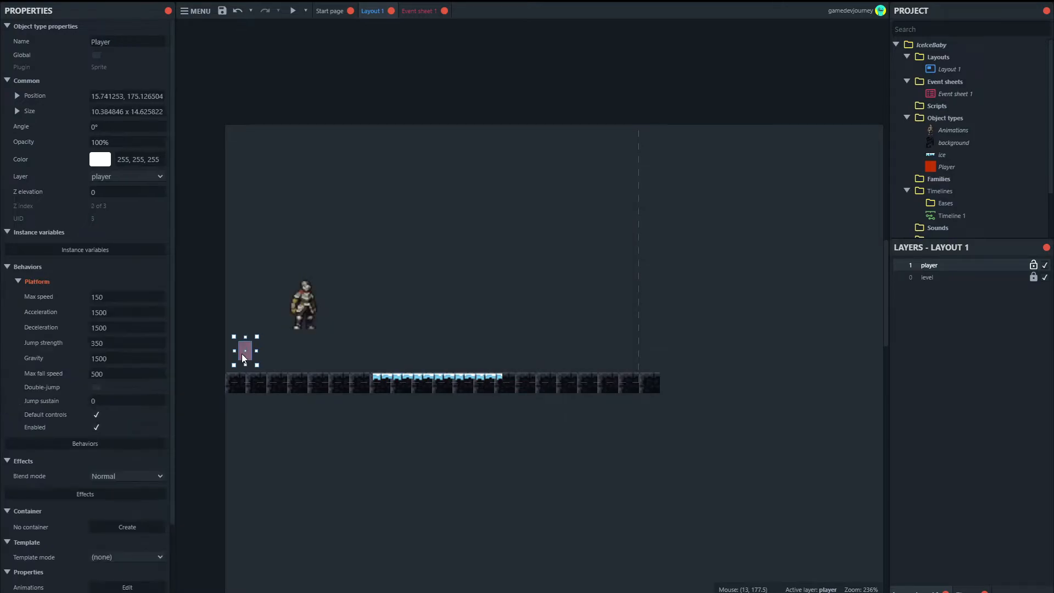
Step: Move the 23 x 40 Player box over the knight and line it up
{"action": "left_click_drag", "start_coordinate": [243, 351], "coordinate": [304, 317]}
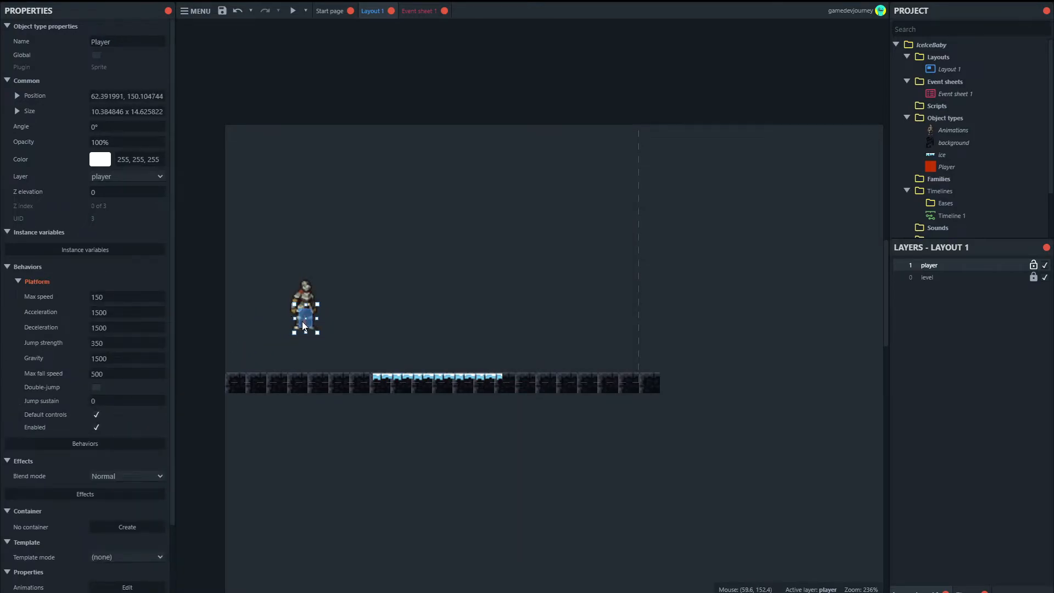
{"action": "left_click", "coordinate": [303, 303]}
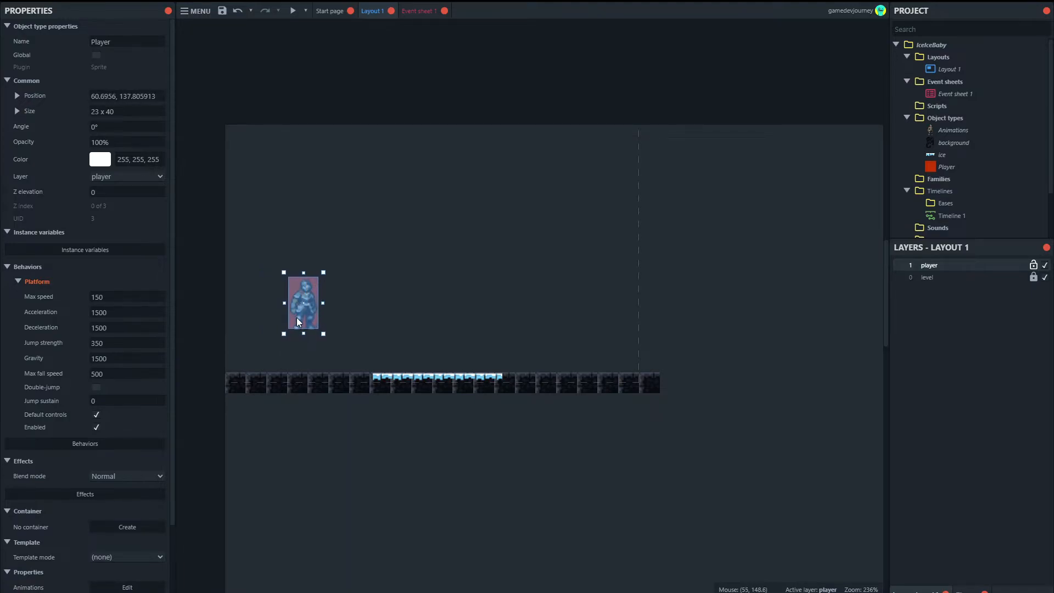
{"action": "left_click_drag", "start_coordinate": [303, 302], "coordinate": [305, 305]}
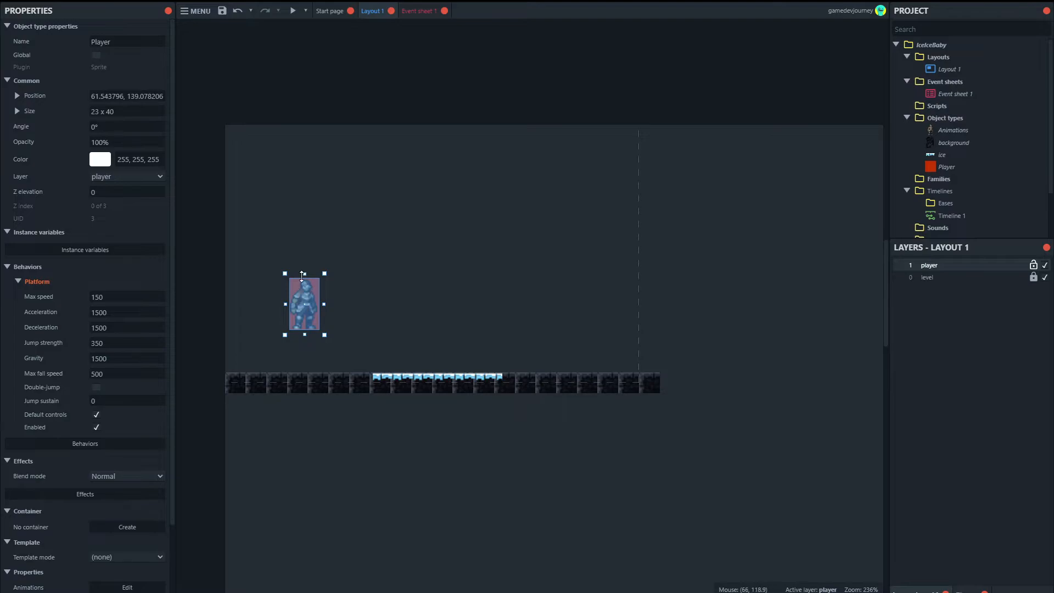
{"action": "mouse_move", "coordinate": [329, 285]}
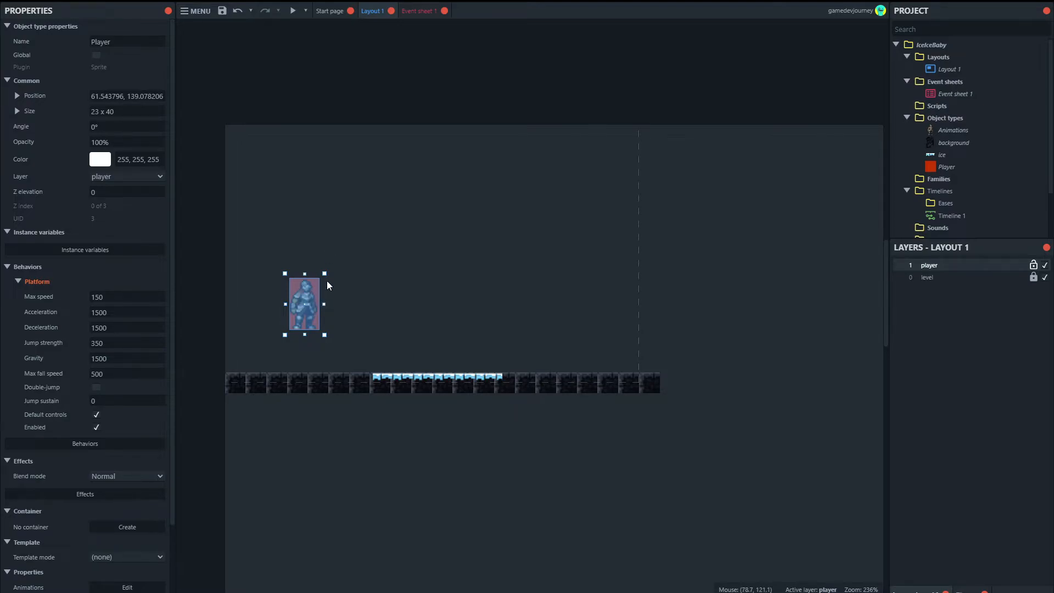
{"action": "mouse_move", "coordinate": [381, 210]}
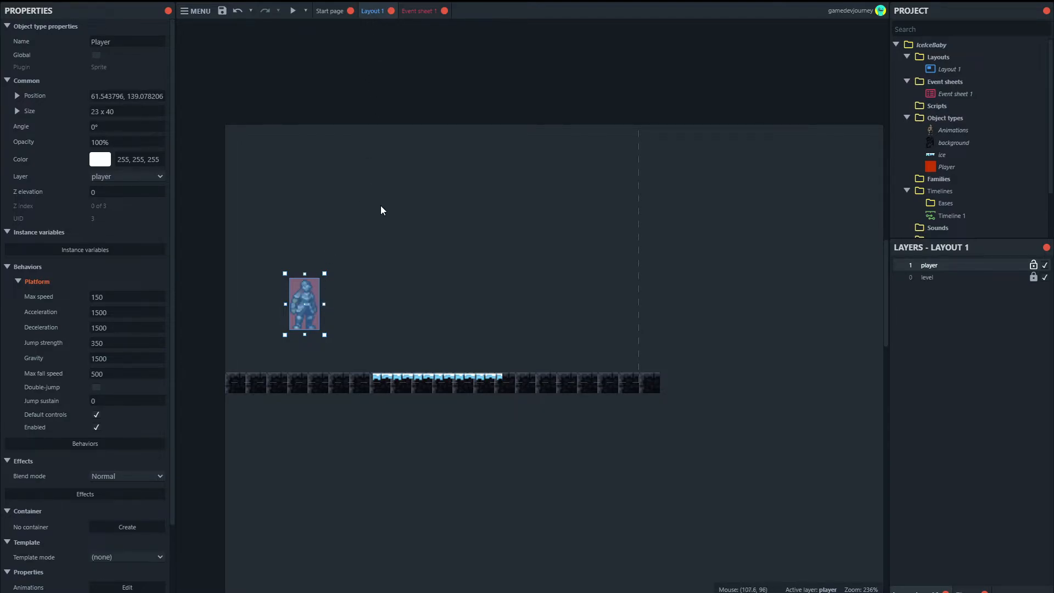
Step: Add an 'On start of layout' action pinning Animations to Player in Event sheet 1
{"action": "left_click", "coordinate": [421, 11]}
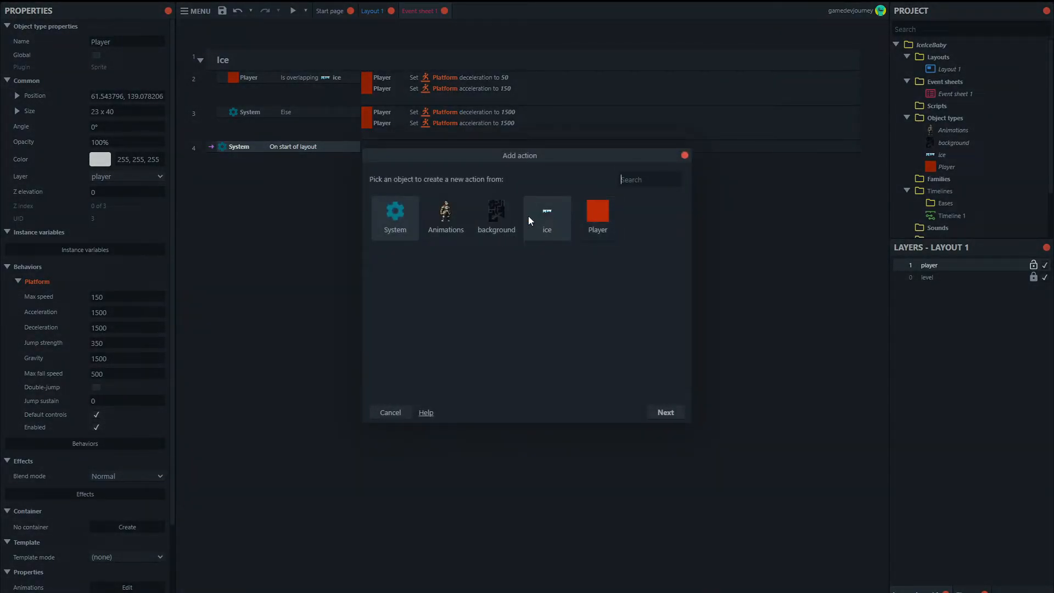
{"action": "left_click", "coordinate": [445, 215]}
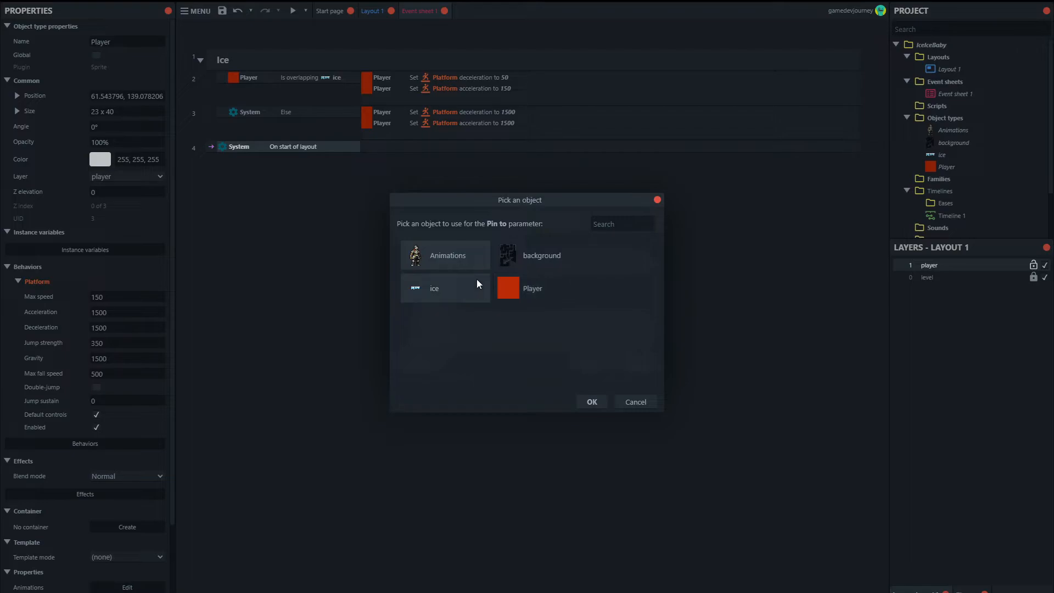
{"action": "left_click", "coordinate": [532, 288]}
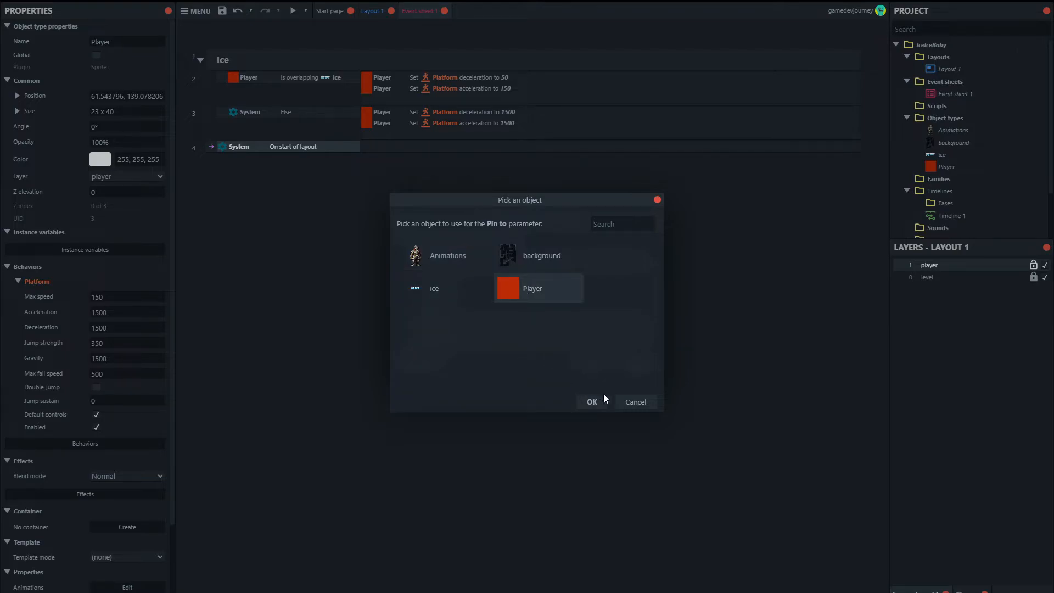
{"action": "left_click", "coordinate": [591, 401]}
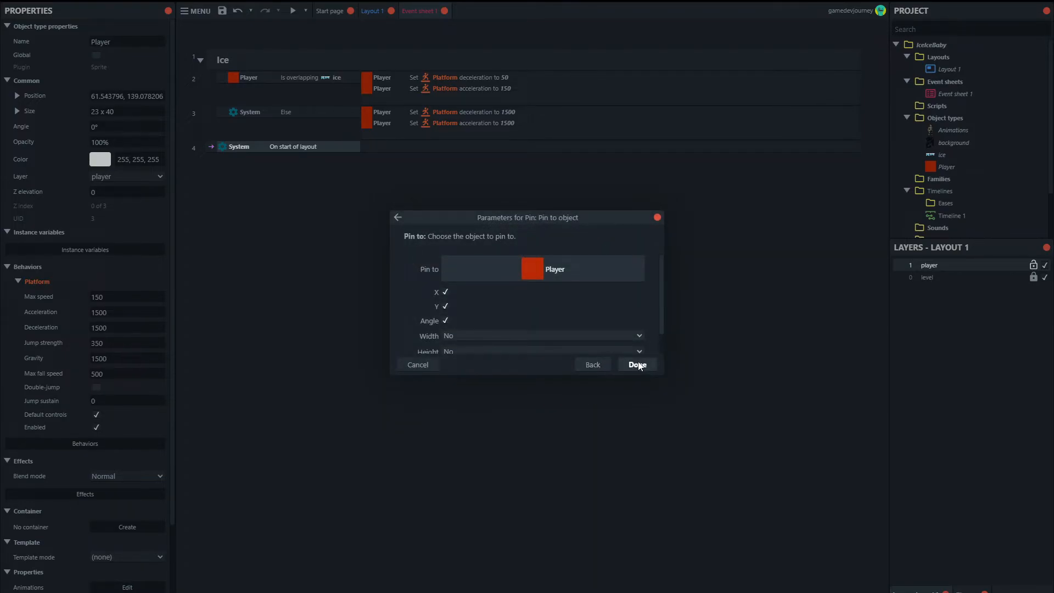
{"action": "left_click", "coordinate": [636, 364]}
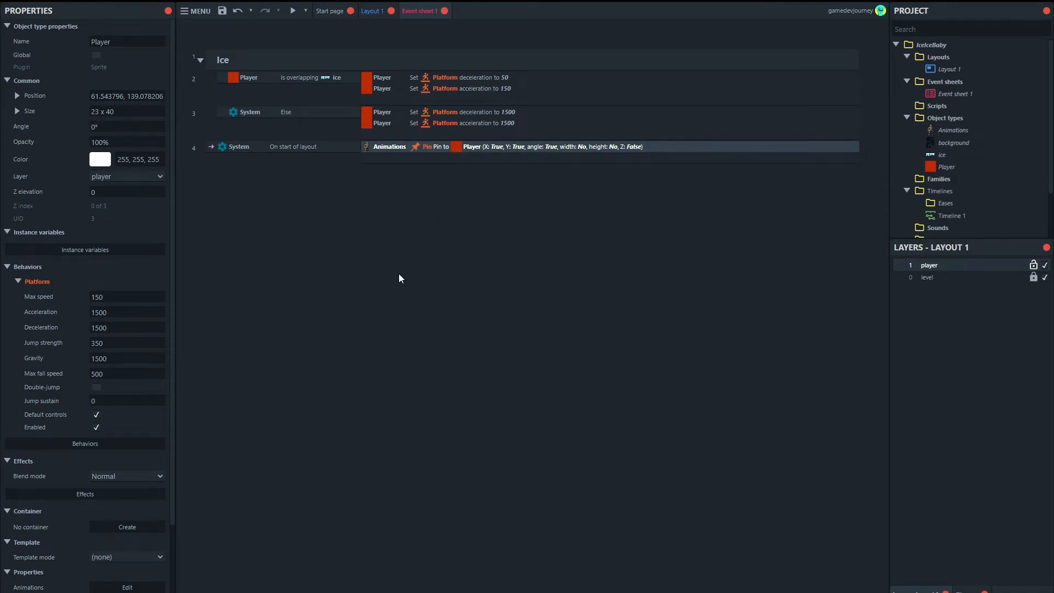
{"action": "mouse_move", "coordinate": [324, 81]}
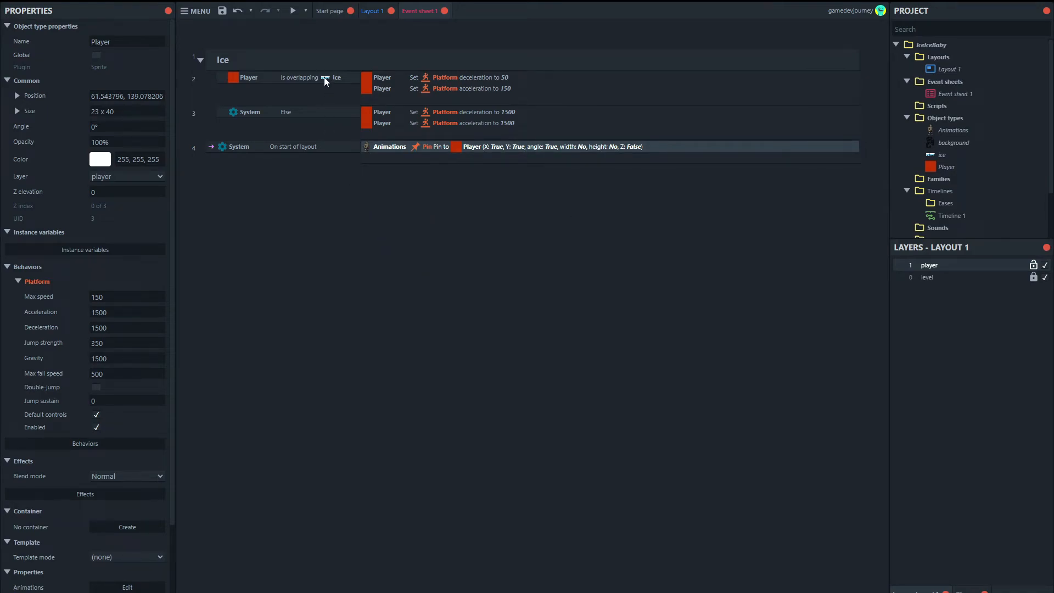
{"action": "mouse_move", "coordinate": [291, 201]}
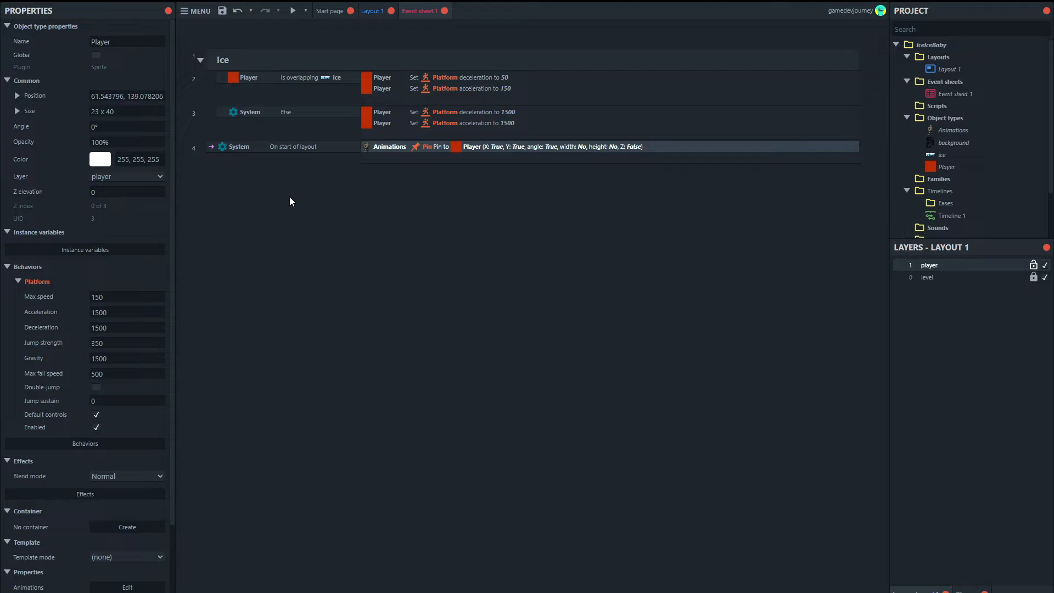
{"action": "mouse_move", "coordinate": [273, 210]}
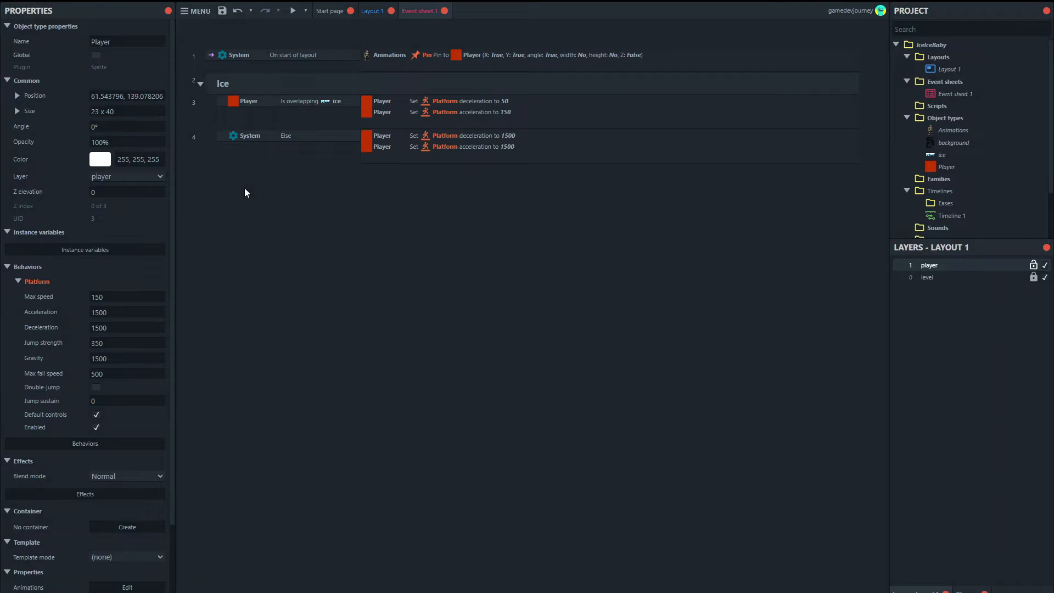
Step: Create the Animations group with a not-moving event setting animation idle
{"action": "type", "text": "Animations"}
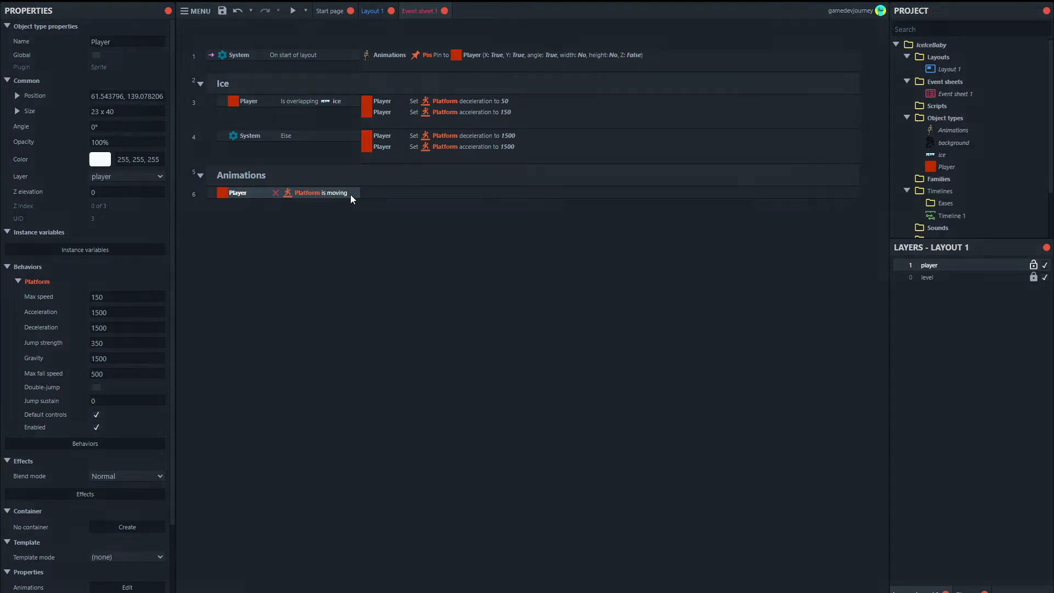
{"action": "left_click", "coordinate": [349, 197]}
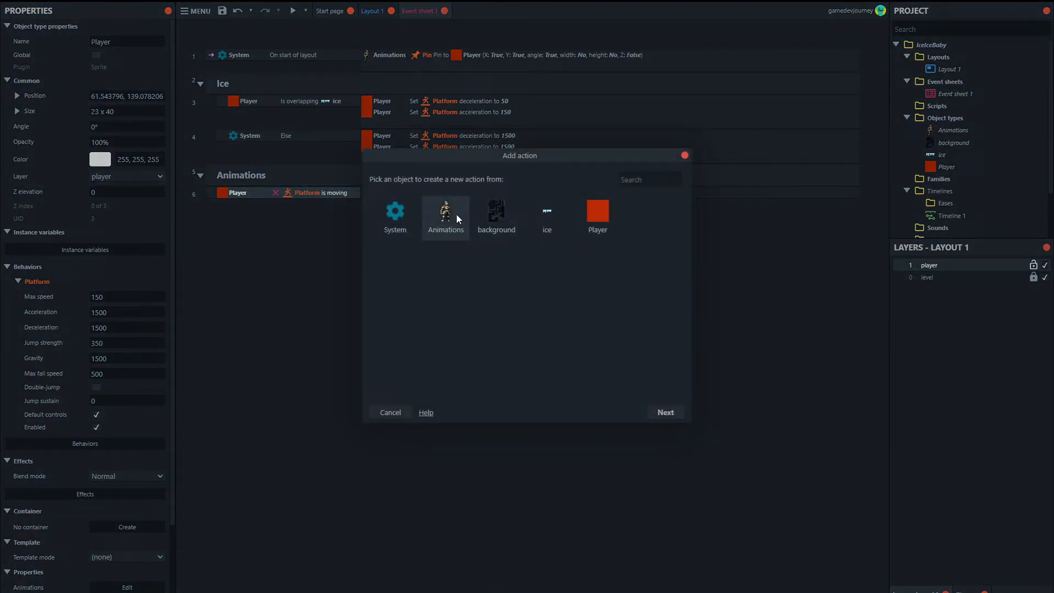
{"action": "left_click", "coordinate": [445, 215]}
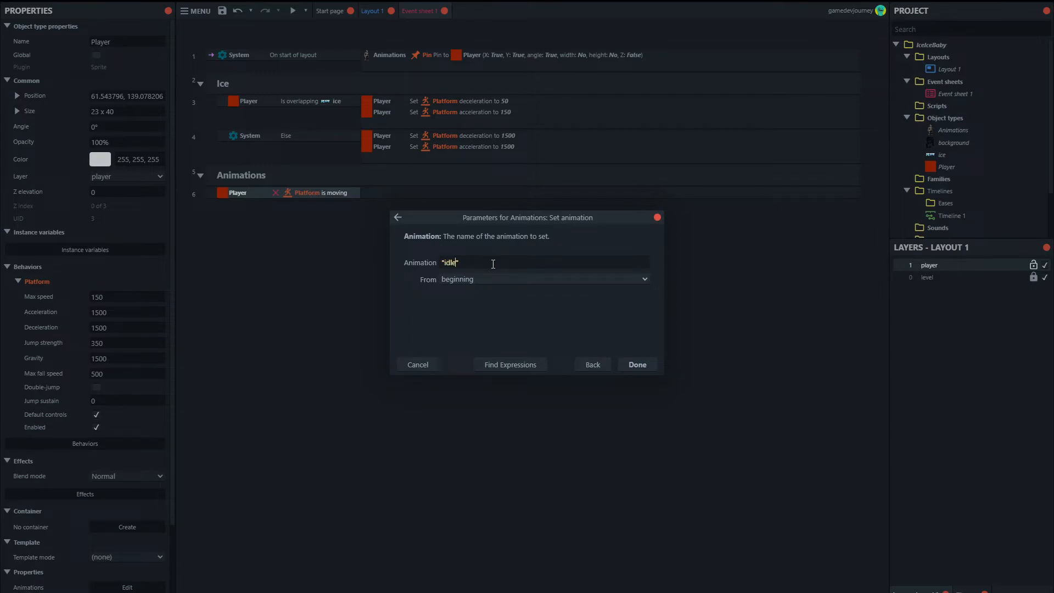
{"action": "left_click", "coordinate": [636, 365]}
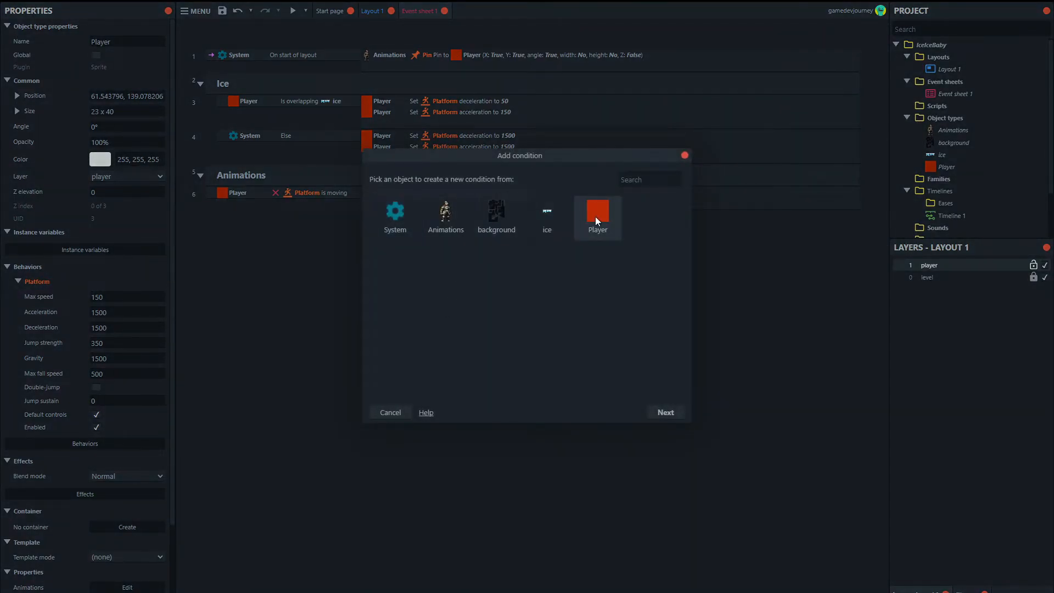
Step: Add a Player-is-moving event that sets the animation to run
{"action": "left_click", "coordinate": [596, 212]}
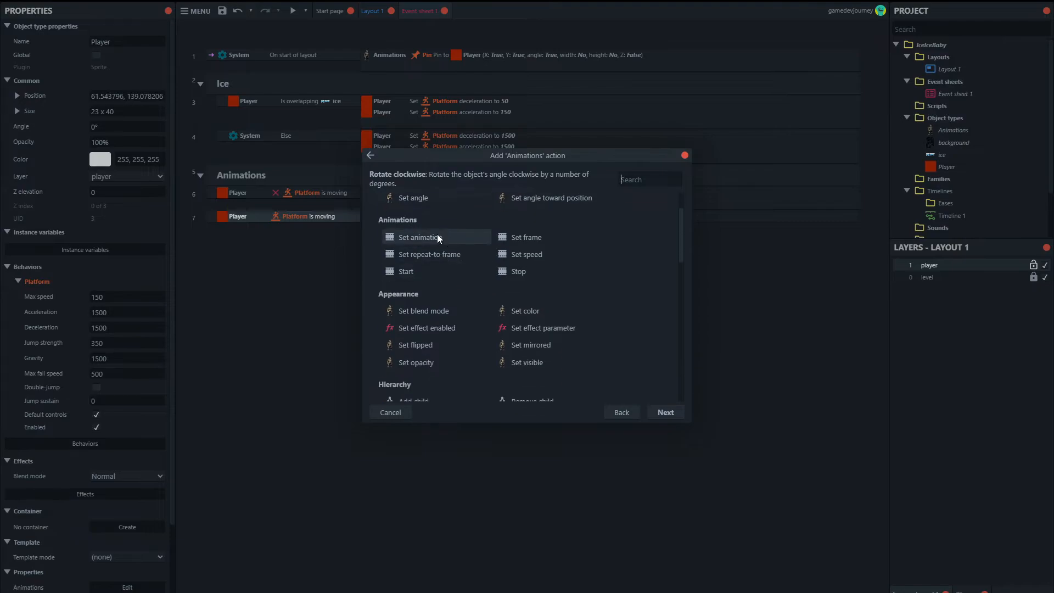
{"action": "left_click", "coordinate": [416, 237]}
{"action": "type", "text": "\"run\""}
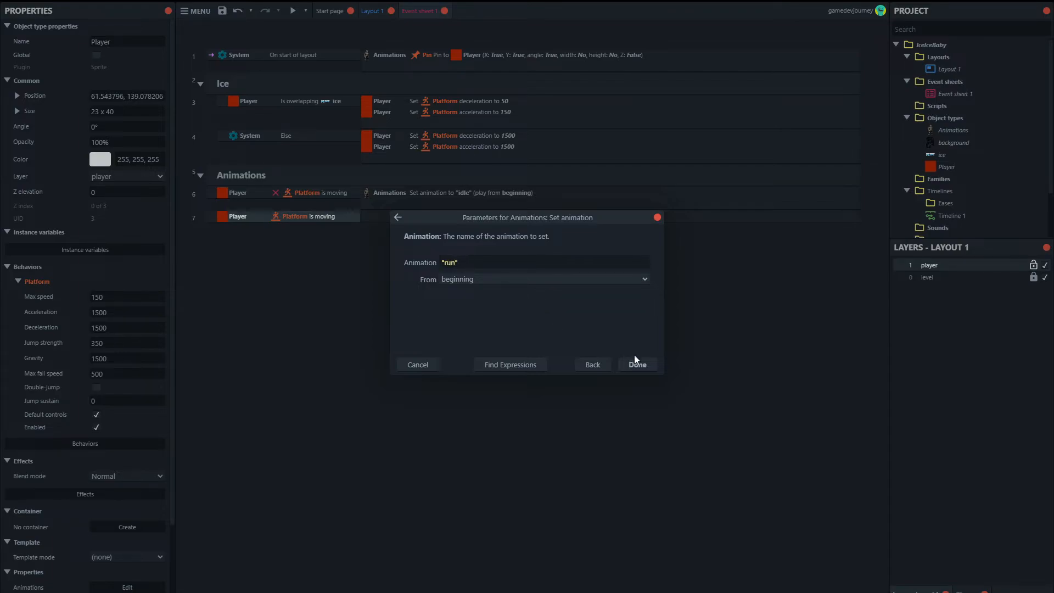
{"action": "left_click", "coordinate": [636, 365]}
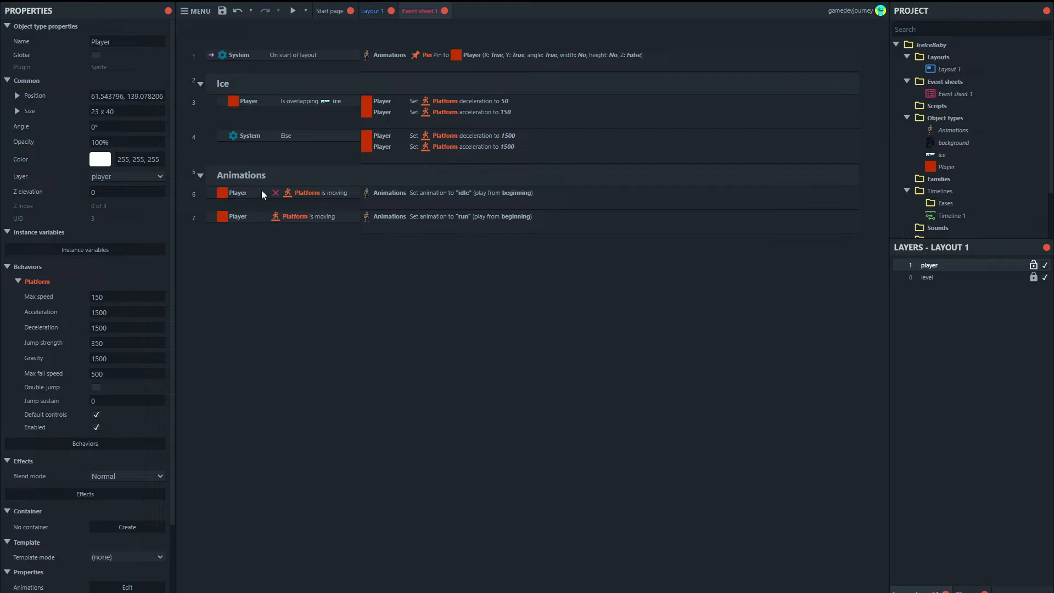
{"action": "mouse_move", "coordinate": [289, 102]}
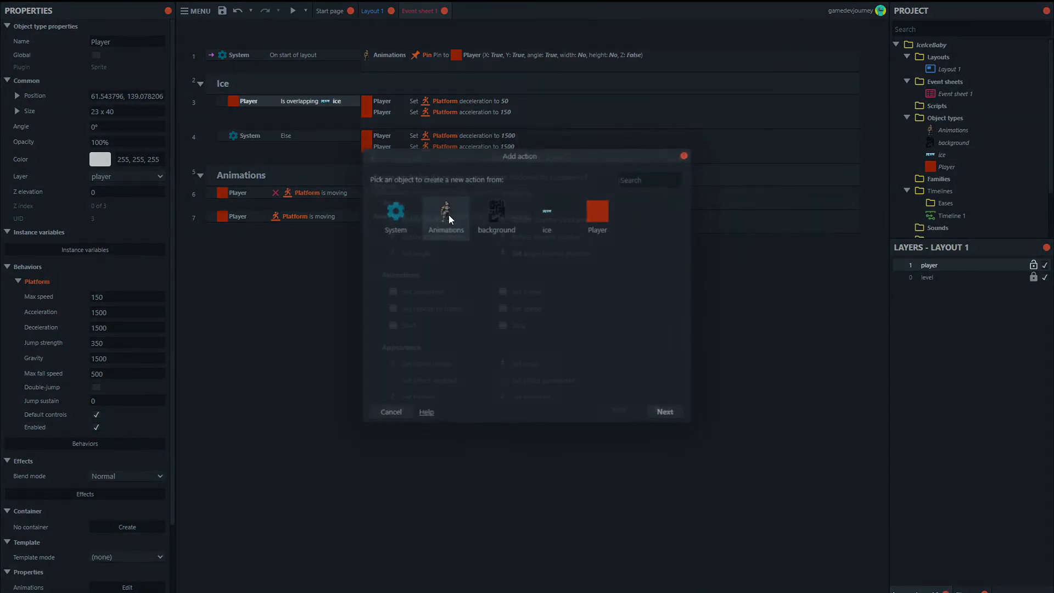
{"action": "left_click", "coordinate": [445, 215]}
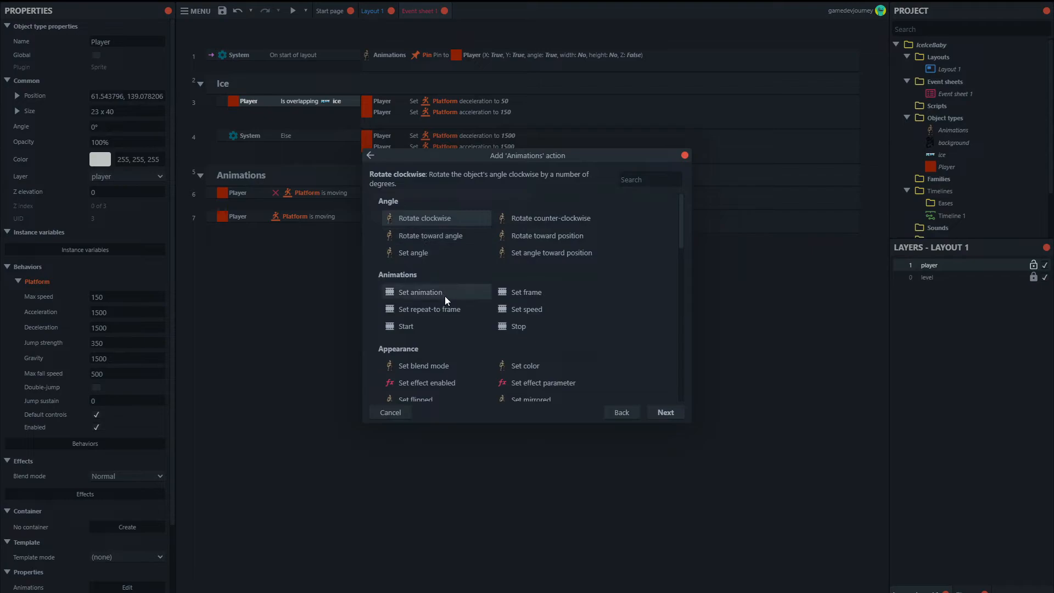
{"action": "mouse_move", "coordinate": [427, 298]}
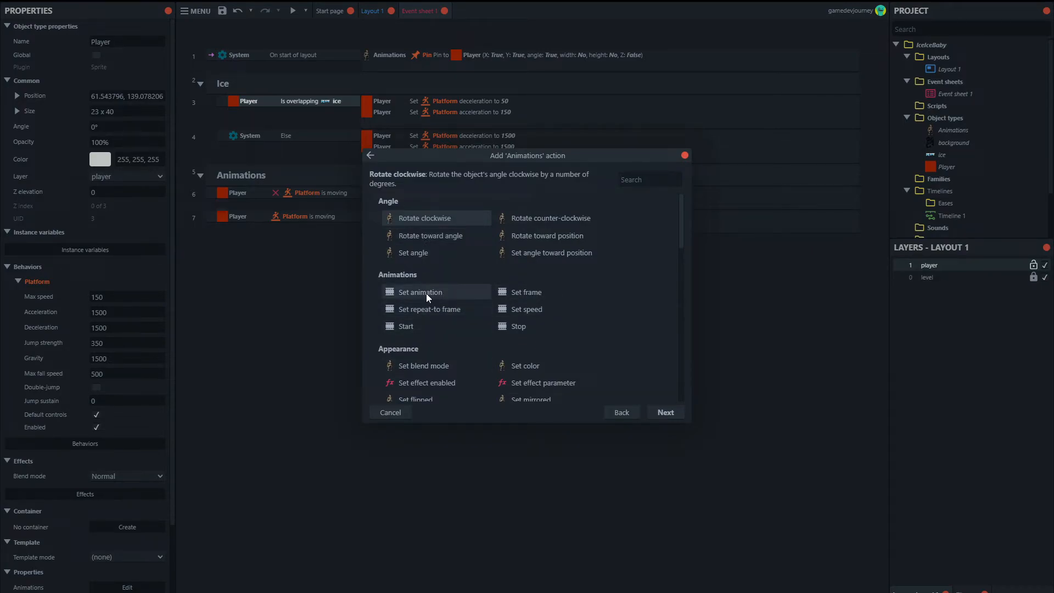
Step: Add a Set animation "slide" action to the Player-overlapping-ice event
{"action": "left_click", "coordinate": [419, 291]}
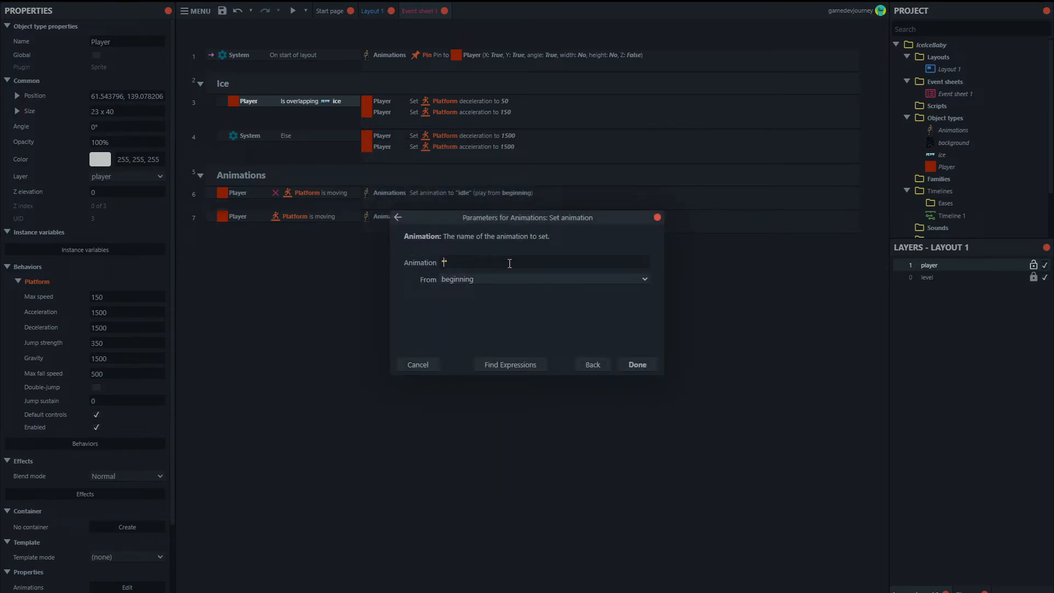
{"action": "type", "text": "\"slide\""}
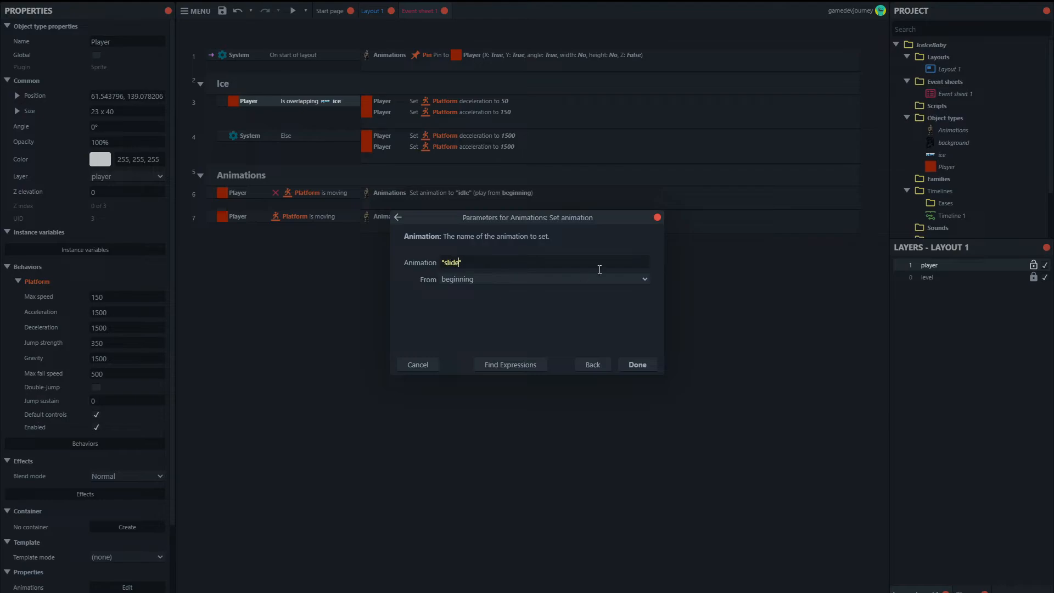
{"action": "left_click", "coordinate": [636, 365]}
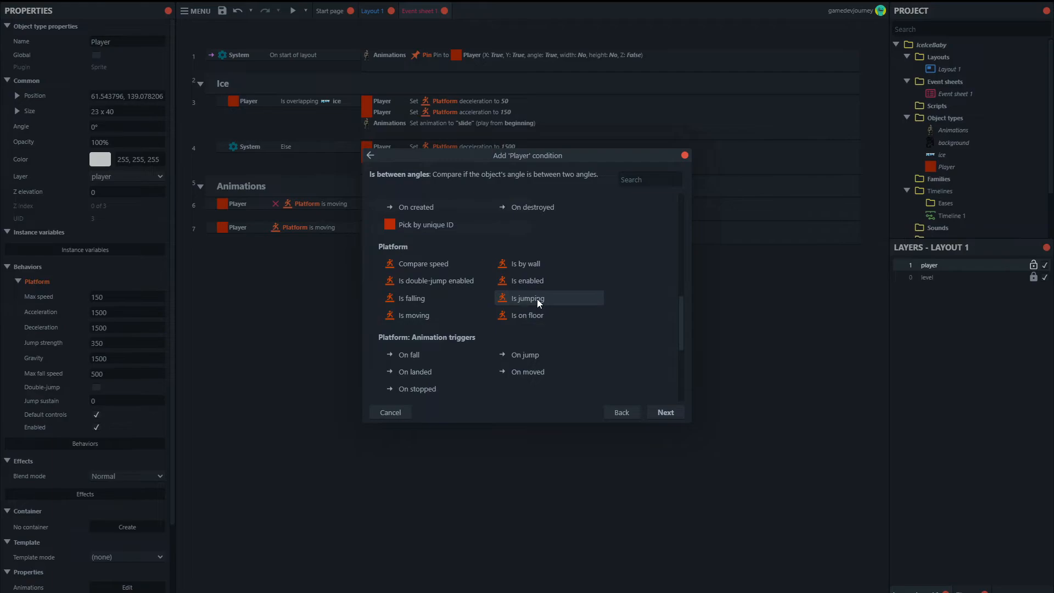
Step: Add a Player-is-jumping event that sets the Animations sprite to "jump"
{"action": "left_click", "coordinate": [525, 298]}
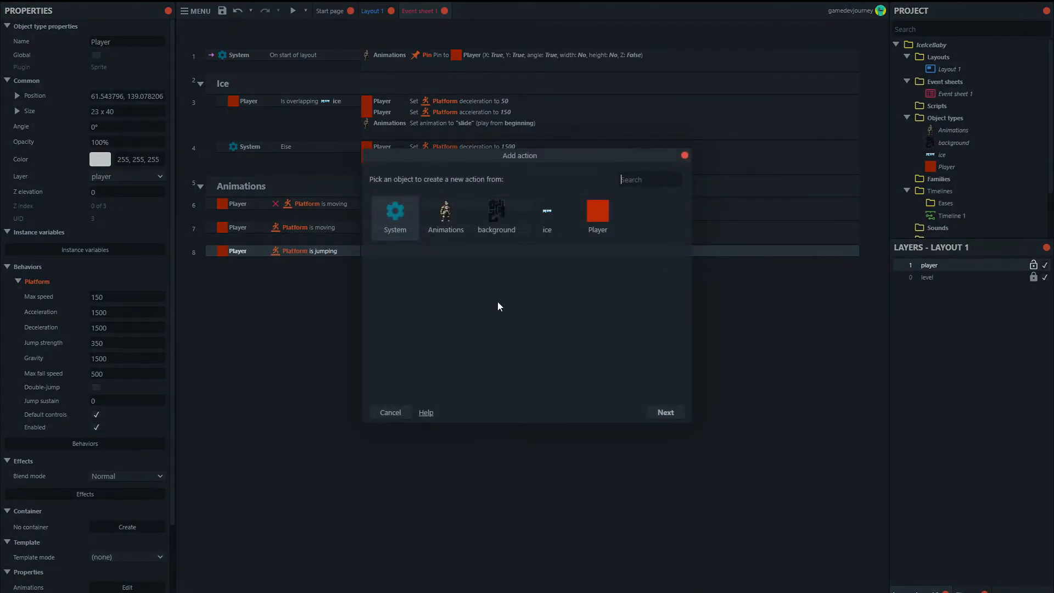
{"action": "left_click", "coordinate": [445, 217]}
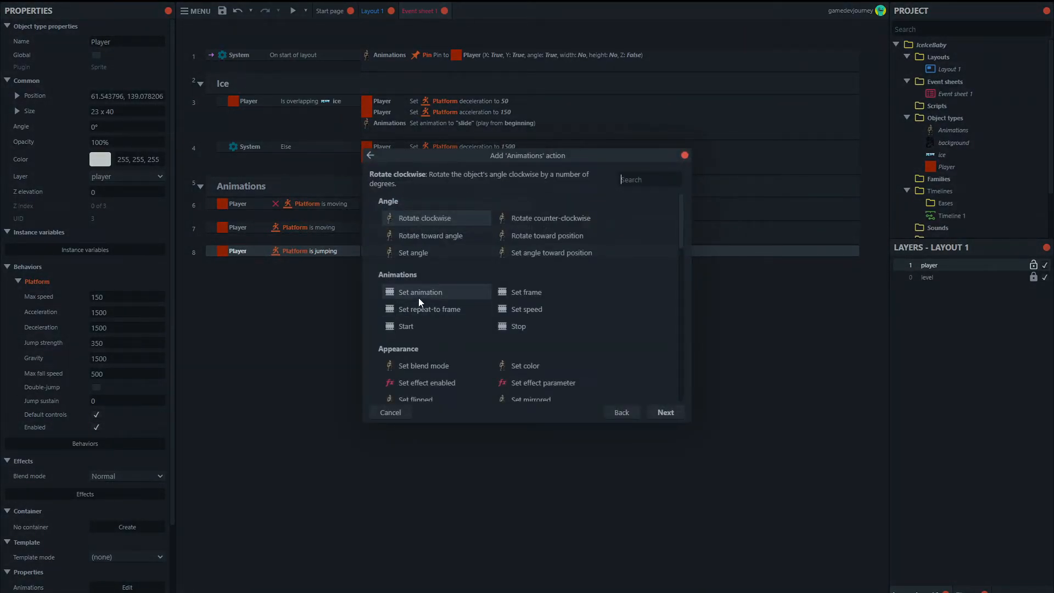
{"action": "left_click", "coordinate": [419, 292]}
{"action": "type", "text": "\"jum"}
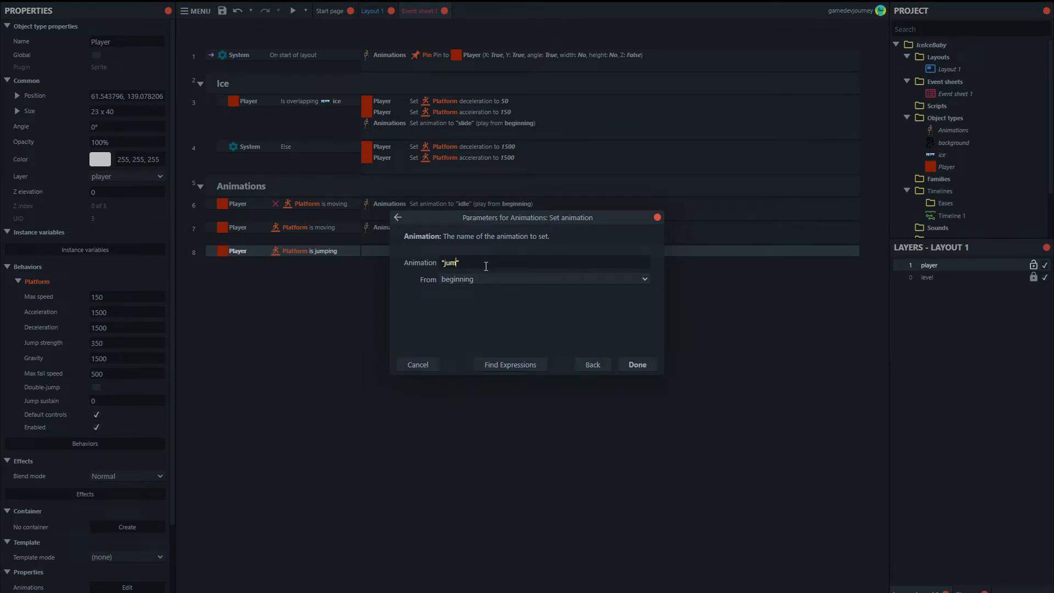
{"action": "left_click", "coordinate": [636, 364]}
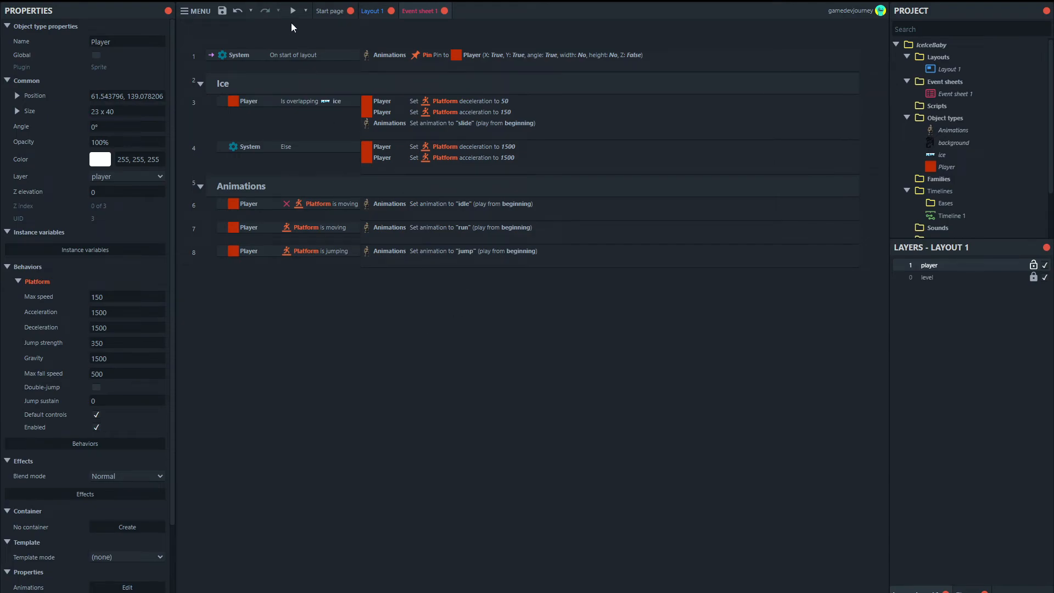
{"action": "mouse_move", "coordinate": [430, 292]}
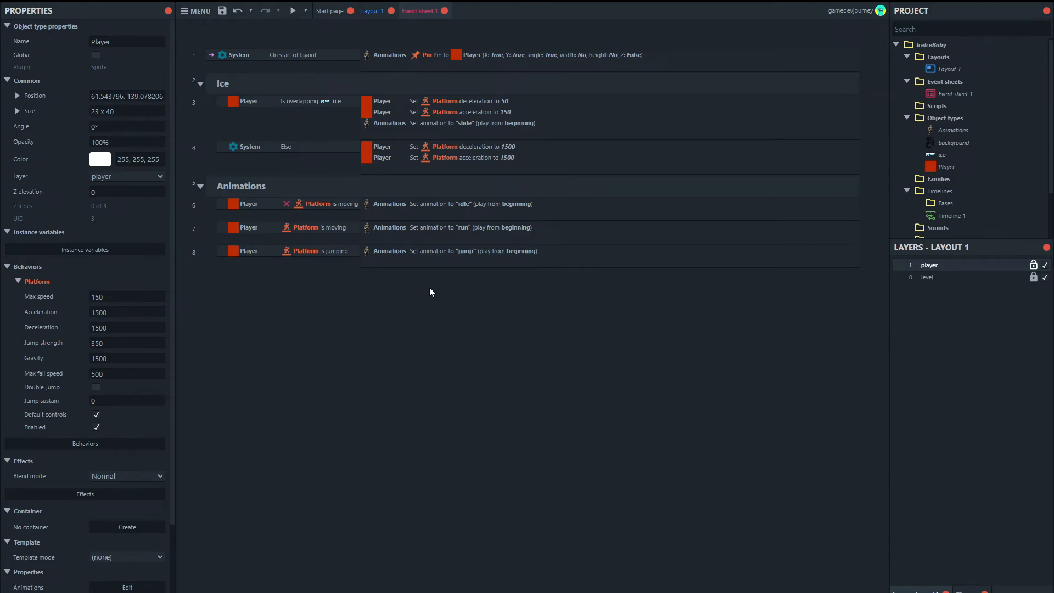
{"action": "mouse_move", "coordinate": [363, 114]}
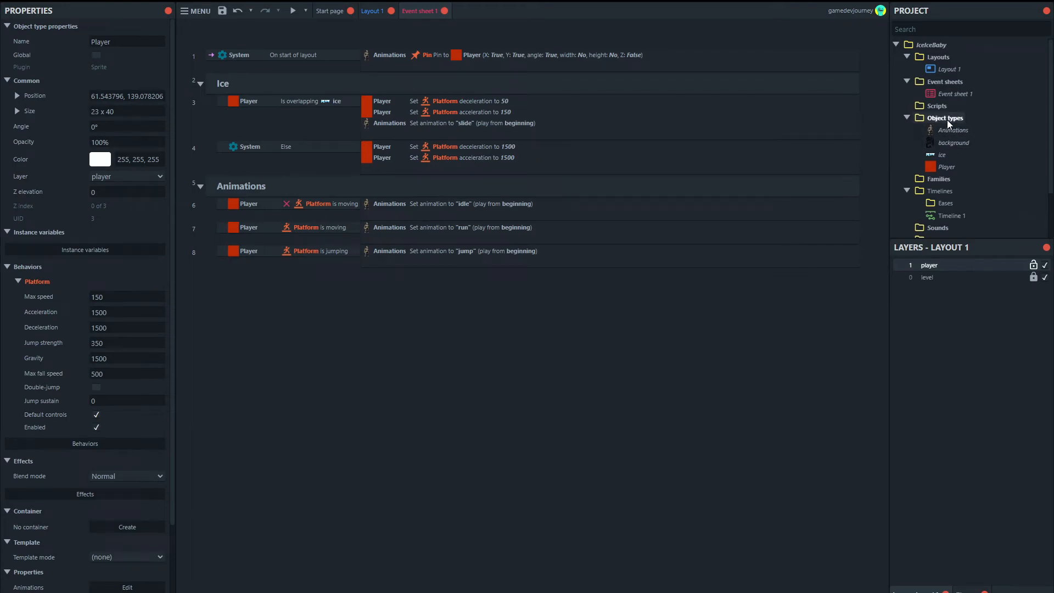
Step: Insert a Keyboard object into the project's object types
{"action": "right_click", "coordinate": [944, 118]}
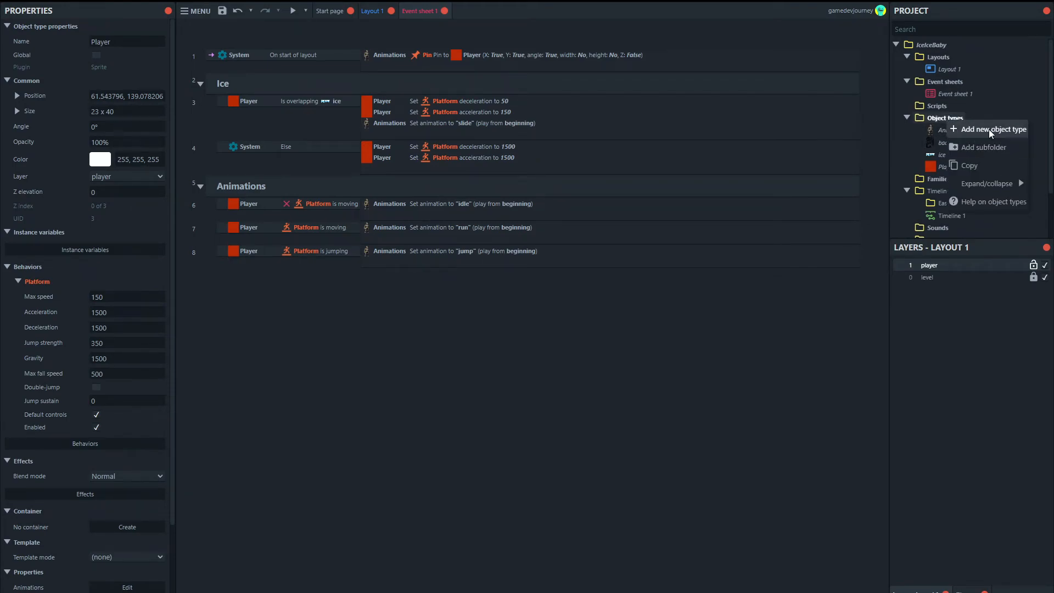
{"action": "left_click", "coordinate": [996, 128]}
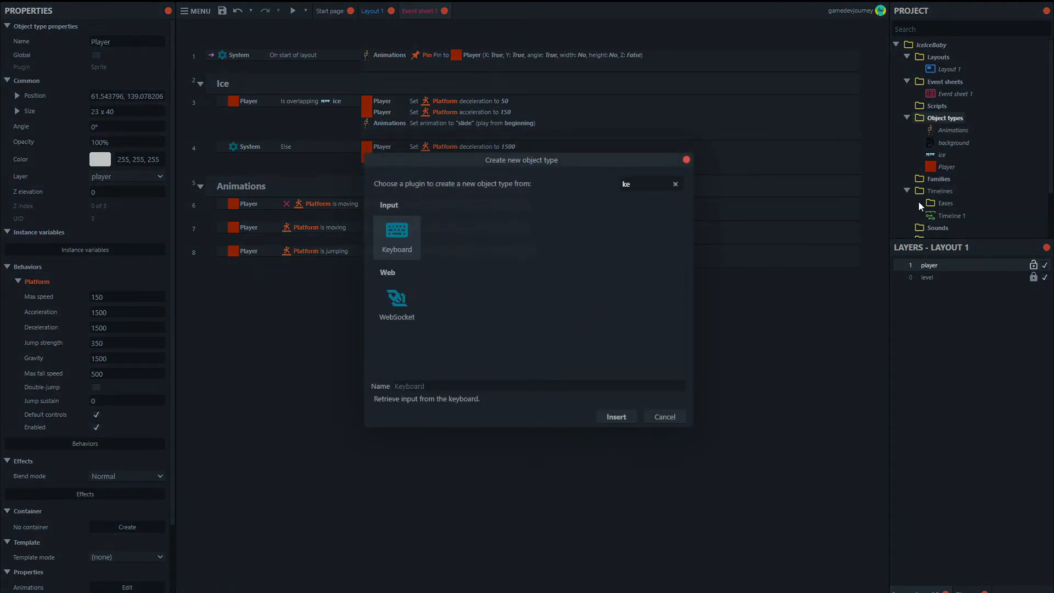
{"action": "left_click", "coordinate": [616, 417]}
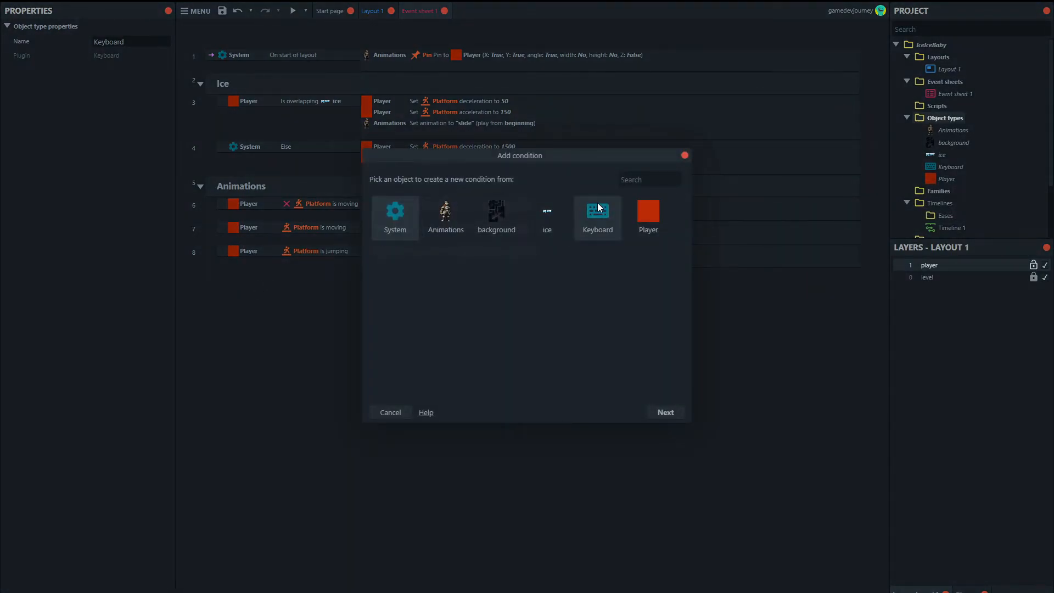
Step: Add a Left-arrow-is-down event that sets the Animations sprite Mirrored
{"action": "left_click", "coordinate": [597, 217]}
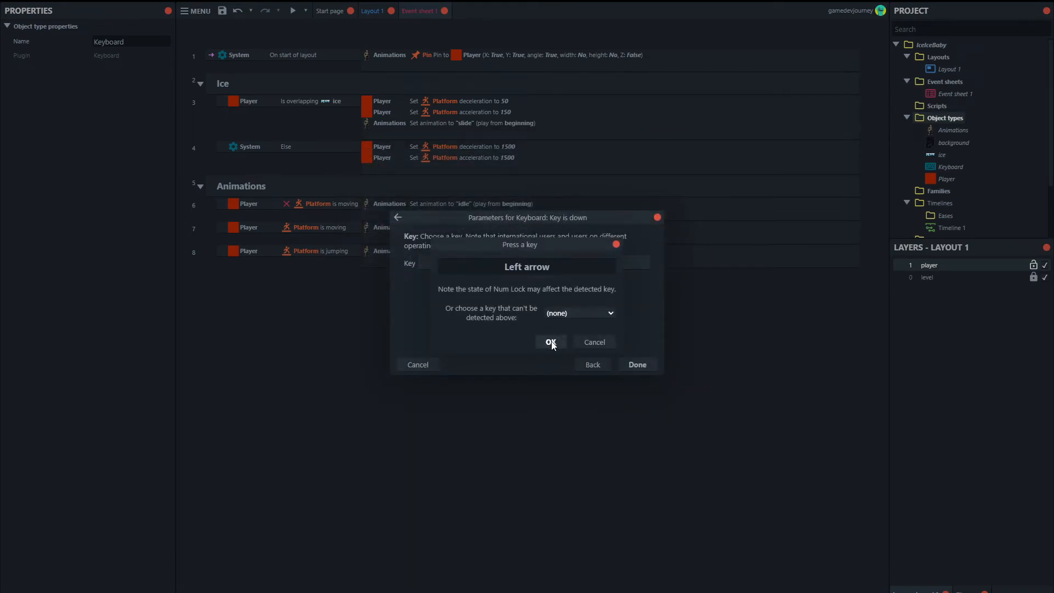
{"action": "left_click", "coordinate": [551, 342]}
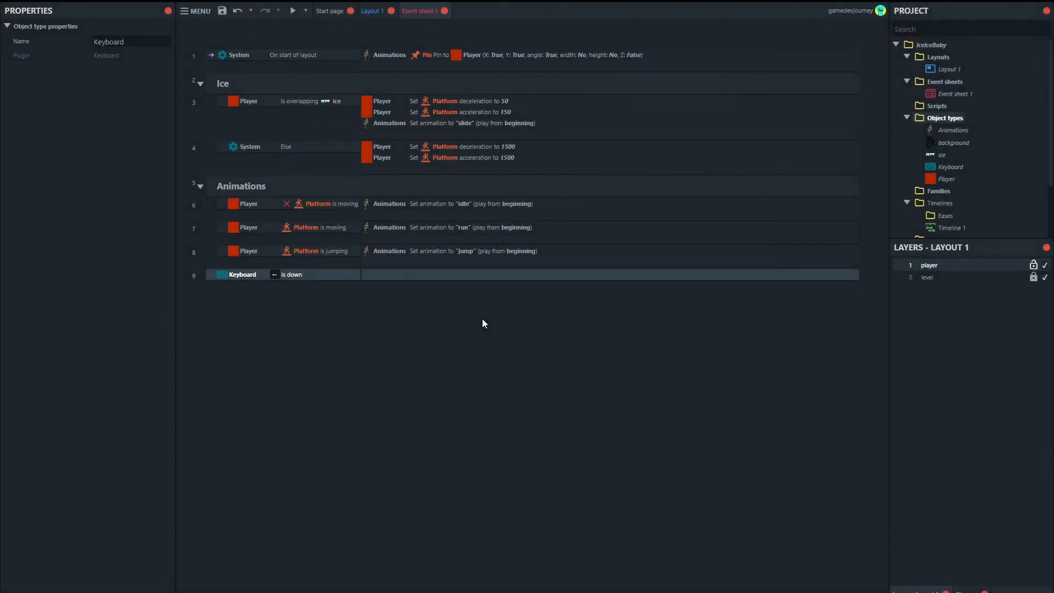
{"action": "mouse_move", "coordinate": [347, 276]}
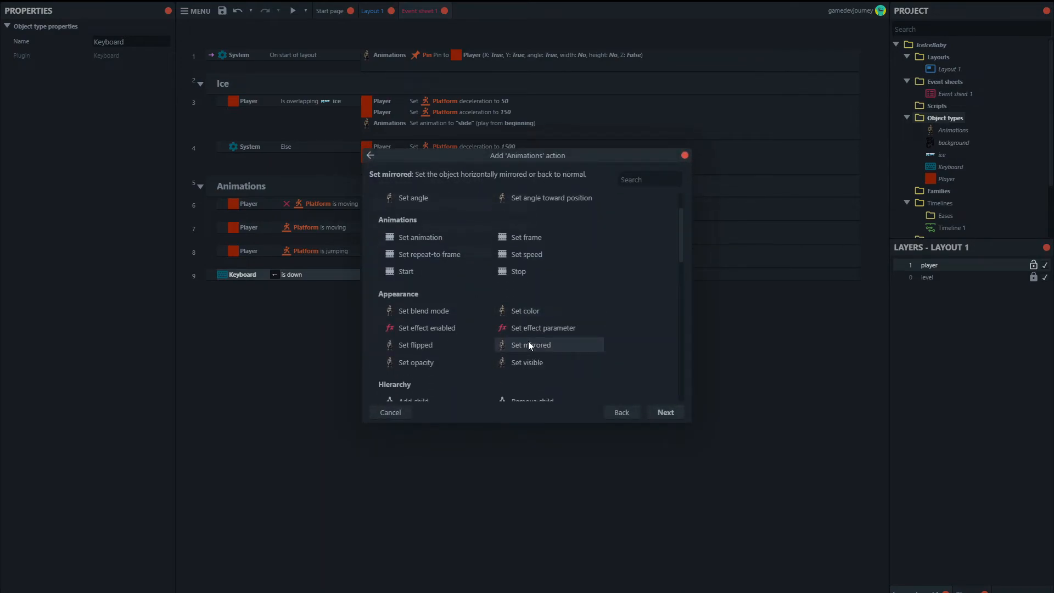
{"action": "left_click", "coordinate": [530, 345]}
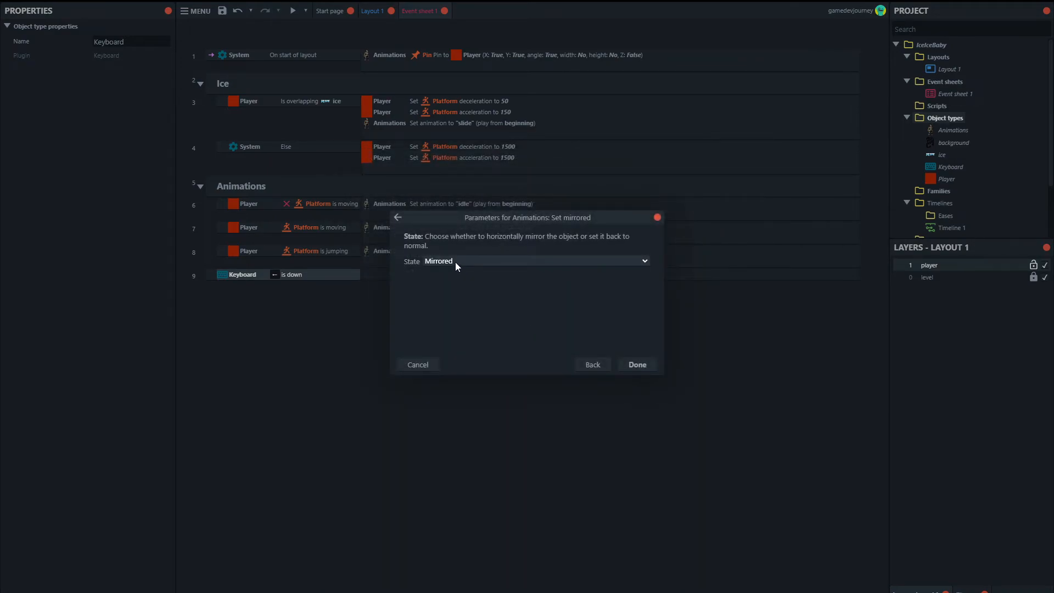
{"action": "left_click", "coordinate": [635, 365]}
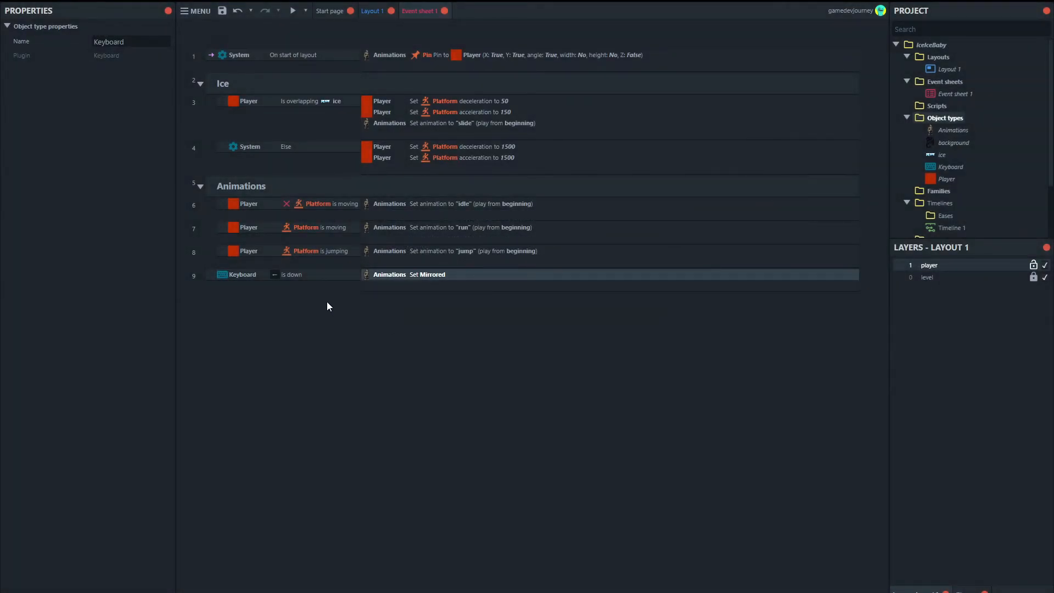
{"action": "mouse_move", "coordinate": [222, 279]}
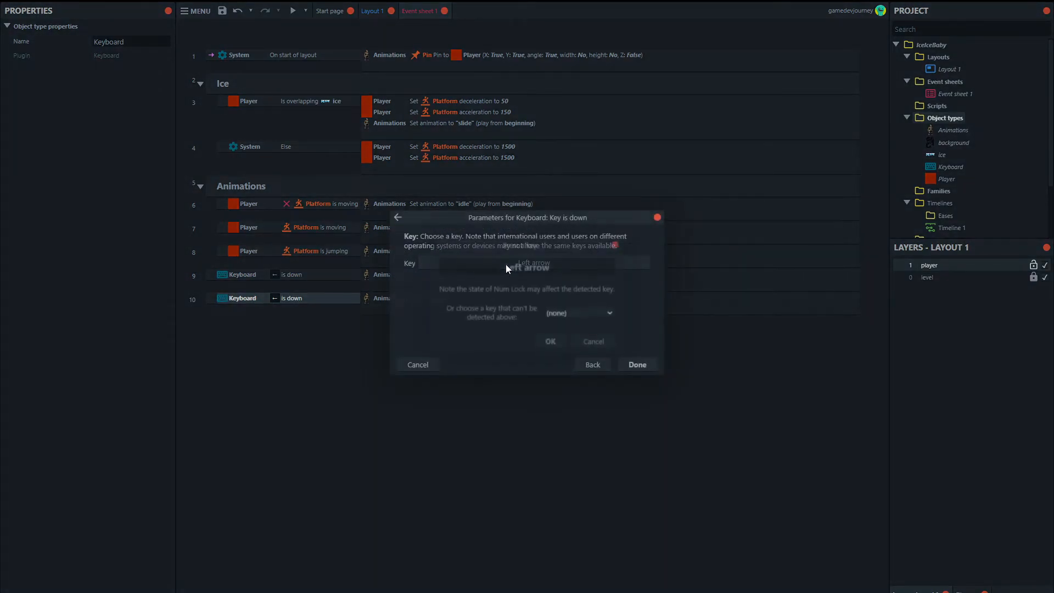
Step: Pick the Right arrow key for the second key-down mirroring event
{"action": "key", "text": "right"}
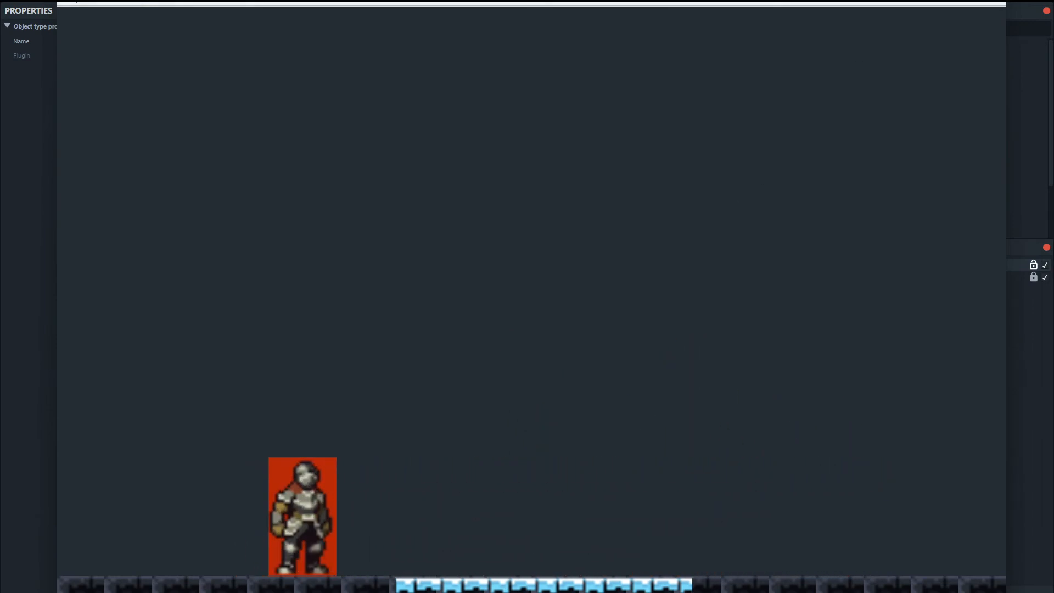
Step: Close the running game preview to return to the event sheet
{"action": "left_click", "coordinate": [420, 11]}
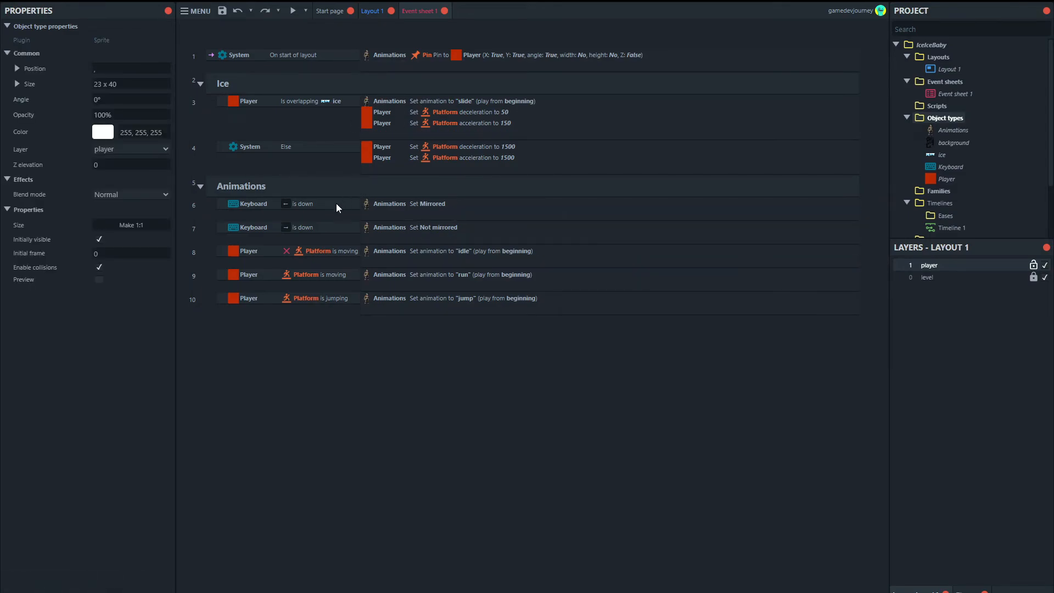
{"action": "mouse_move", "coordinate": [349, 106]}
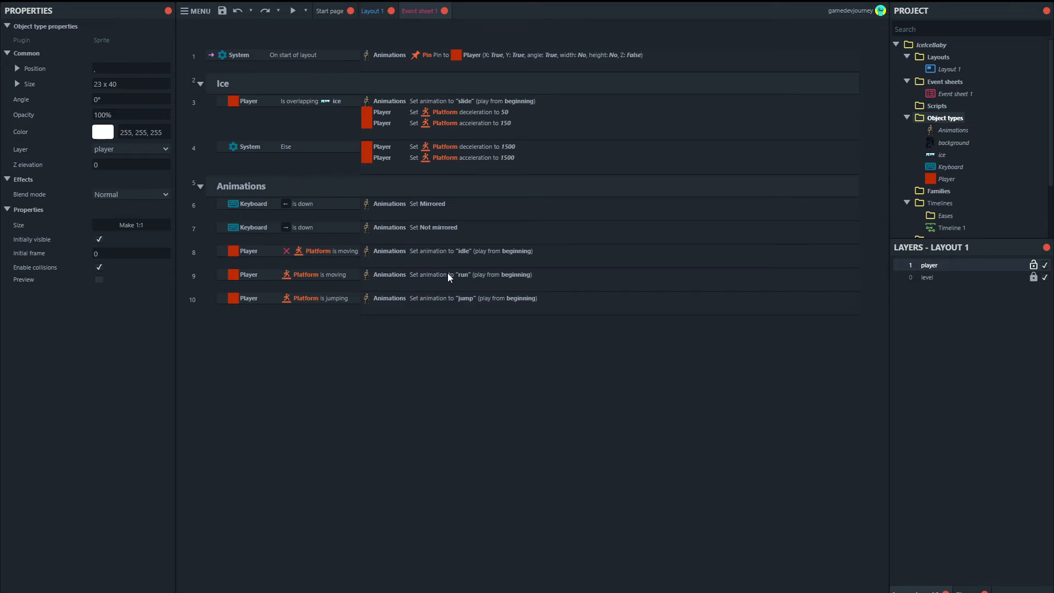
{"action": "mouse_move", "coordinate": [366, 259]}
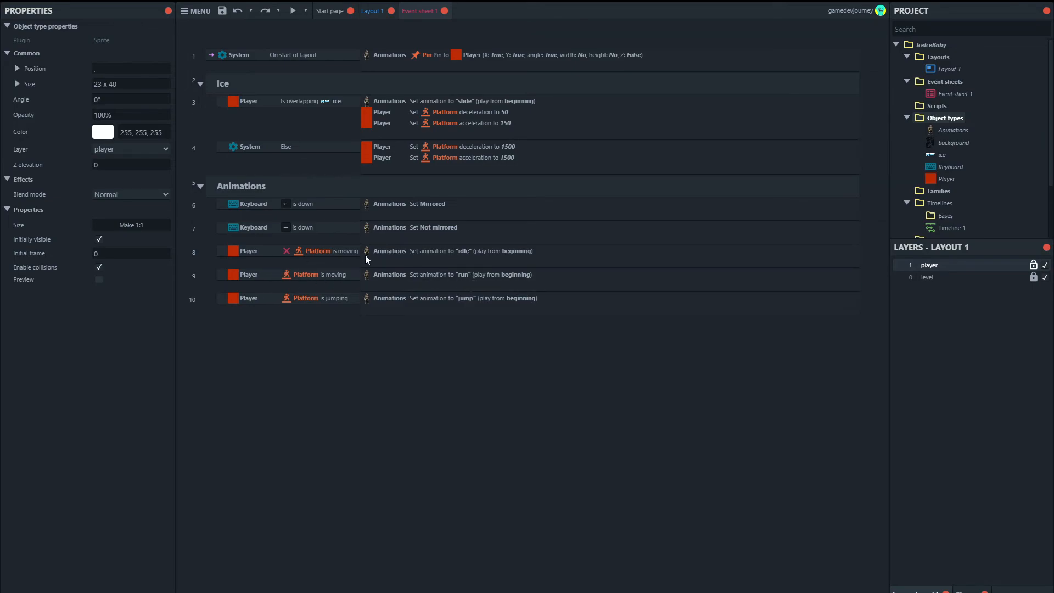
{"action": "mouse_move", "coordinate": [222, 106]}
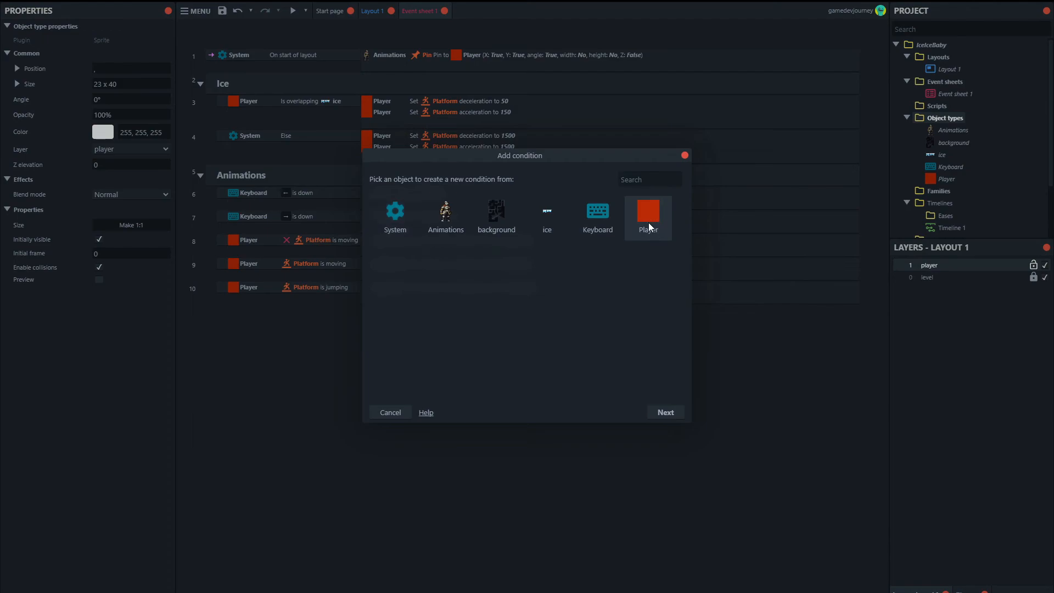
Step: Add a Player is overlapping ice condition for the new event
{"action": "left_click", "coordinate": [647, 211]}
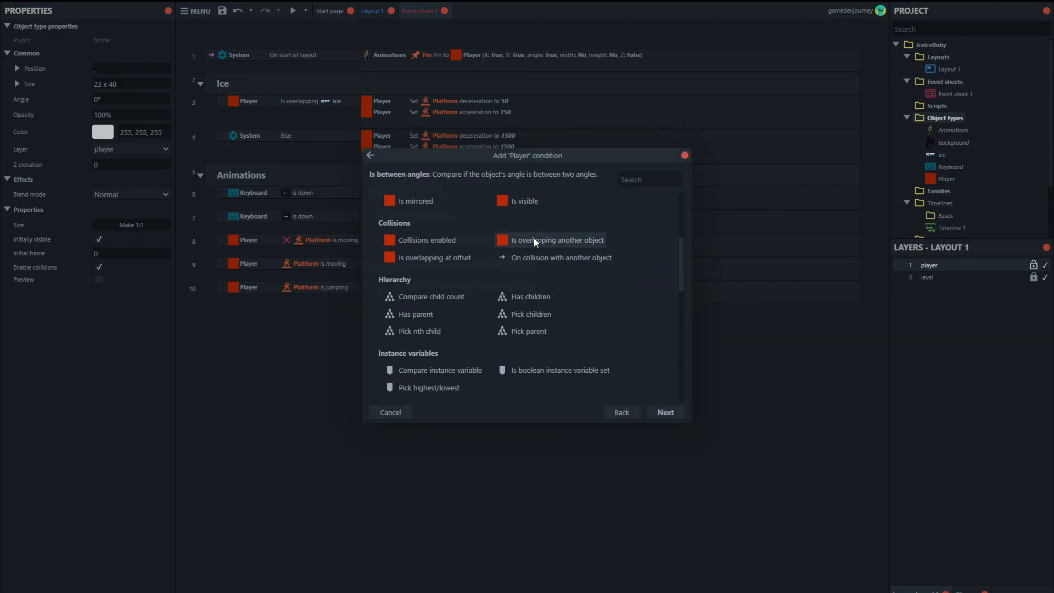
{"action": "left_click", "coordinate": [555, 240]}
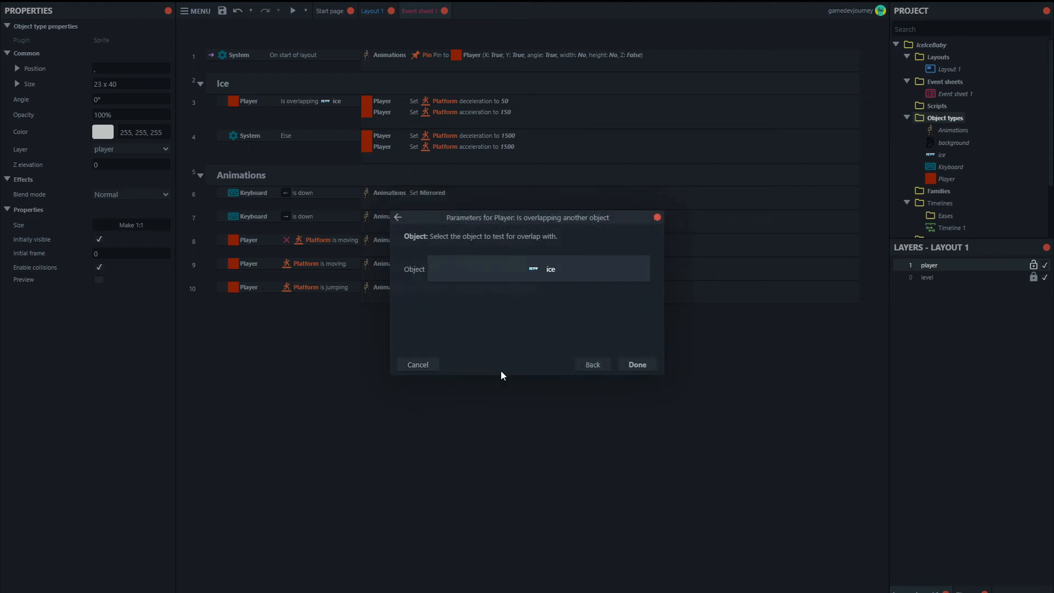
{"action": "left_click", "coordinate": [636, 365]}
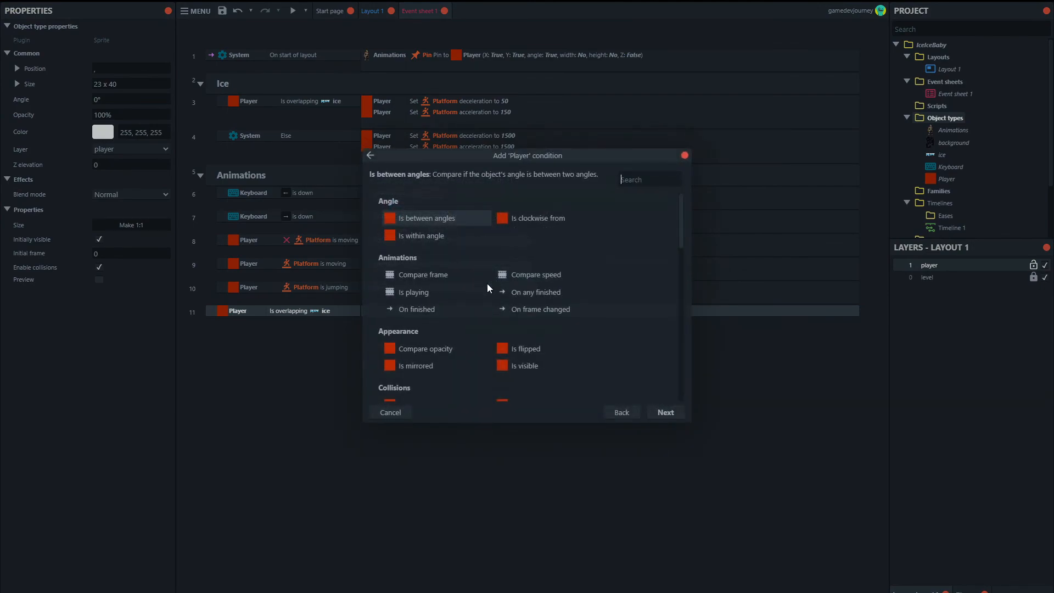
{"action": "scroll", "scroll_direction": "down", "scroll_amount": 3}
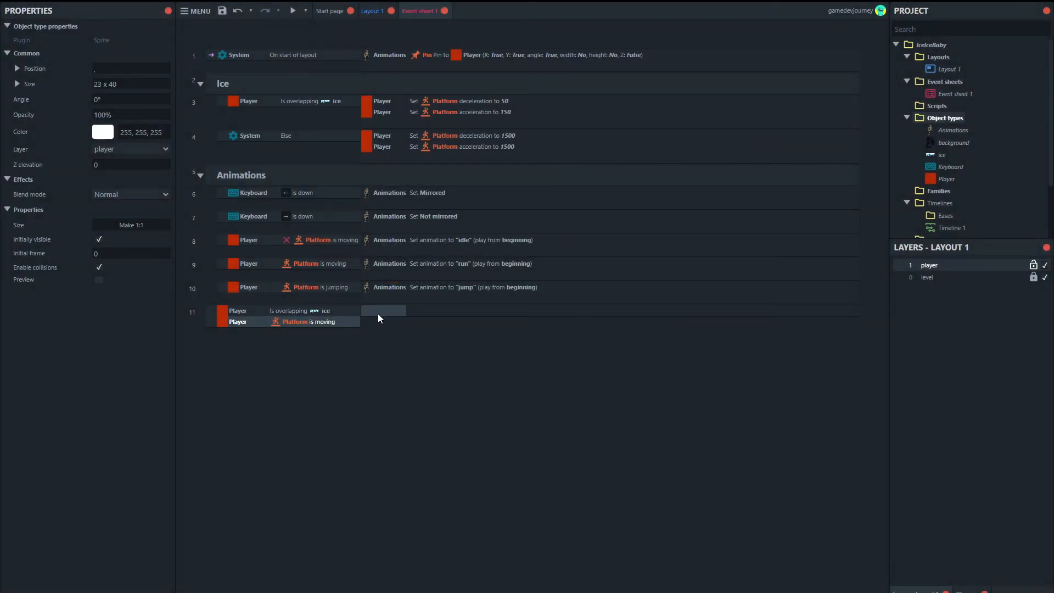
Step: Give the ice event an Animations Set animation to "slide" action
{"action": "left_click", "coordinate": [383, 318]}
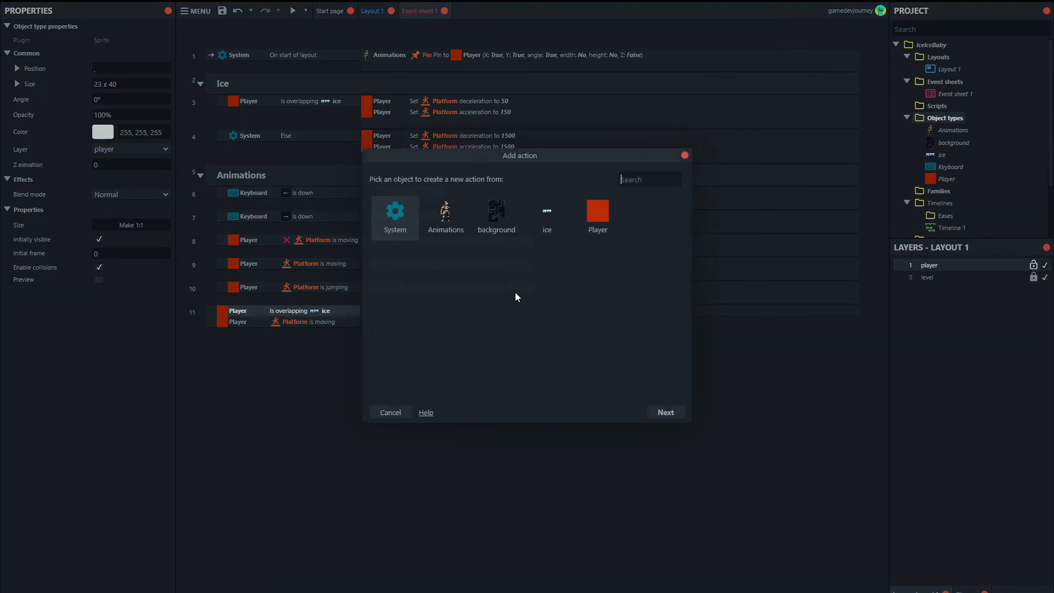
{"action": "left_click", "coordinate": [446, 212]}
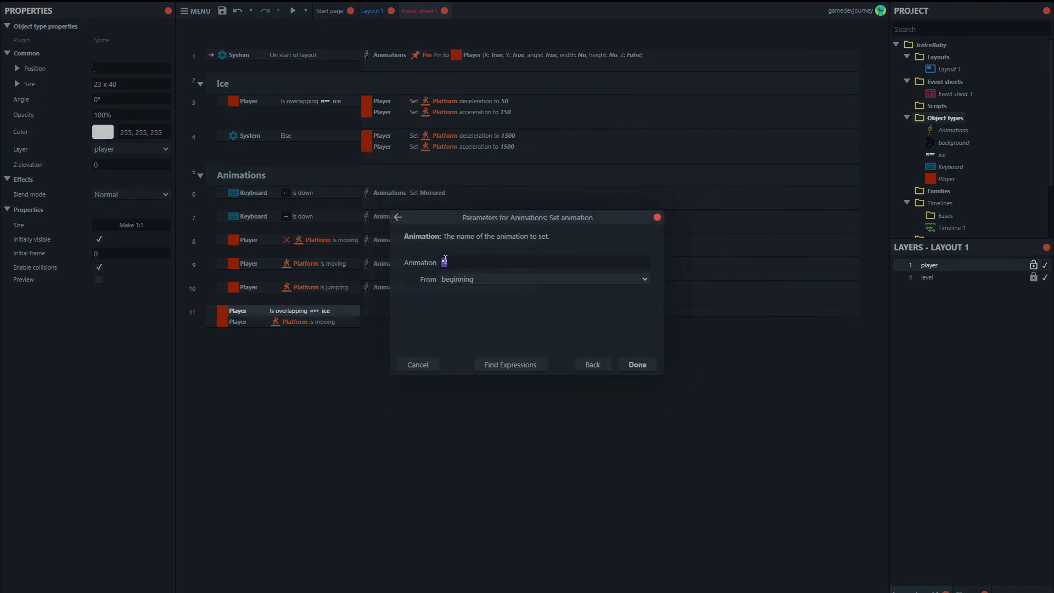
{"action": "type", "text": "\"slide\""}
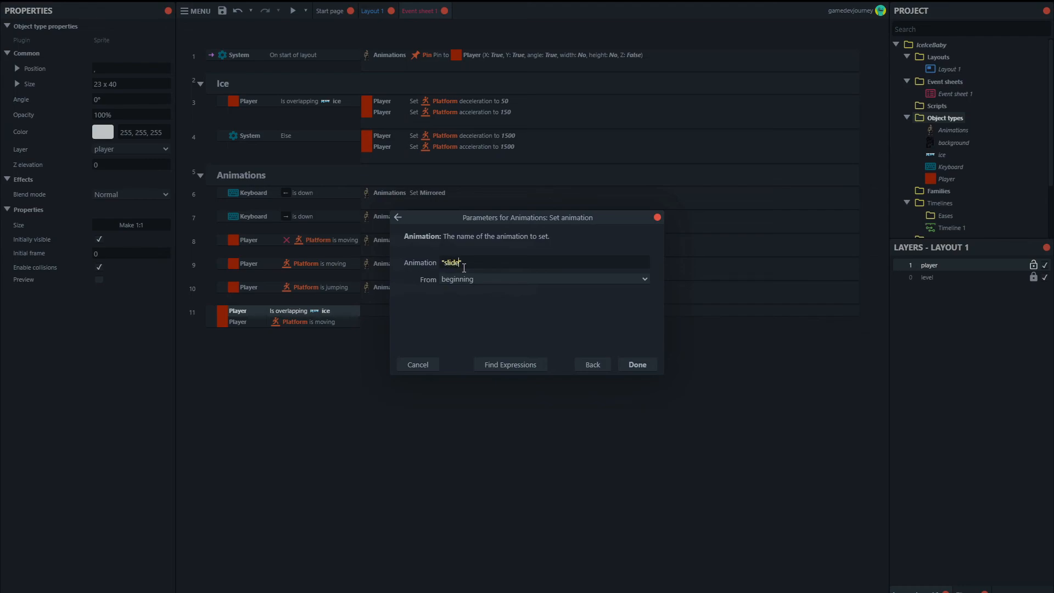
{"action": "left_click", "coordinate": [636, 365]}
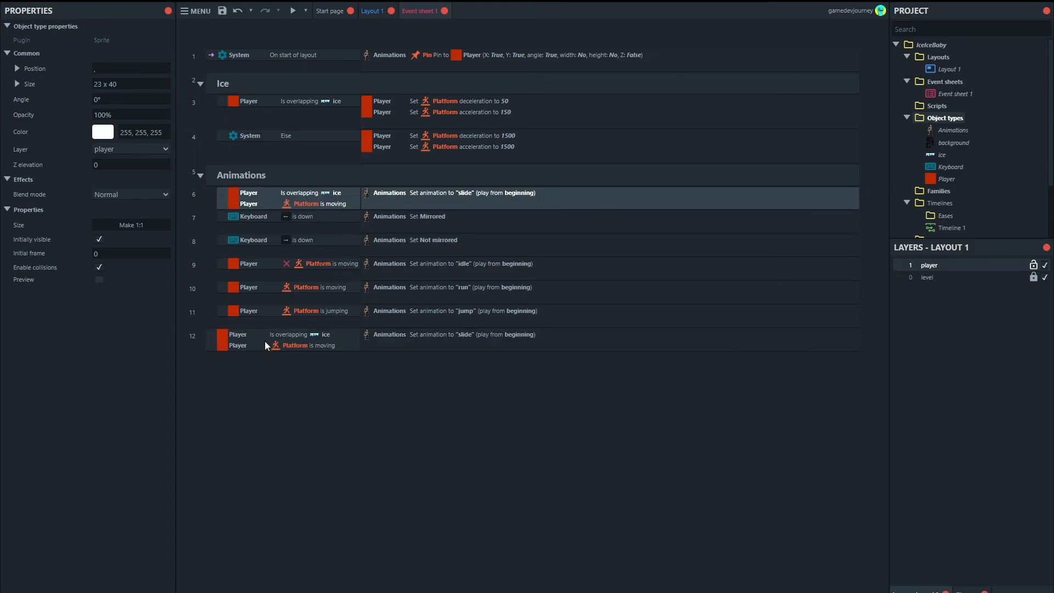
{"action": "mouse_move", "coordinate": [218, 372]}
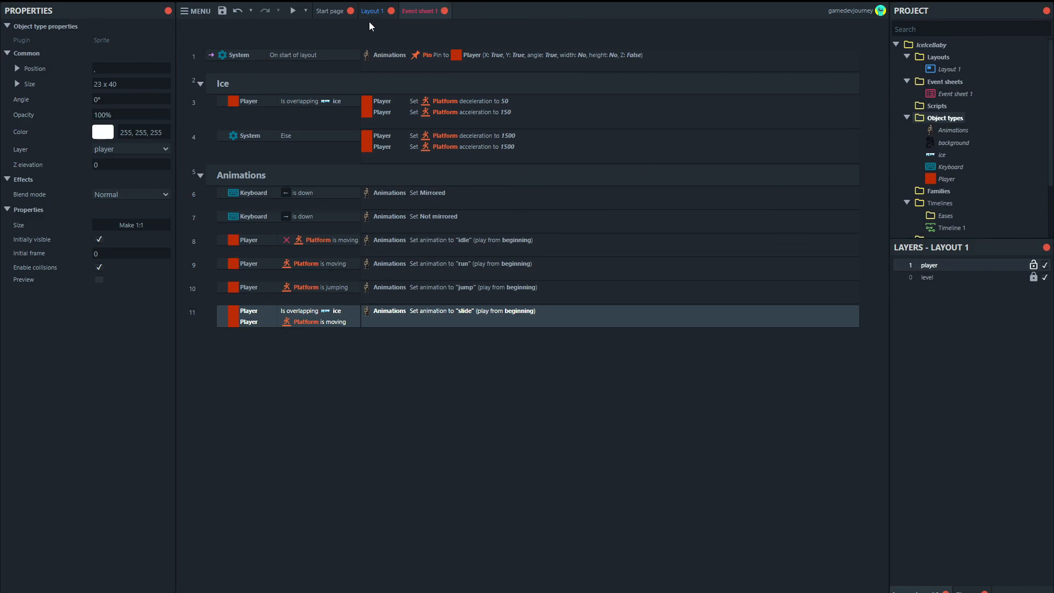
Step: Switch to the Layout 1 tab and scroll down the Player's Properties panel
{"action": "left_click", "coordinate": [372, 11]}
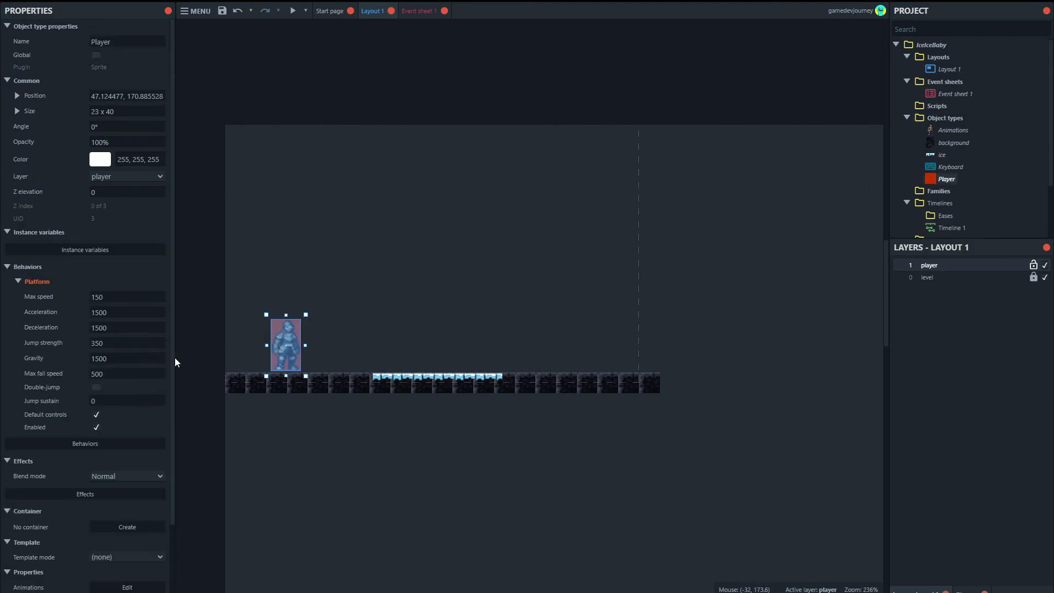
{"action": "scroll", "scroll_direction": "down", "scroll_amount": 3}
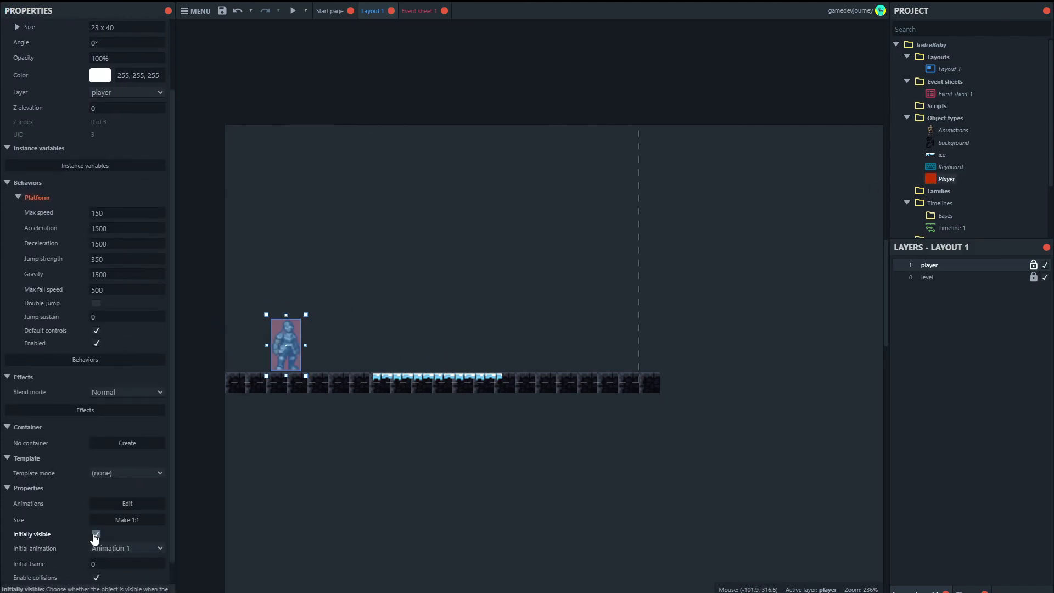